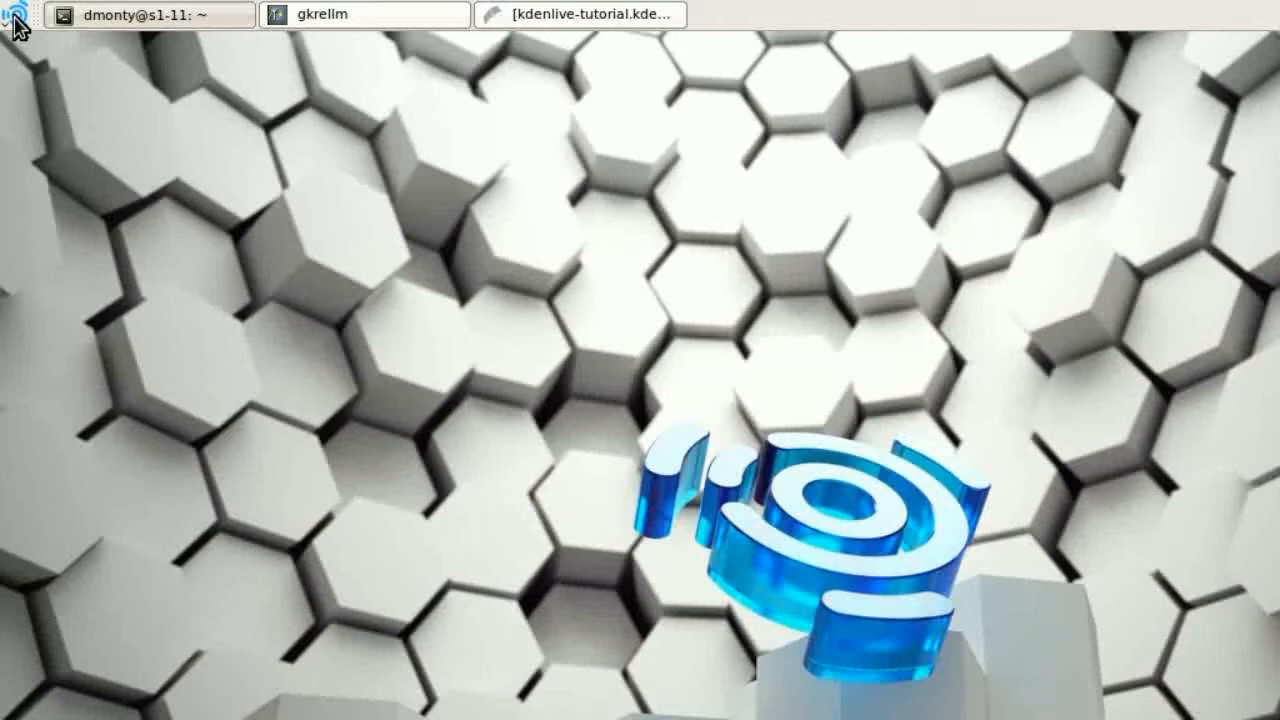
- Open the 2.1 GB Filesystem camera drive from the Applications menu's Places
left_click(12, 14)
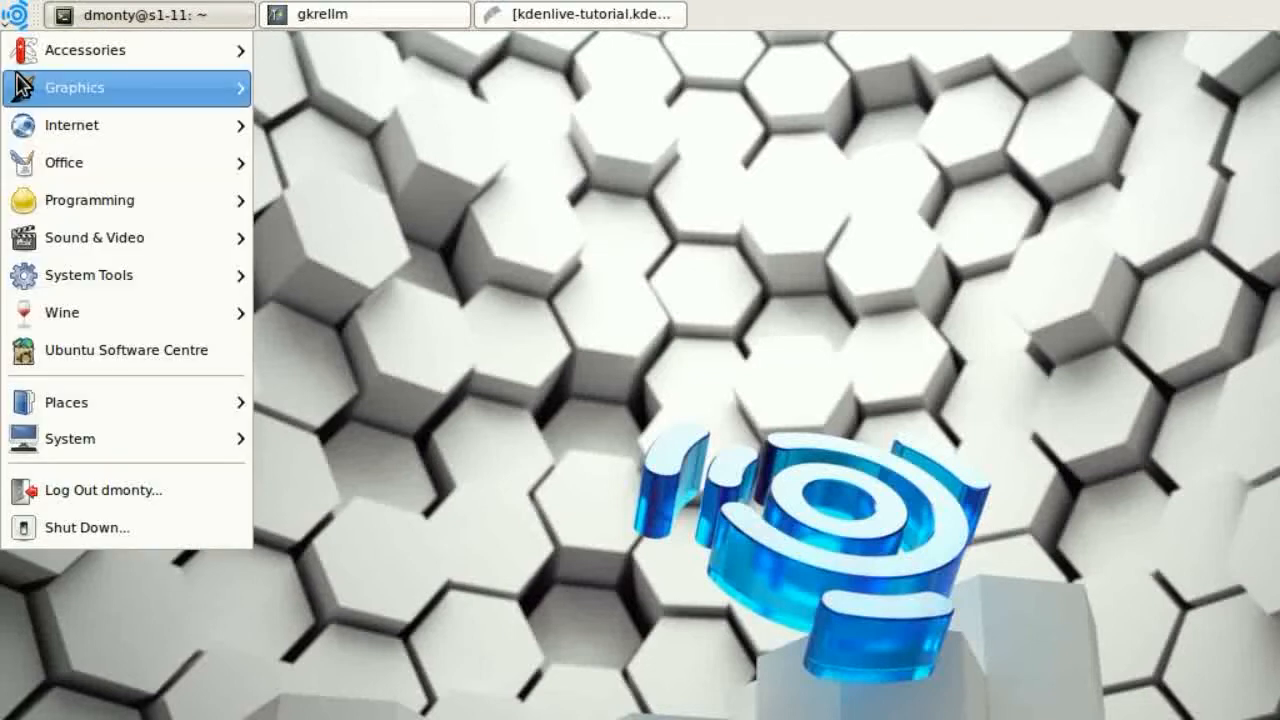
mouse_move(66, 402)
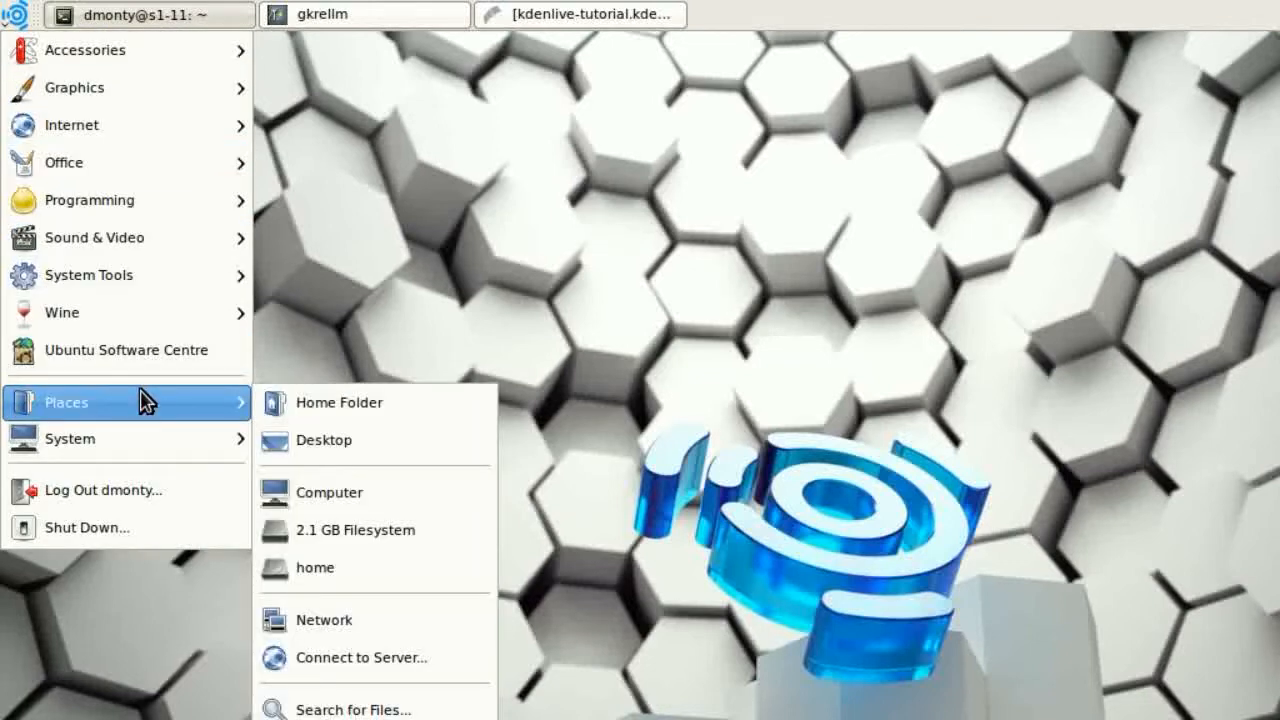
mouse_move(430, 544)
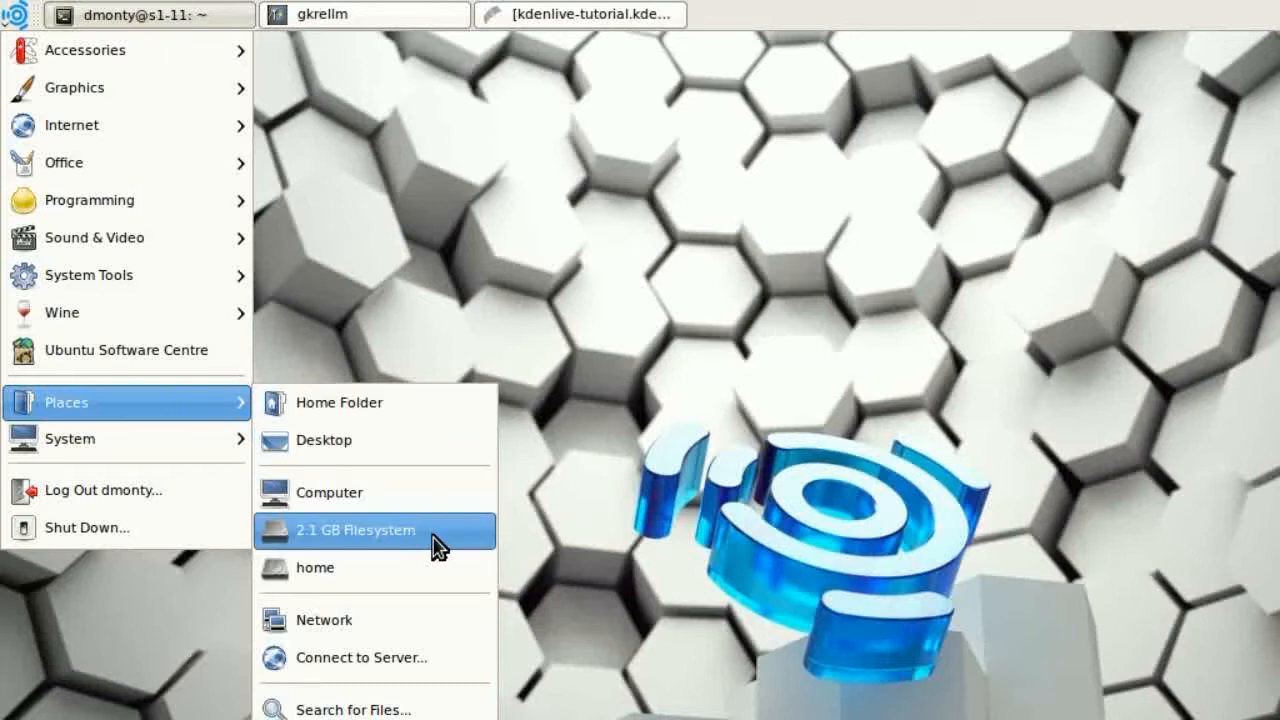
mouse_move(436, 544)
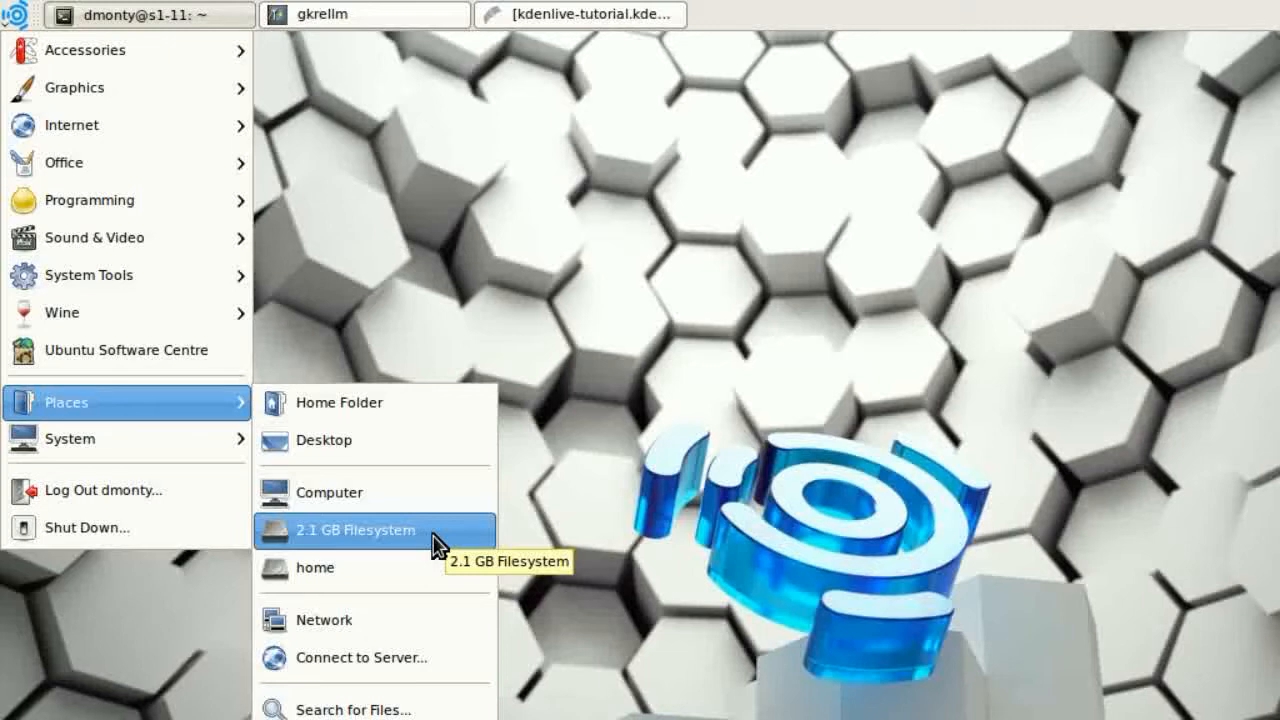
left_click(356, 530)
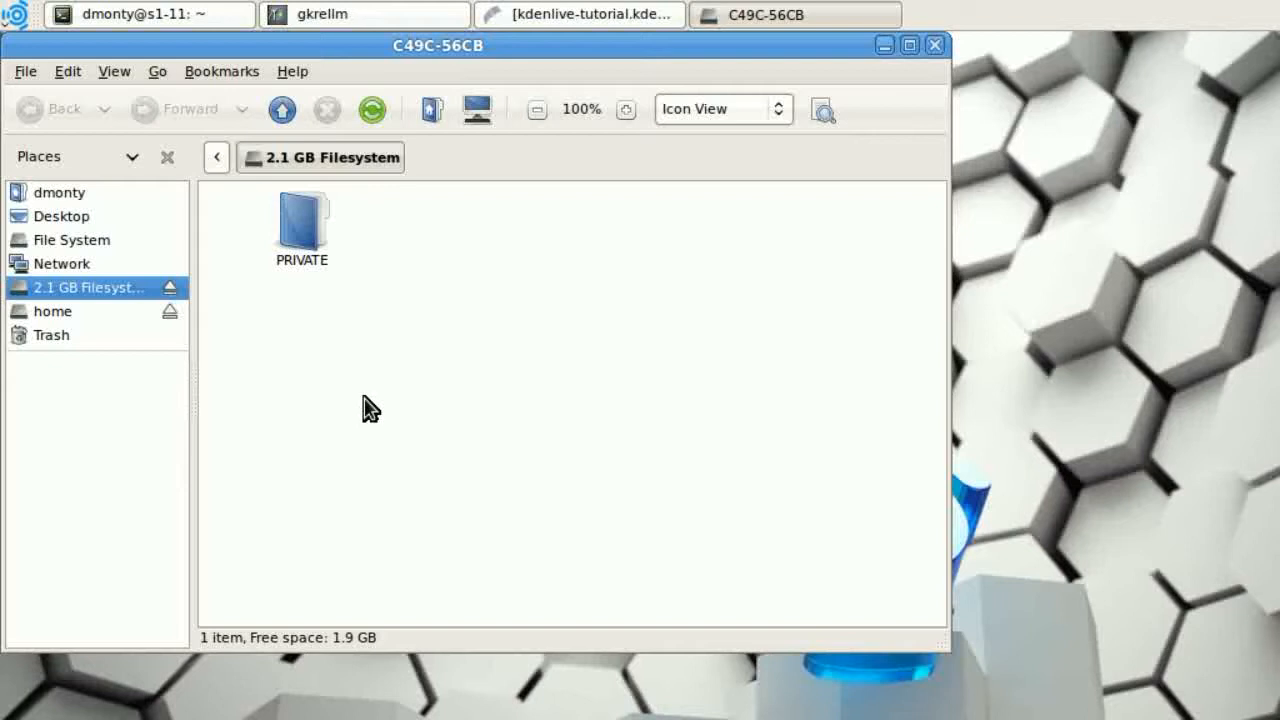
mouse_move(360, 392)
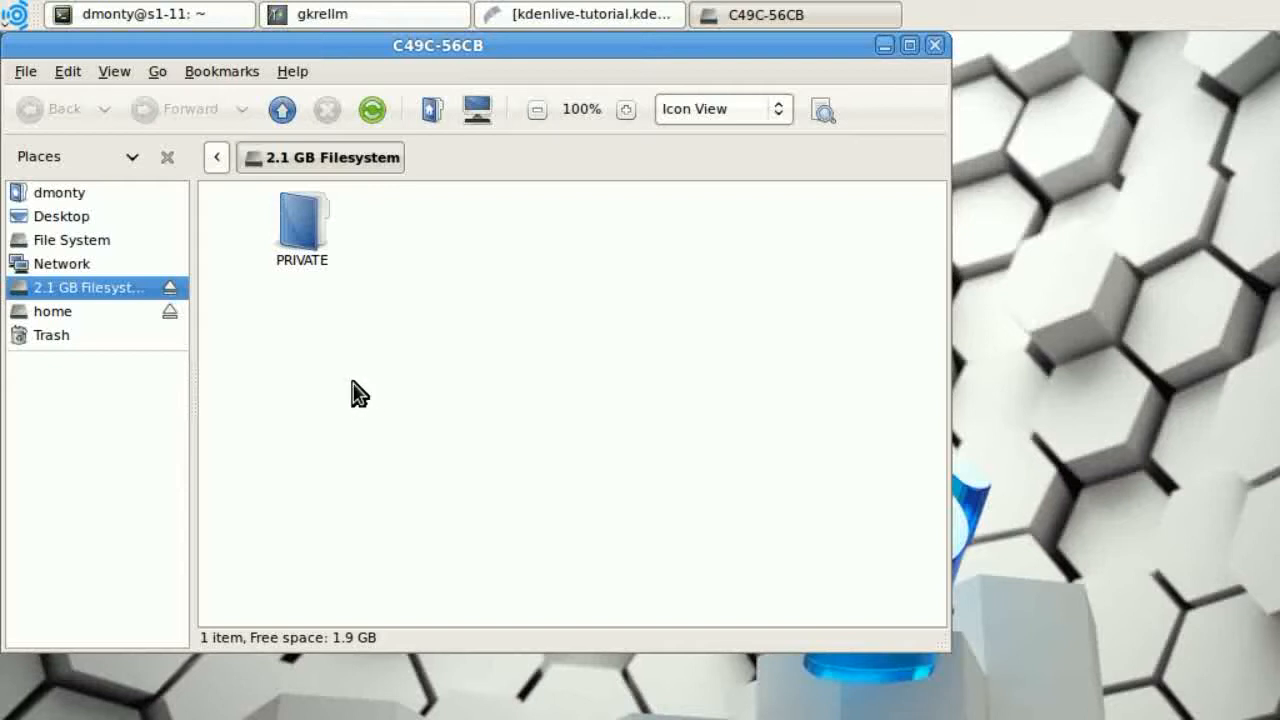
mouse_move(330, 292)
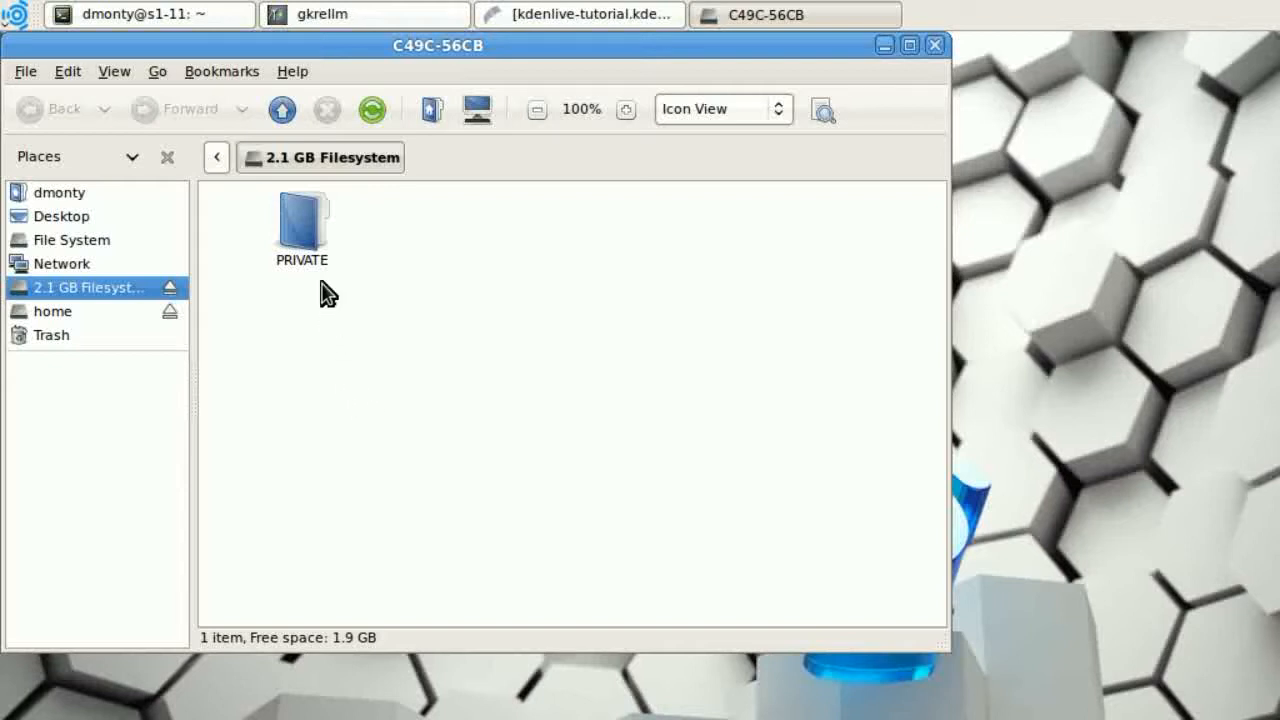
- Navigate into PRIVATE, then AVCHD, then the STREAM folder of the camera drive
double_click(300, 220)
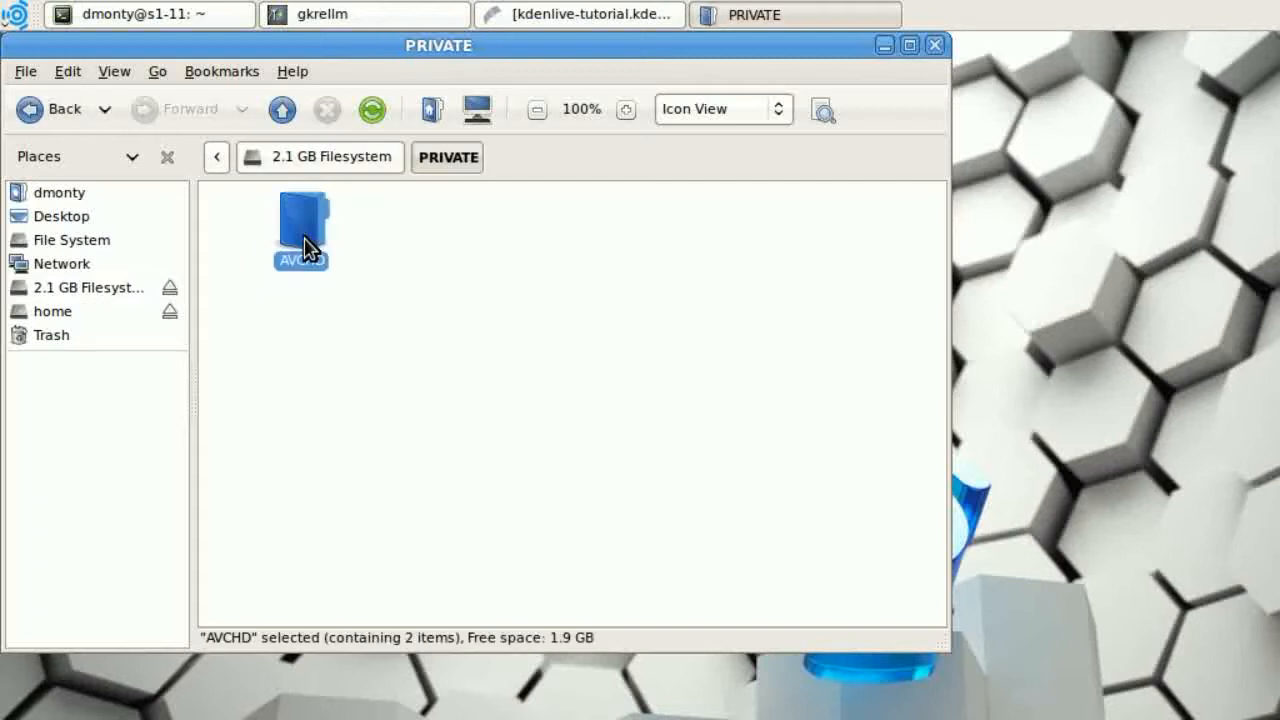
double_click(300, 224)
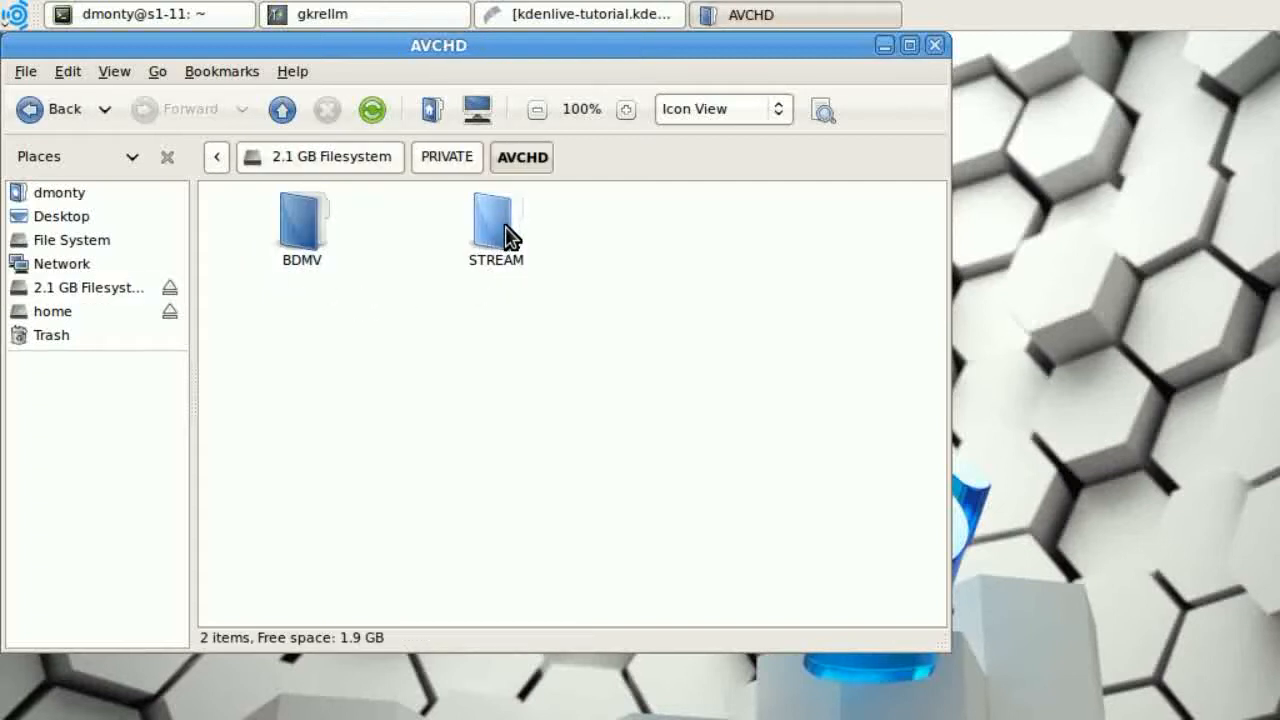
double_click(496, 220)
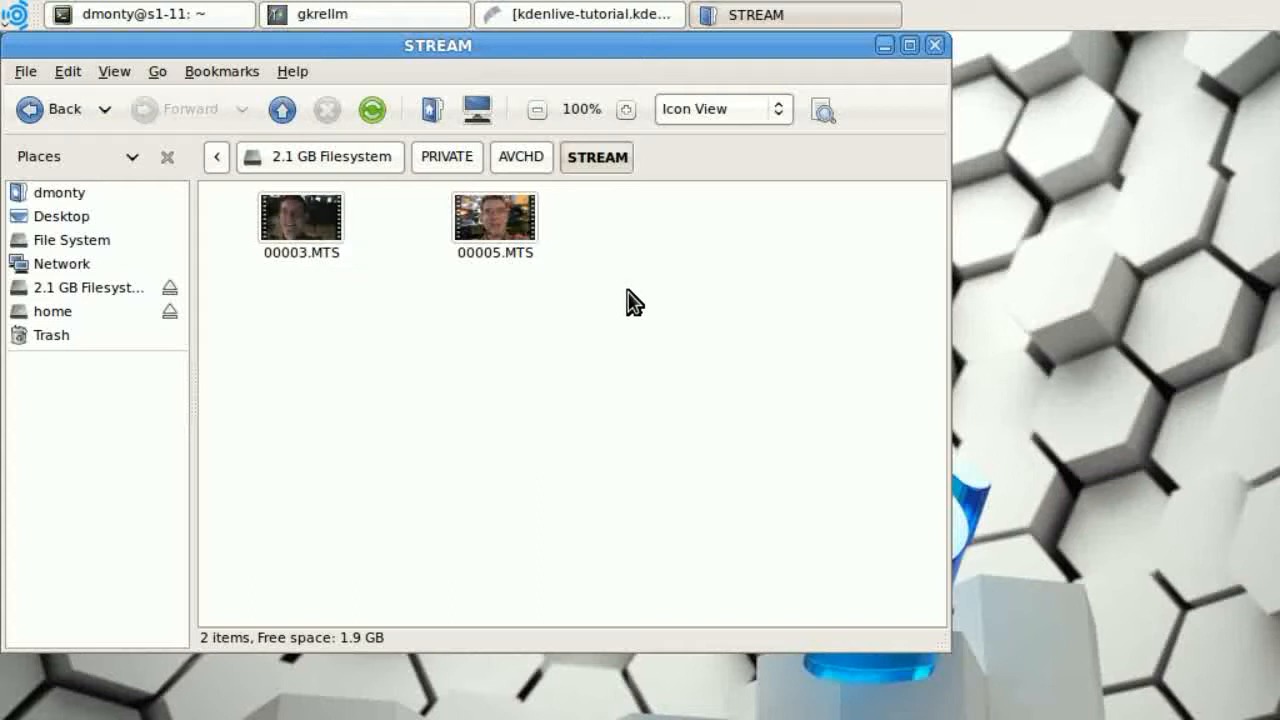
- Select both clips 00003.MTS and 00005.MTS and copy them
left_click_drag(236, 216, 636, 304)
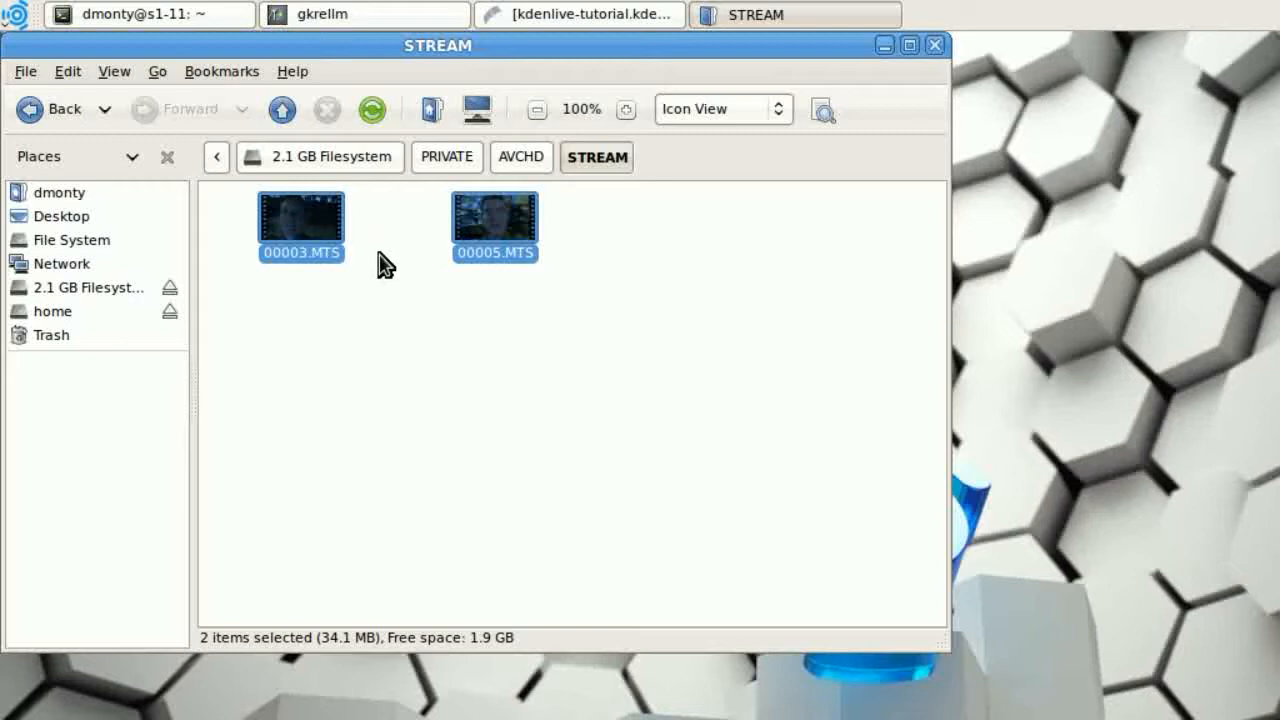
mouse_move(388, 270)
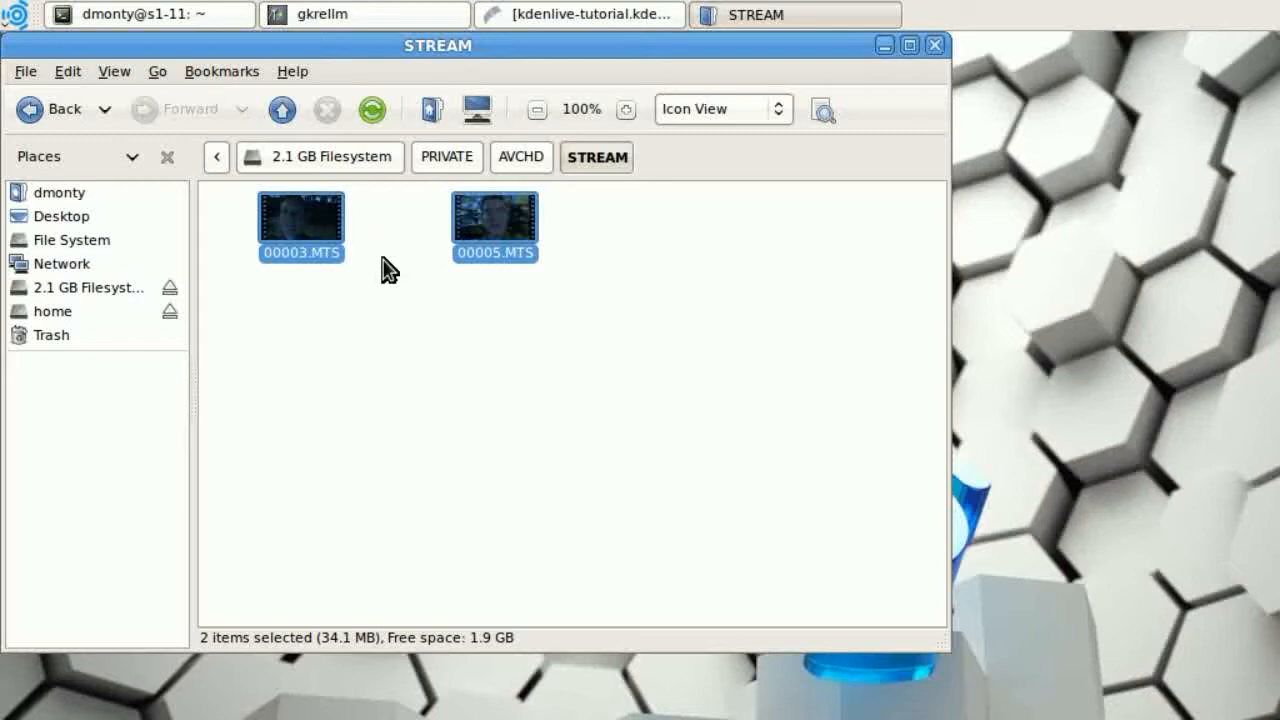
mouse_move(372, 262)
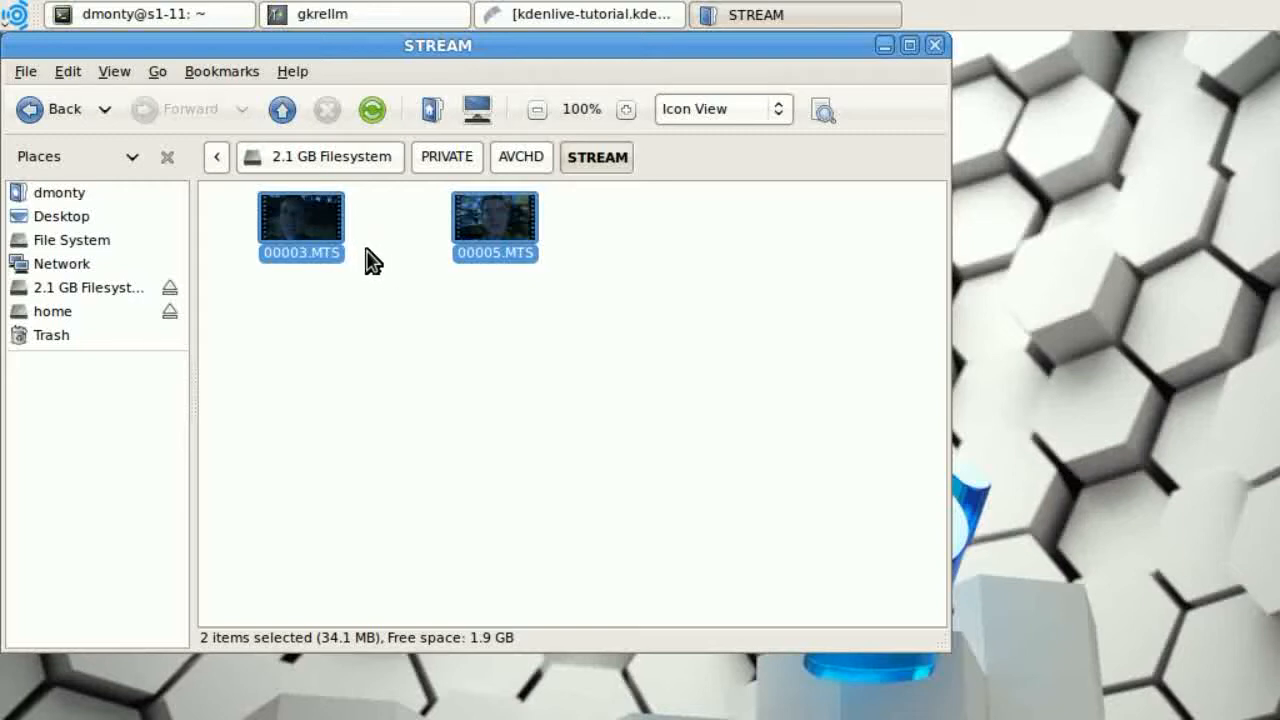
right_click(300, 216)
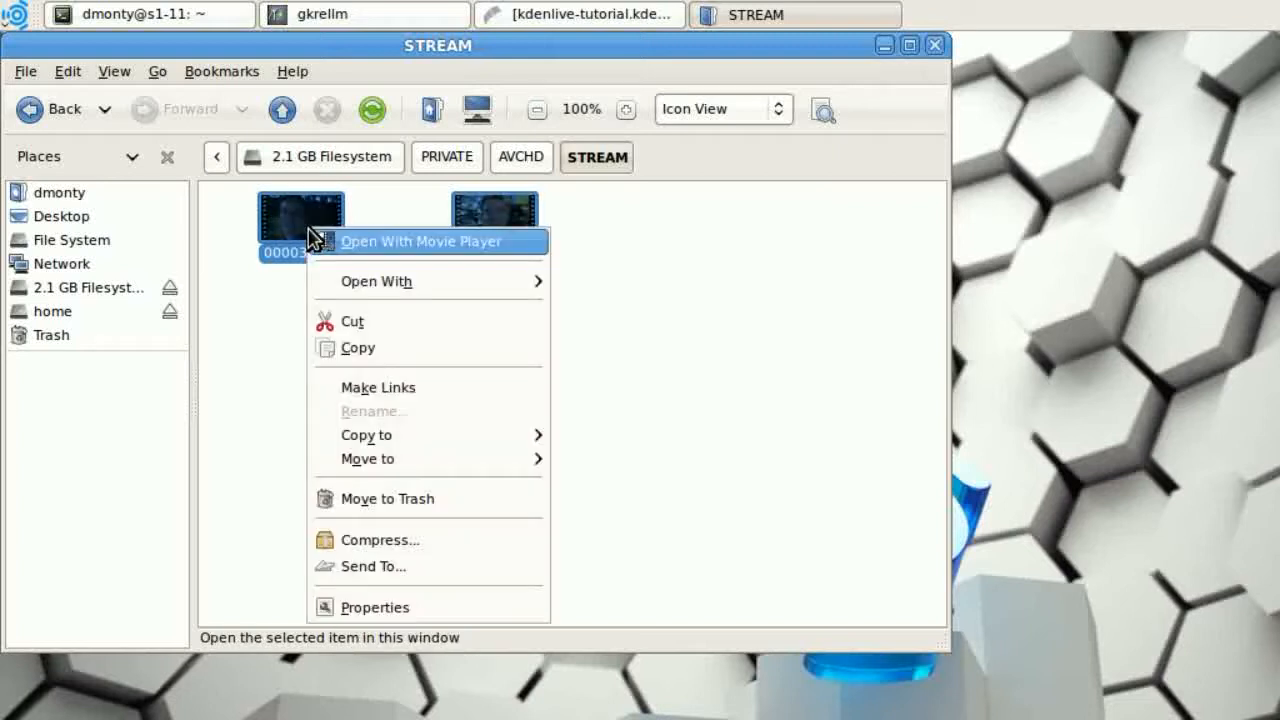
mouse_move(400, 348)
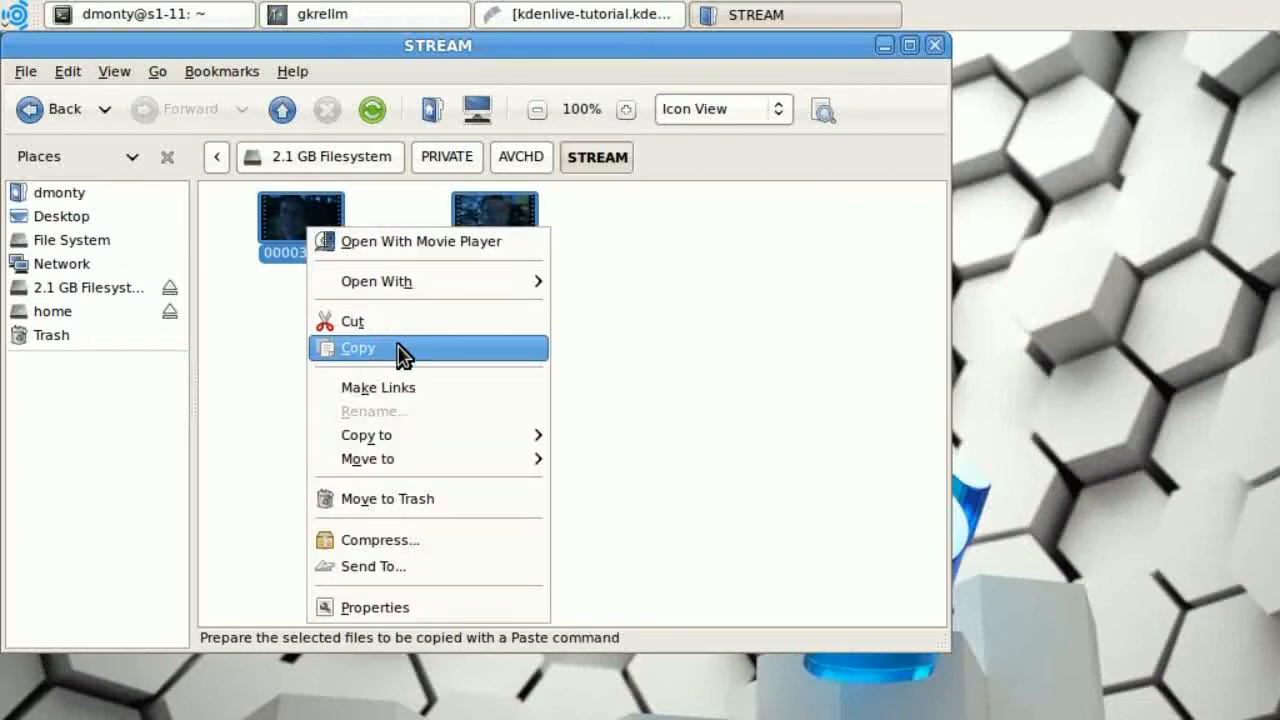
left_click(358, 348)
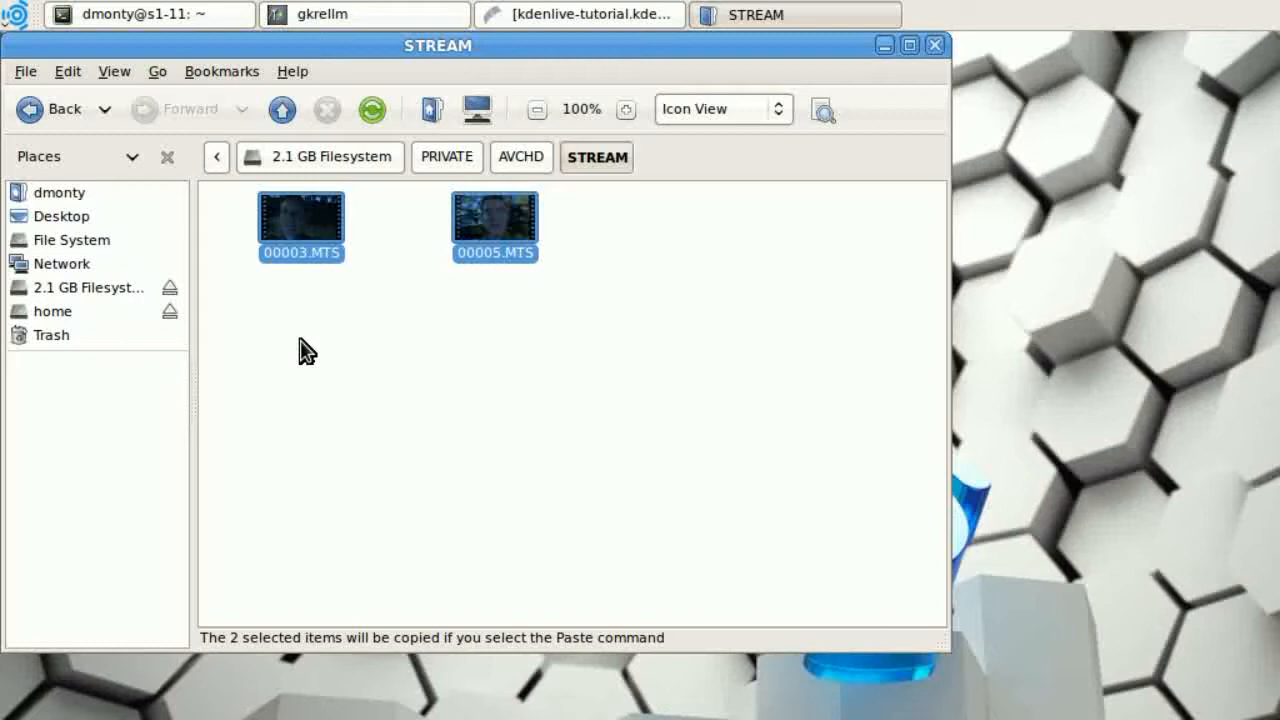
mouse_move(56, 200)
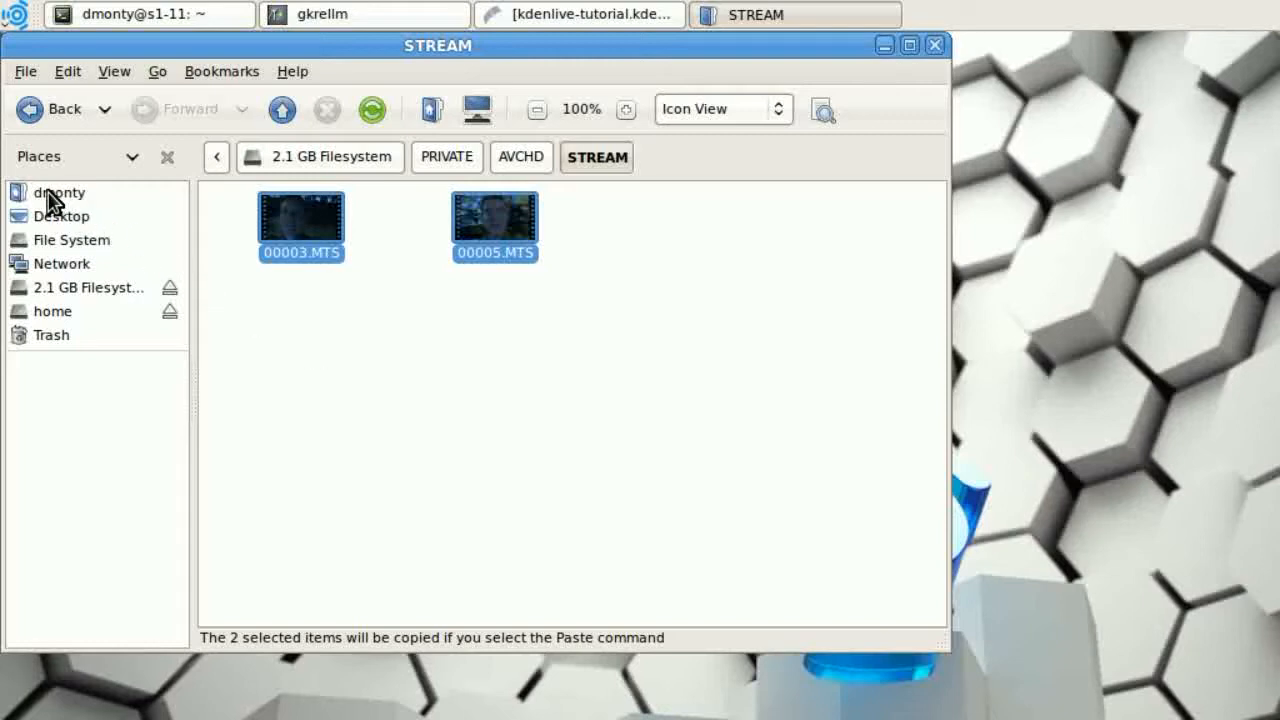
- Paste the two copied MTS clips into the dmonty home folder
left_click(58, 192)
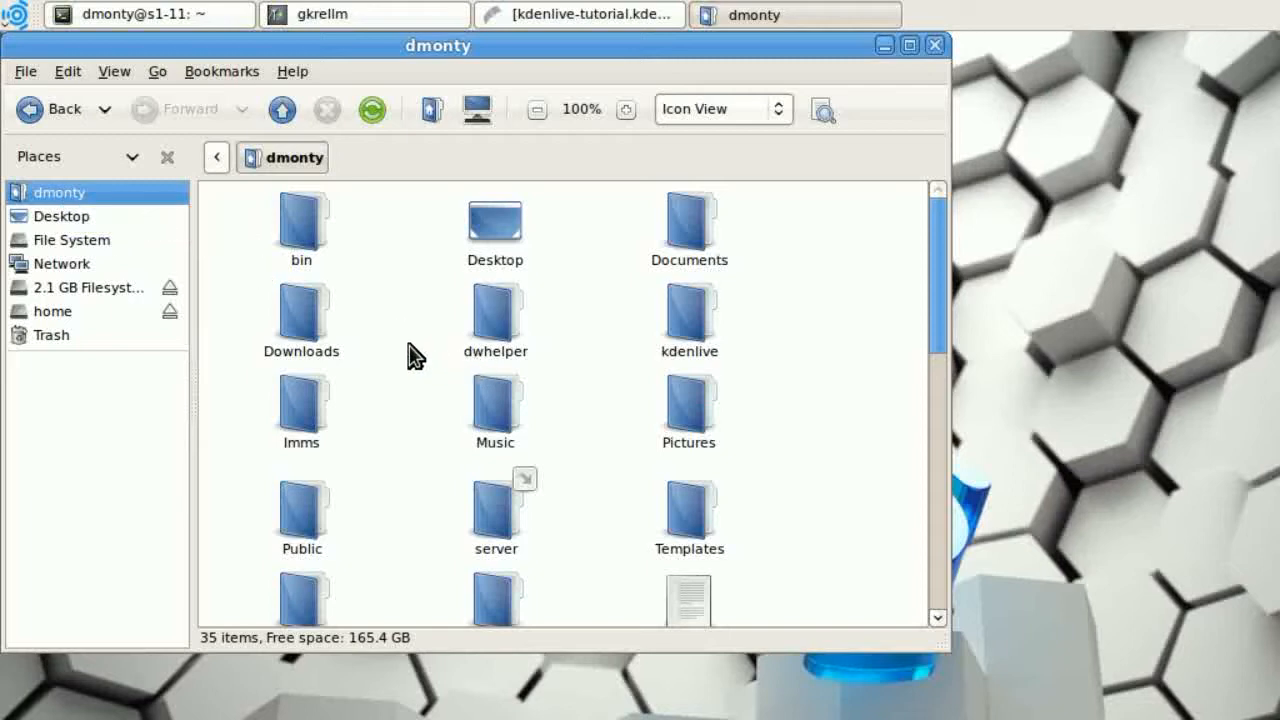
right_click(416, 410)
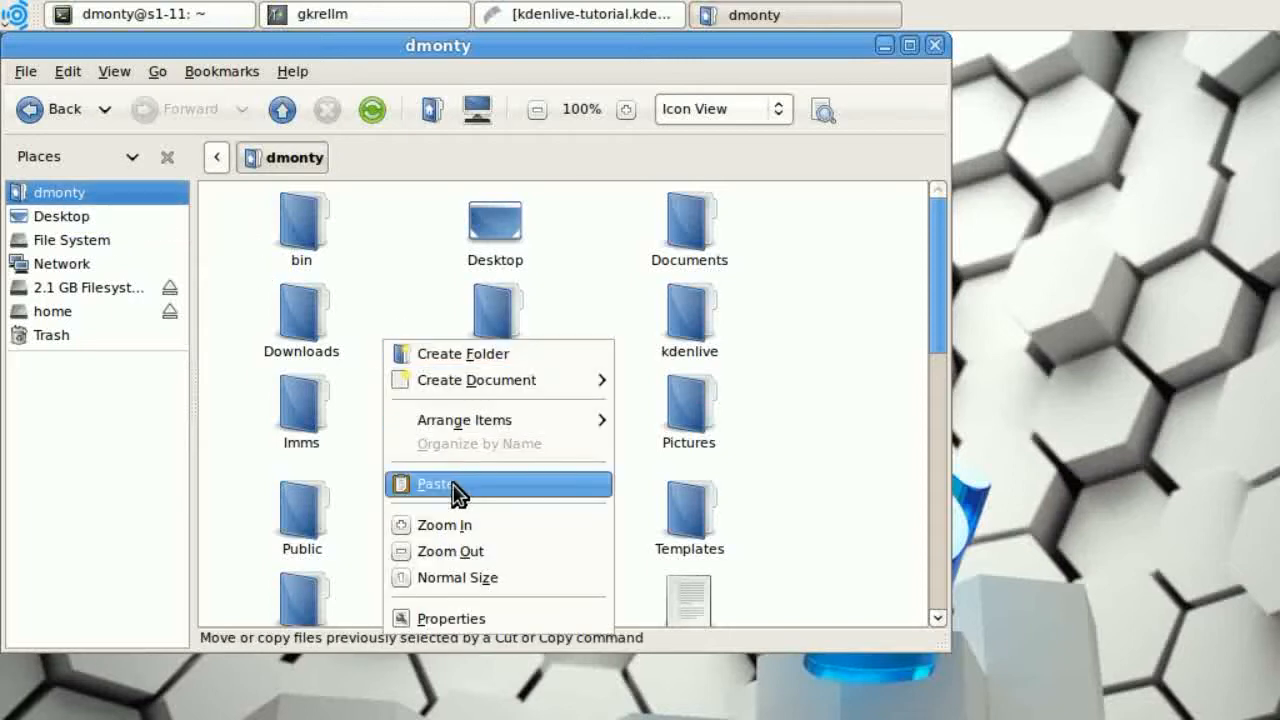
left_click(436, 482)
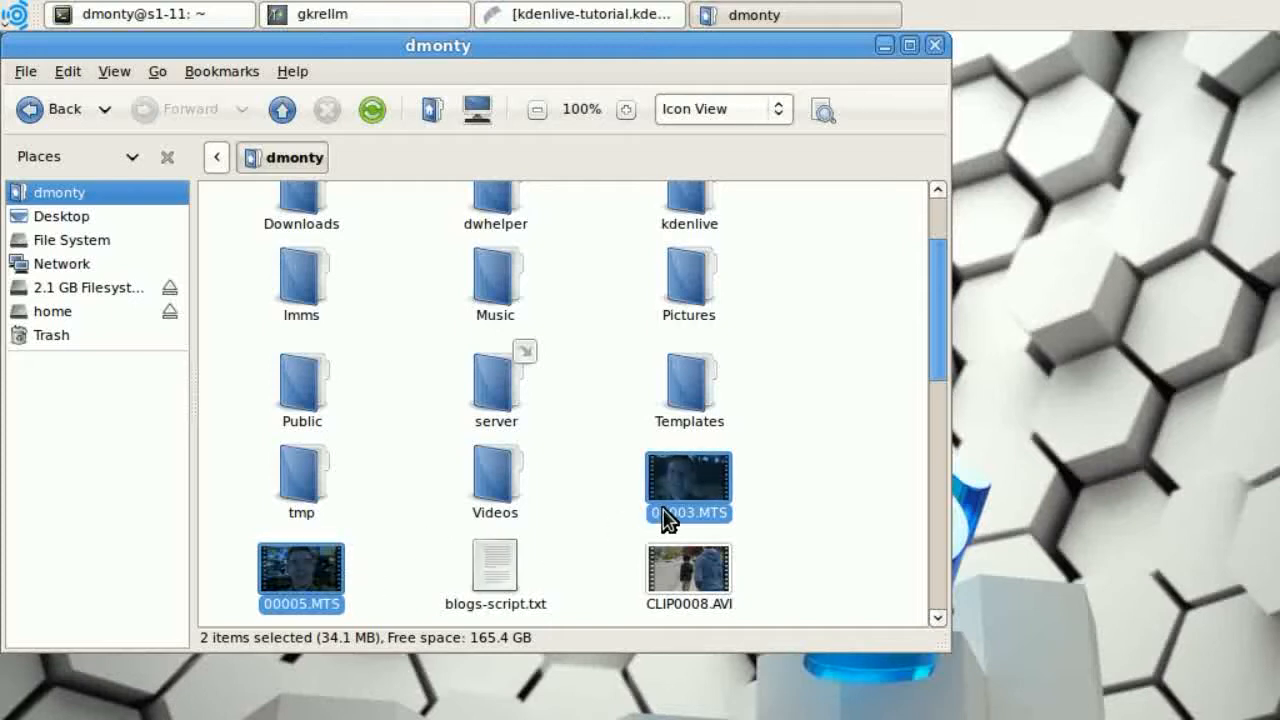
mouse_move(596, 516)
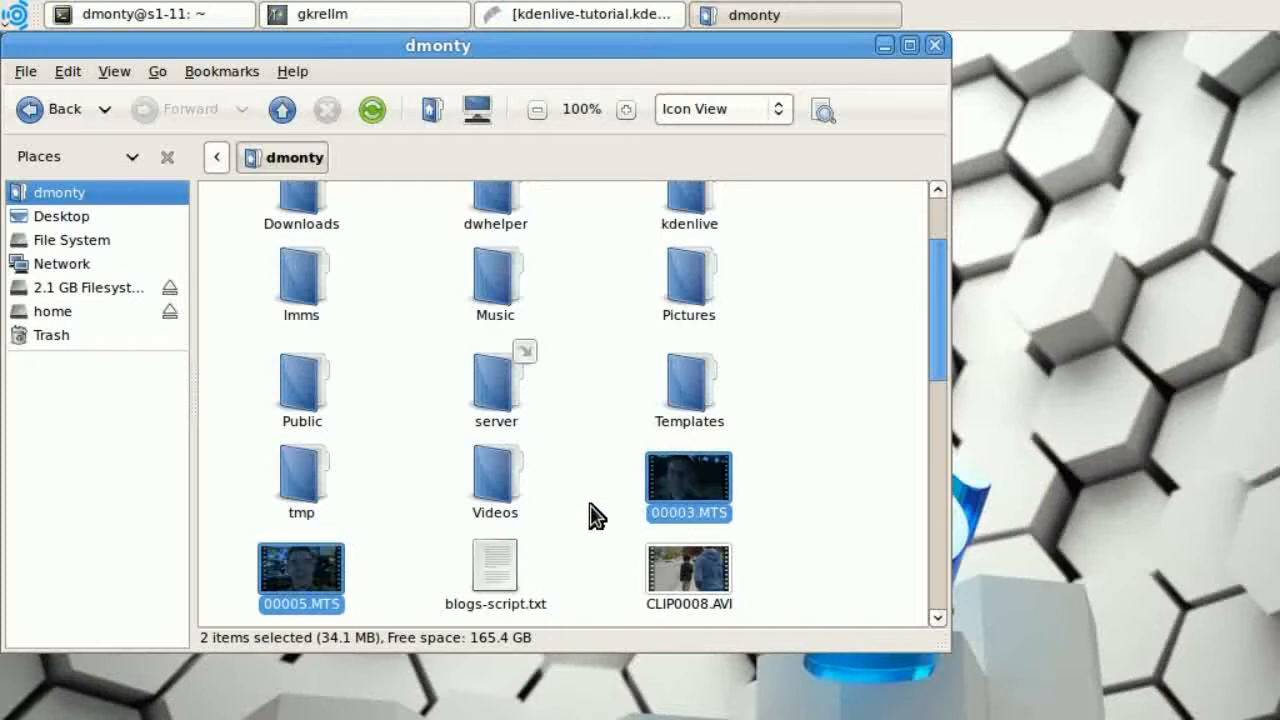
mouse_move(878, 292)
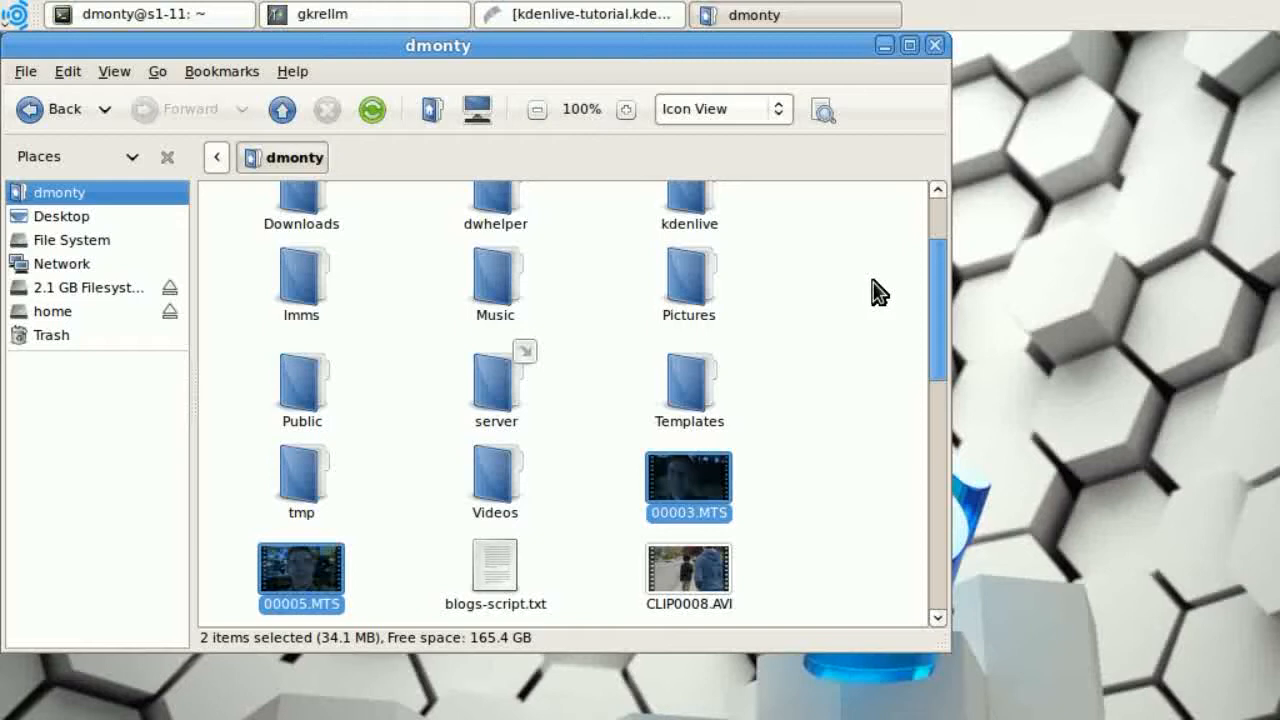
- Close Nautilus and launch Kdenlive from Applications > Sound & Video
left_click(932, 44)
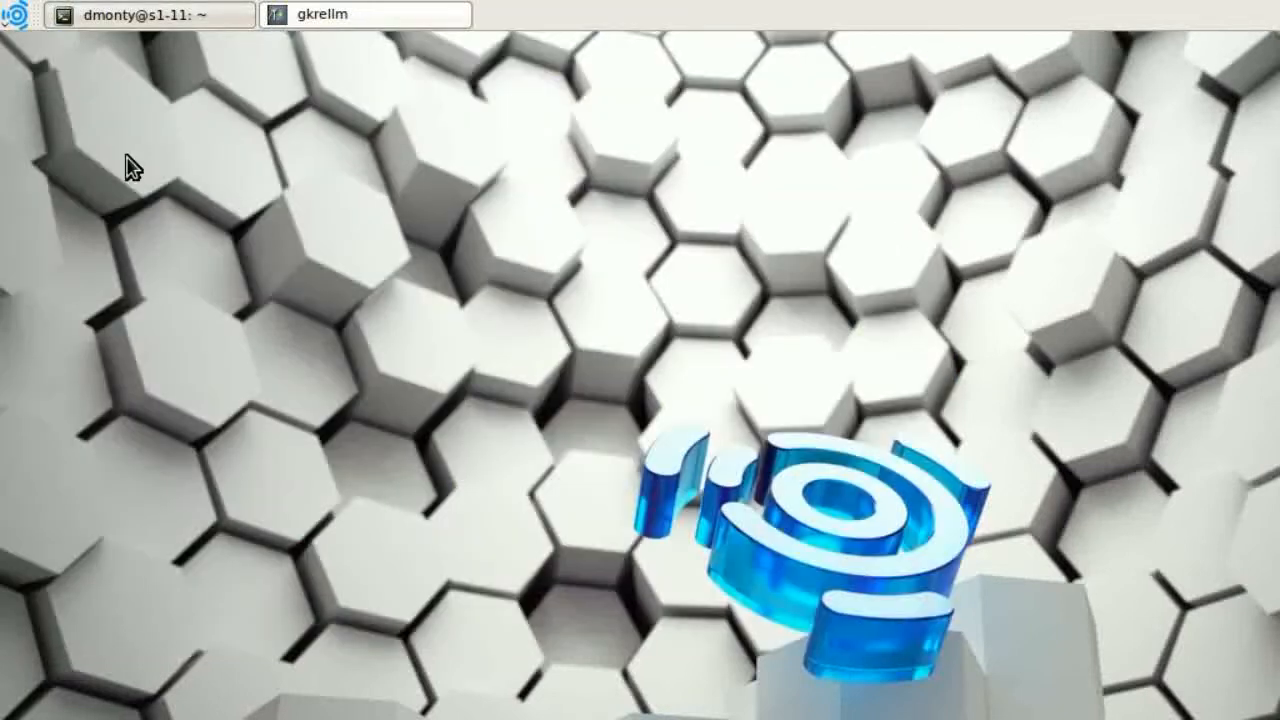
mouse_move(20, 30)
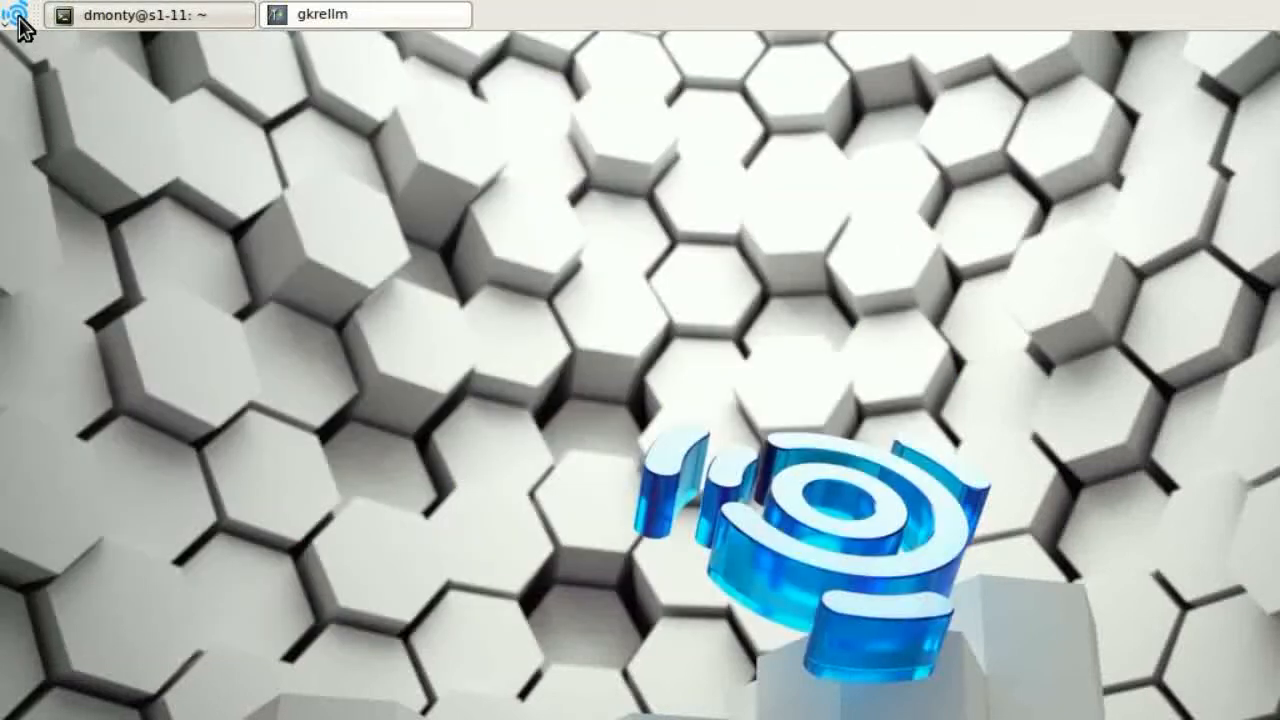
left_click(16, 16)
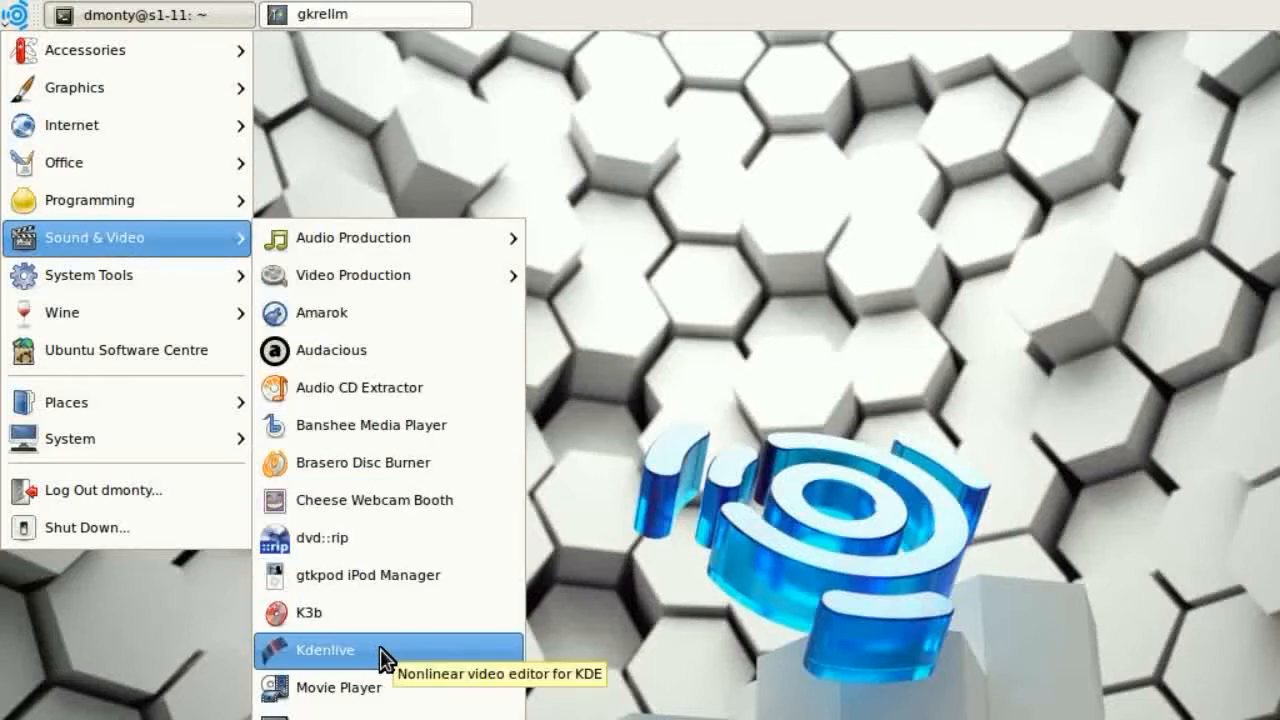
left_click(324, 650)
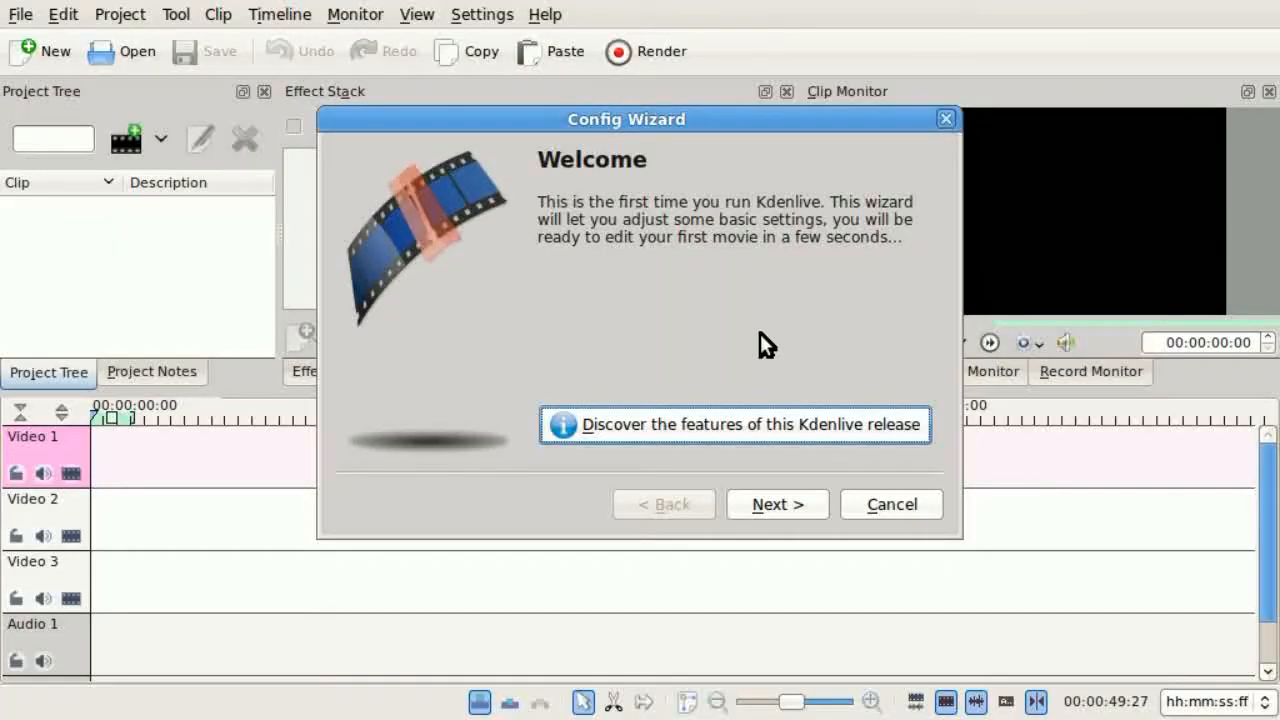
- Complete the Config Wizard with HD 720p 30 fps, default project folder and webcam settings
left_click(776, 504)
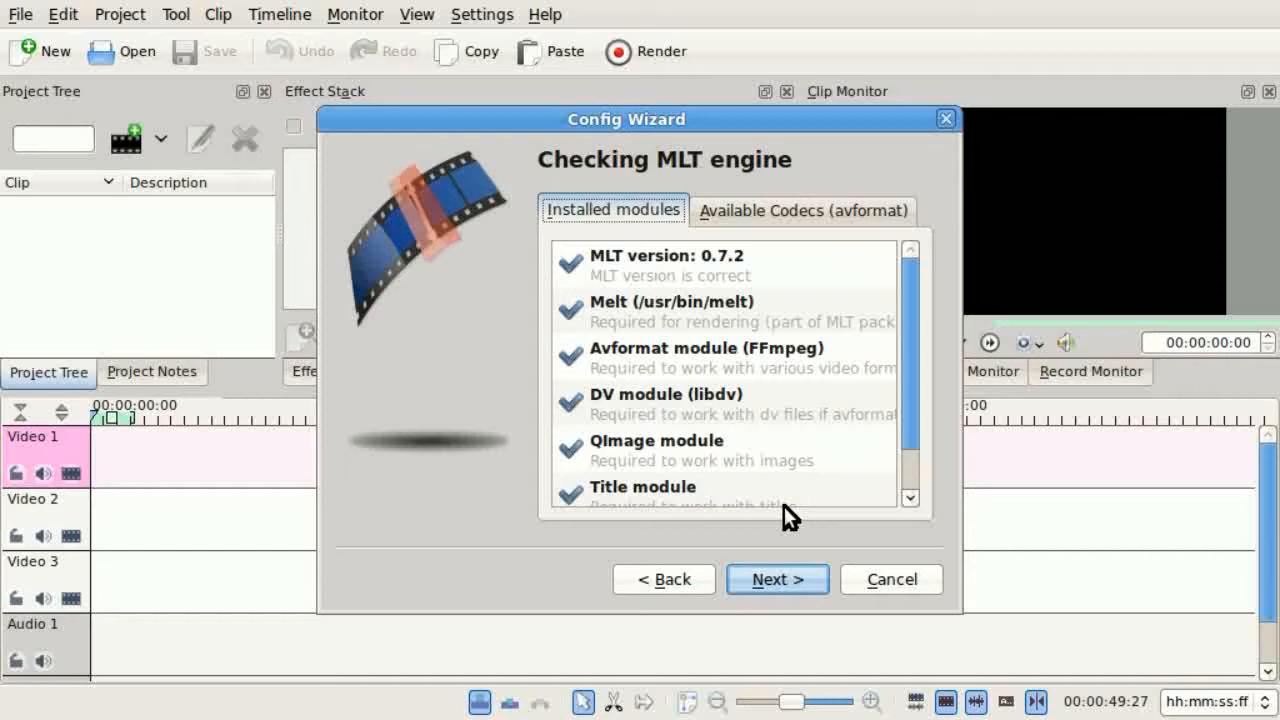
left_click(776, 580)
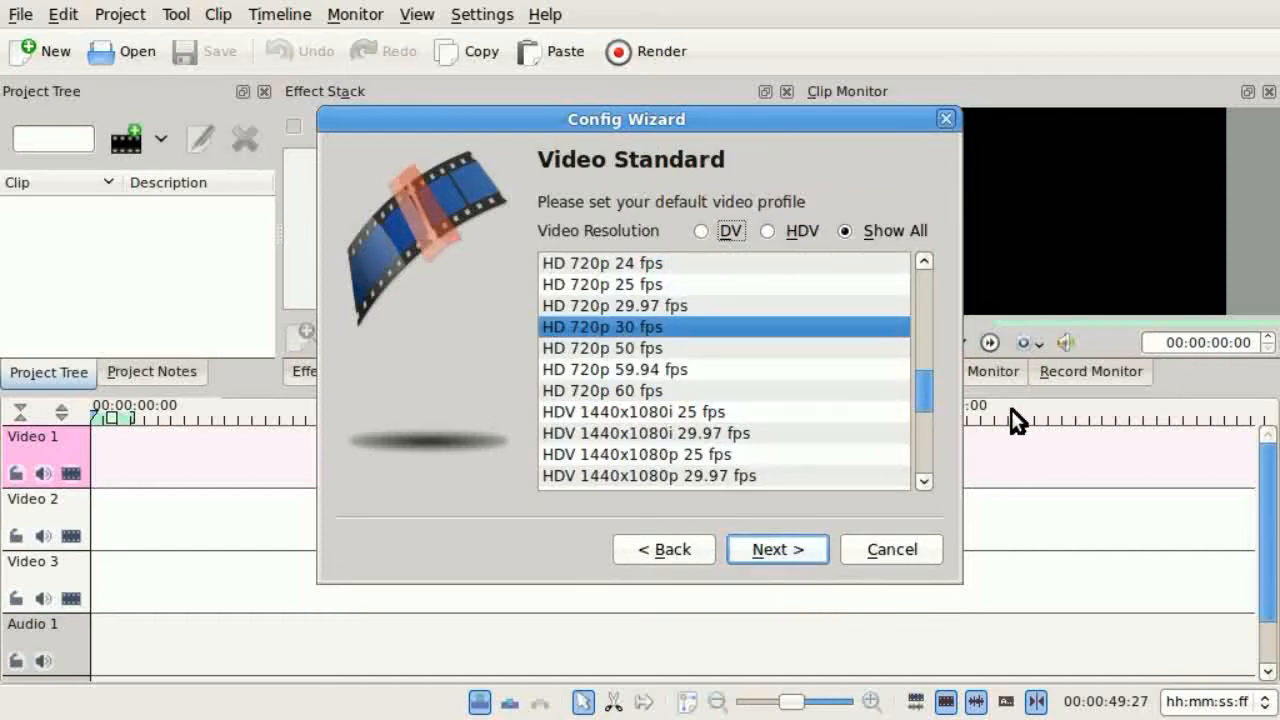
mouse_move(944, 356)
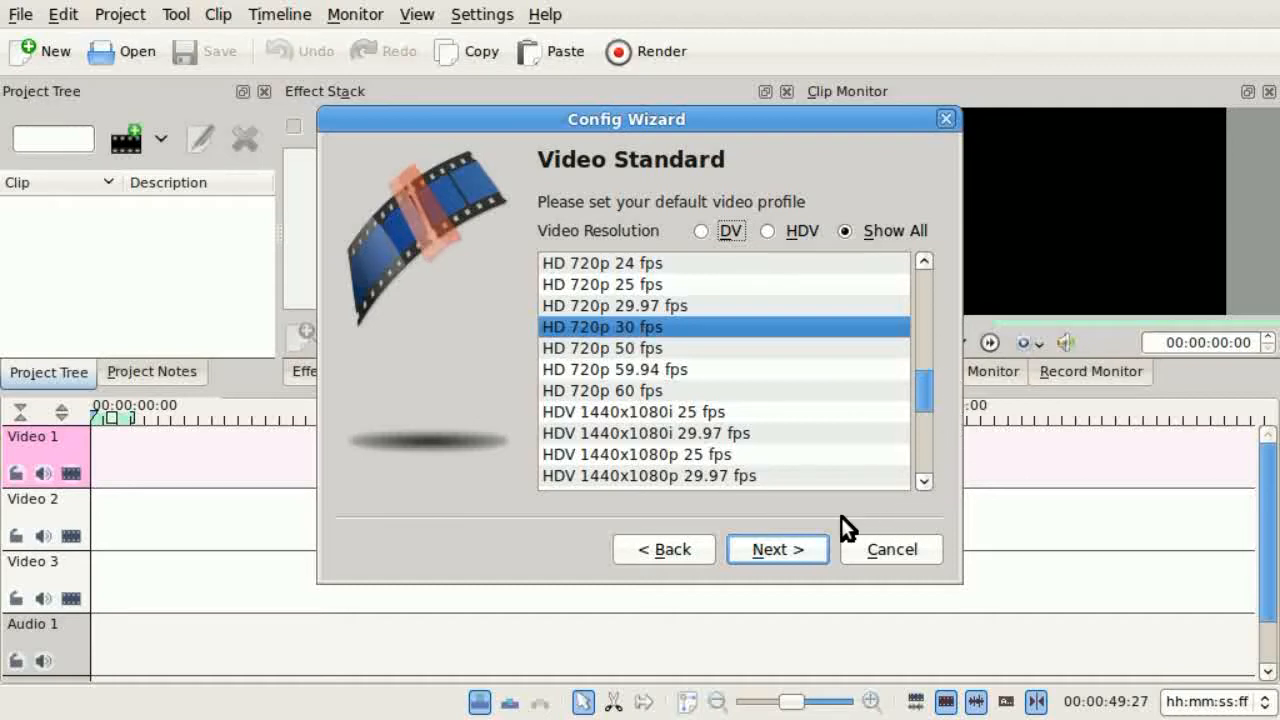
mouse_move(810, 520)
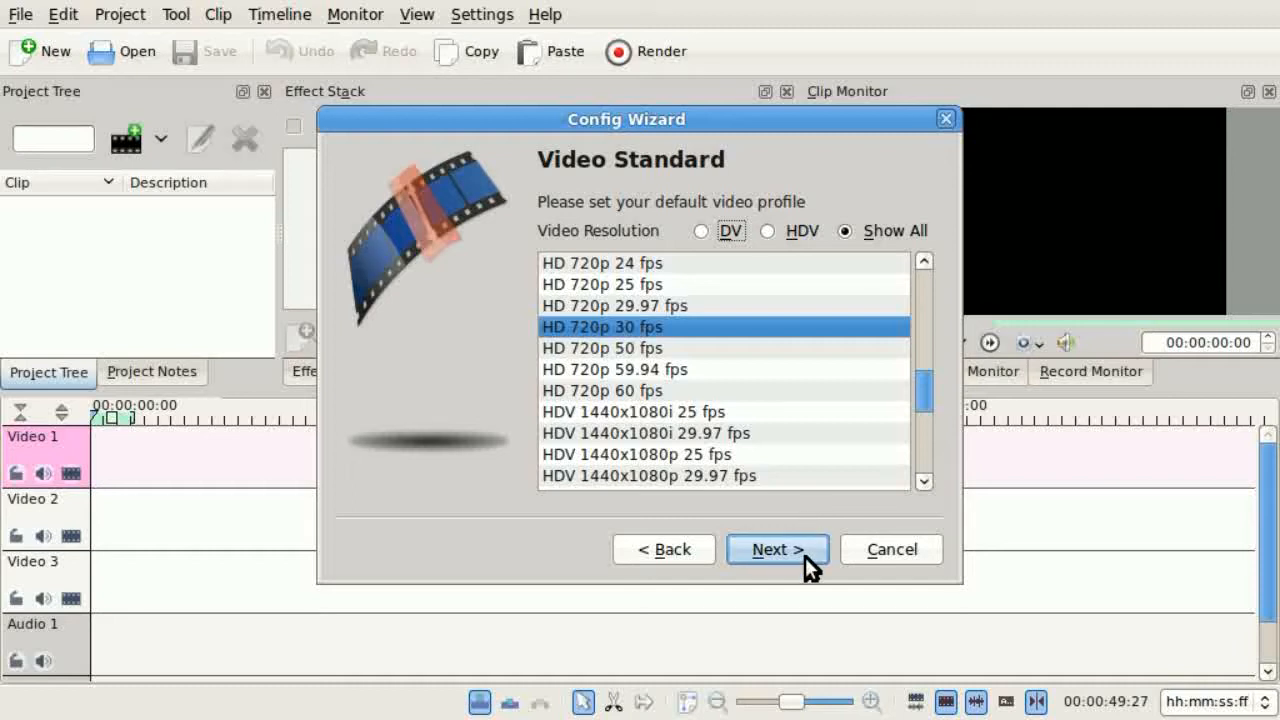
left_click(776, 548)
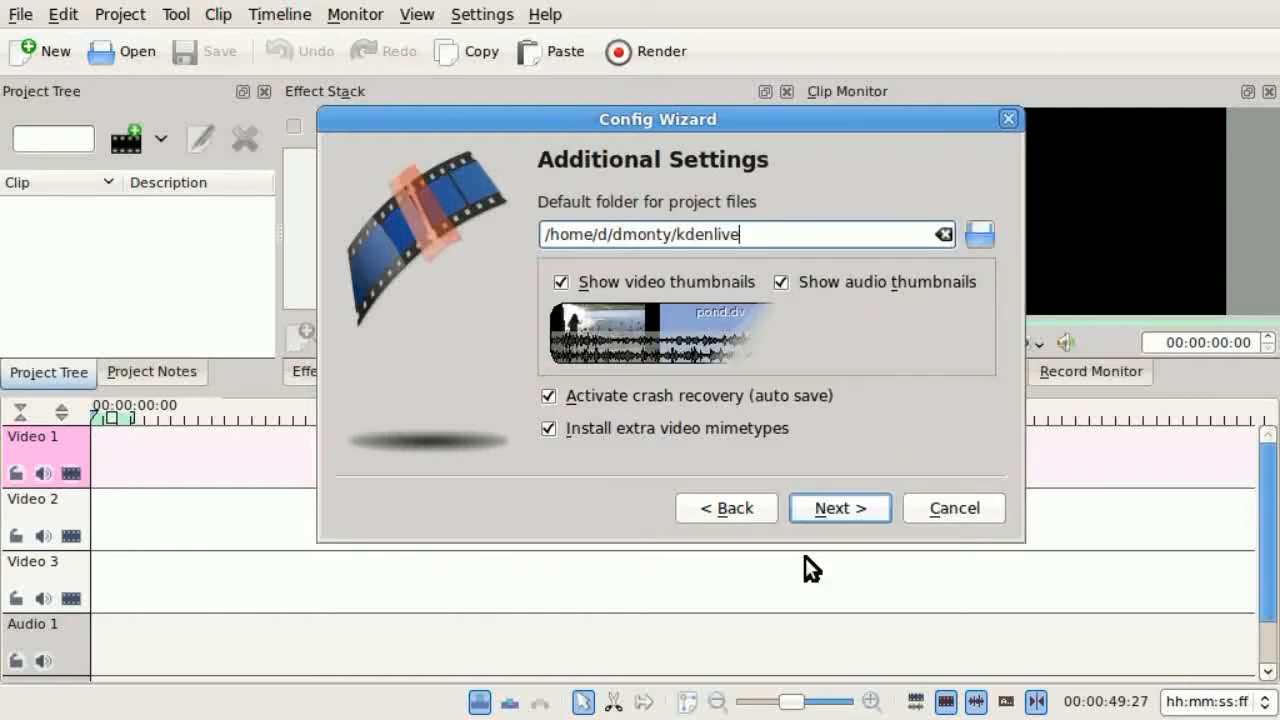
left_click(838, 508)
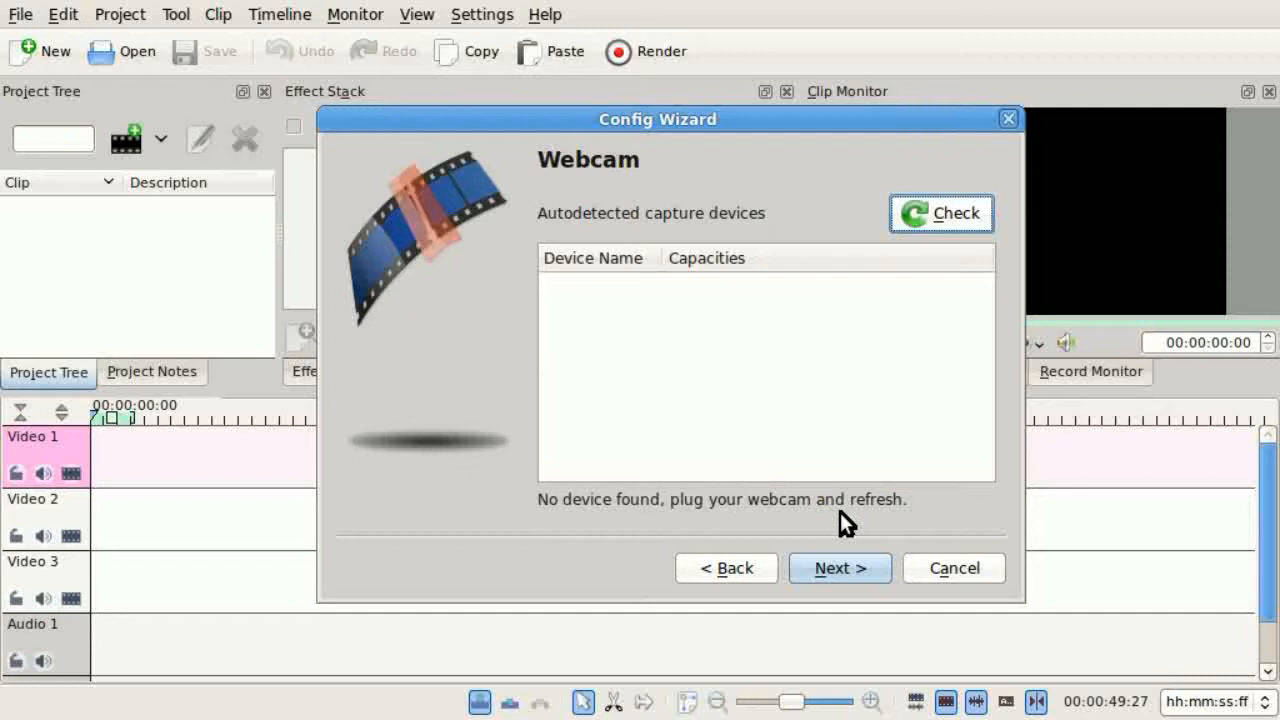
left_click(840, 568)
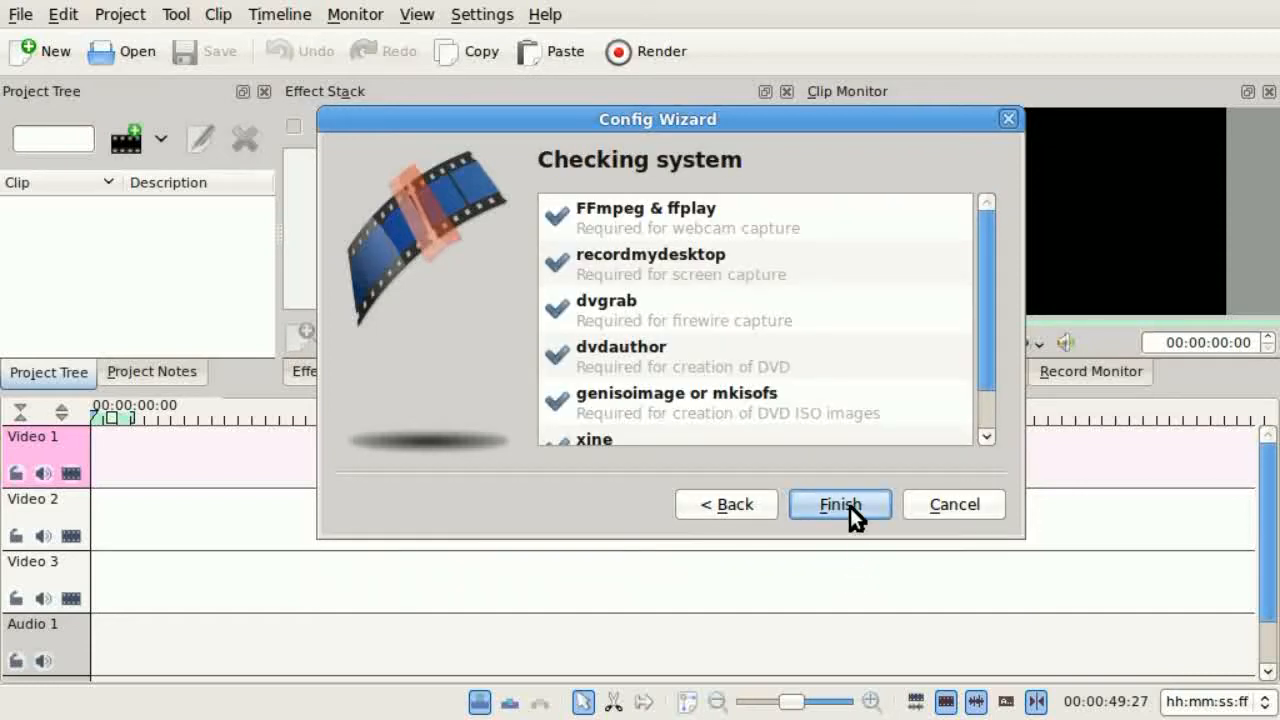
left_click(840, 504)
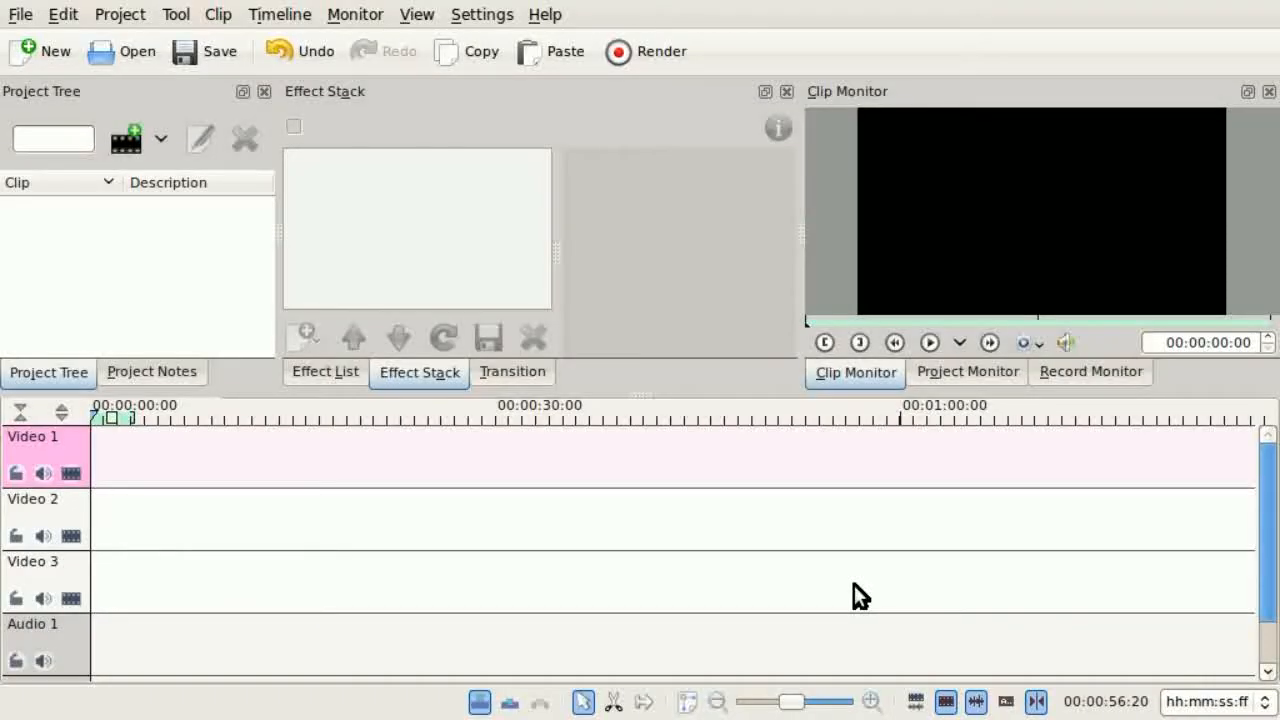
mouse_move(856, 588)
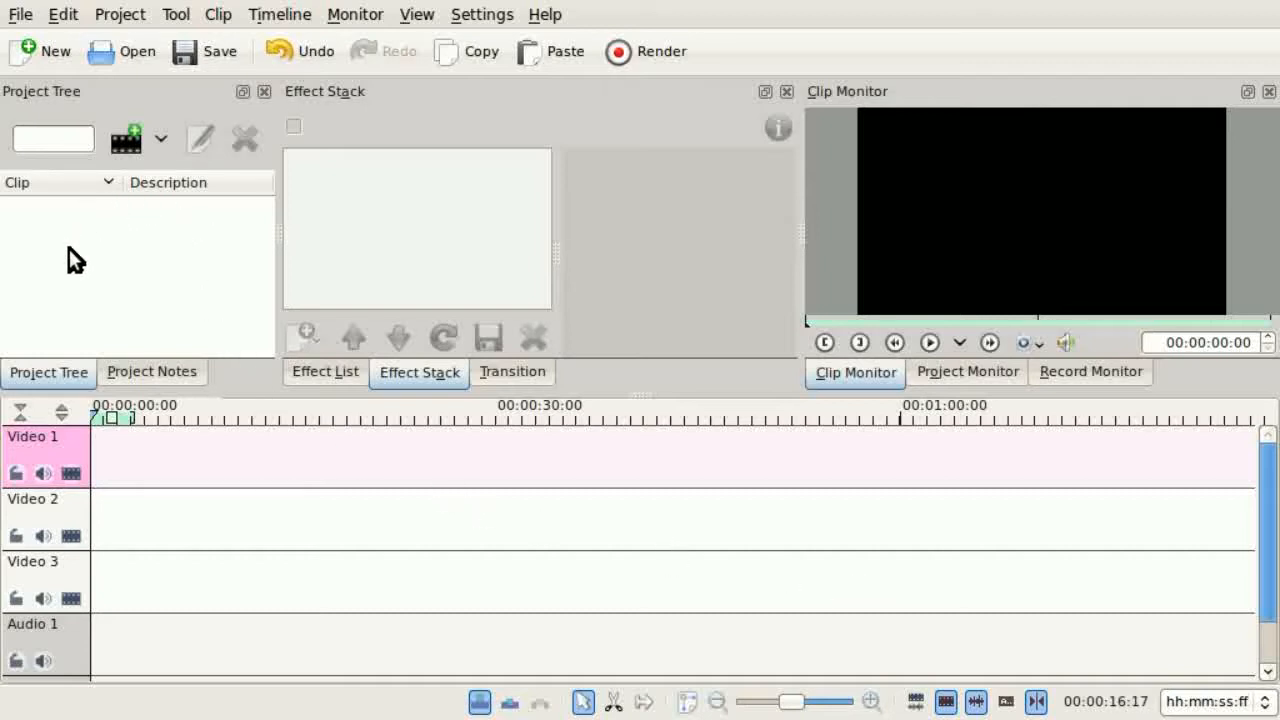
mouse_move(150, 318)
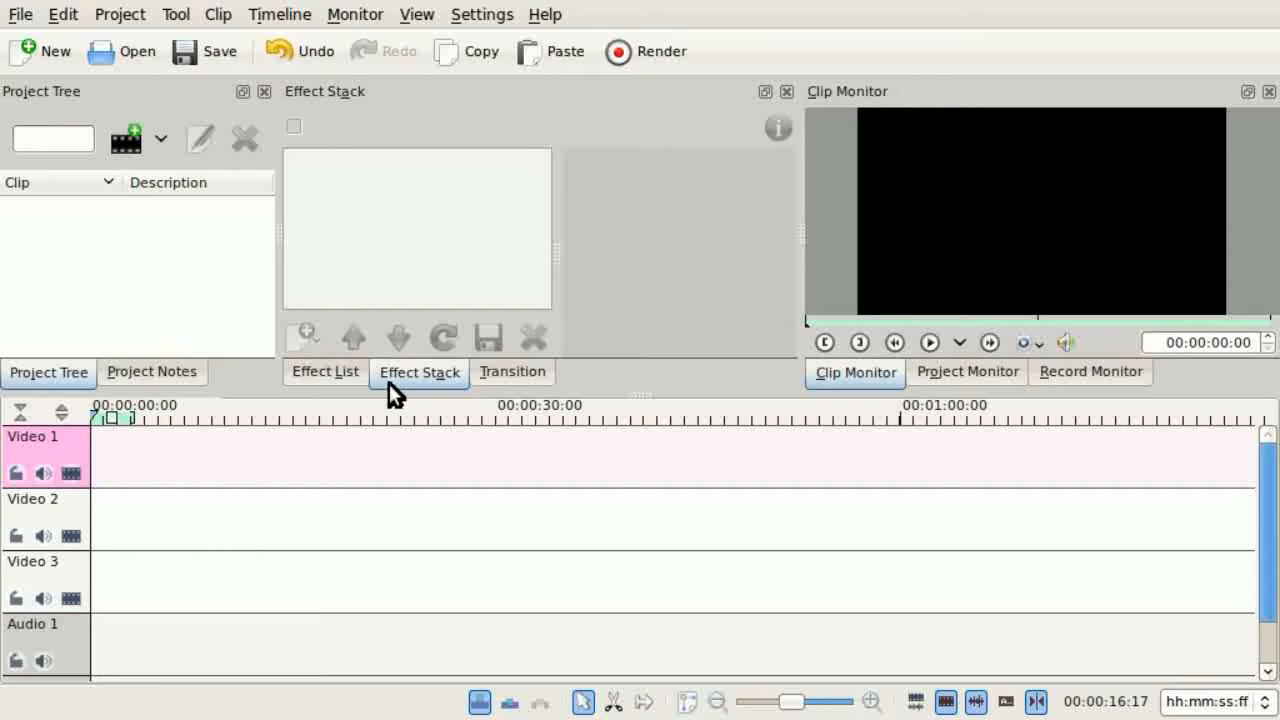
mouse_move(430, 284)
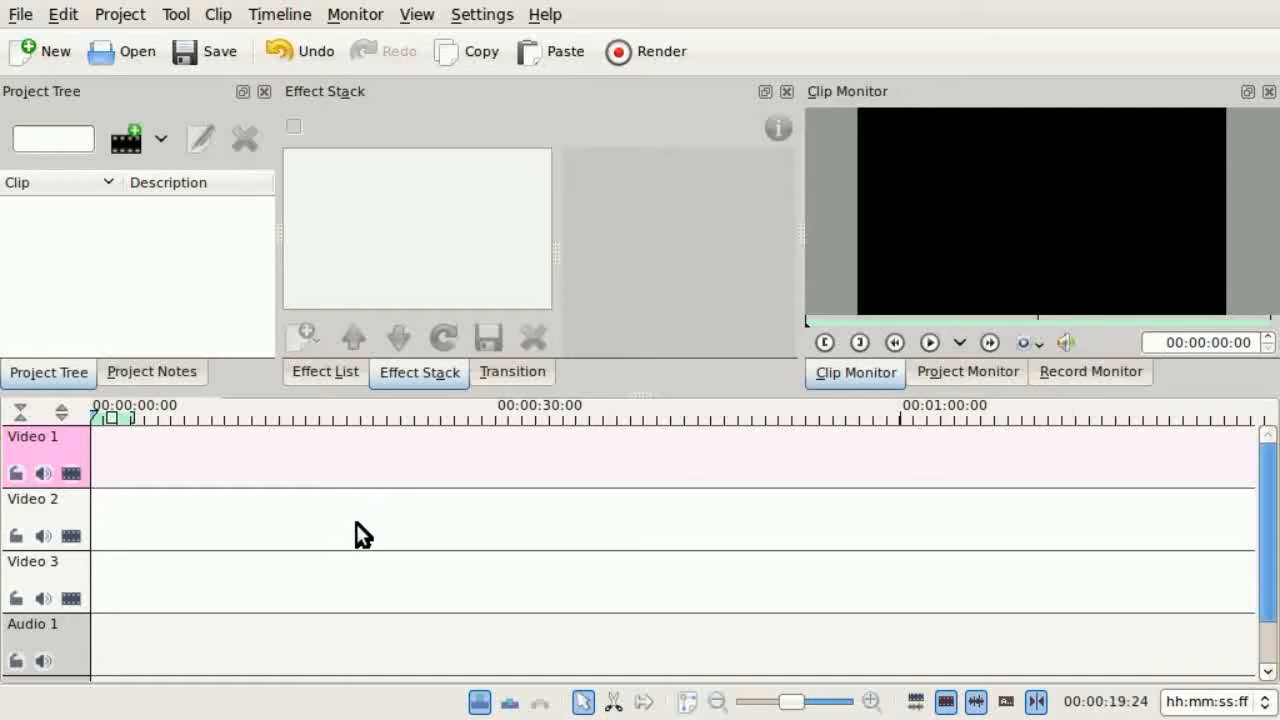
mouse_move(644, 608)
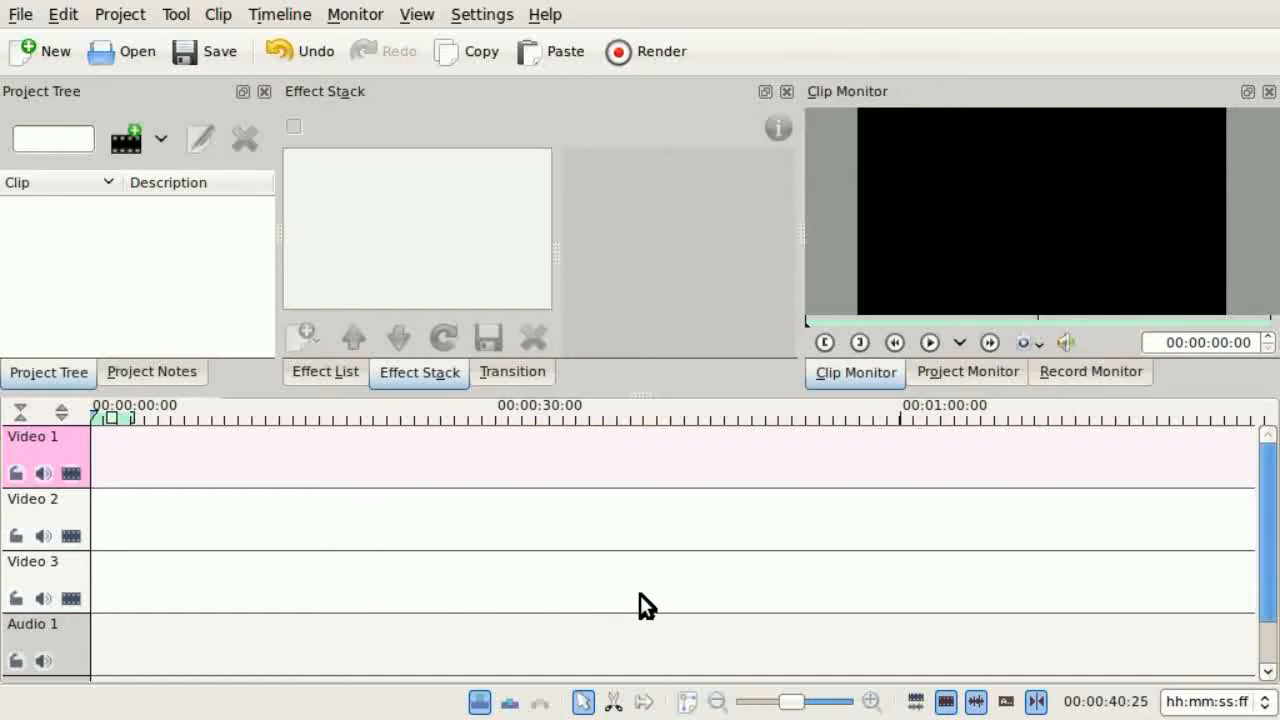
mouse_move(564, 596)
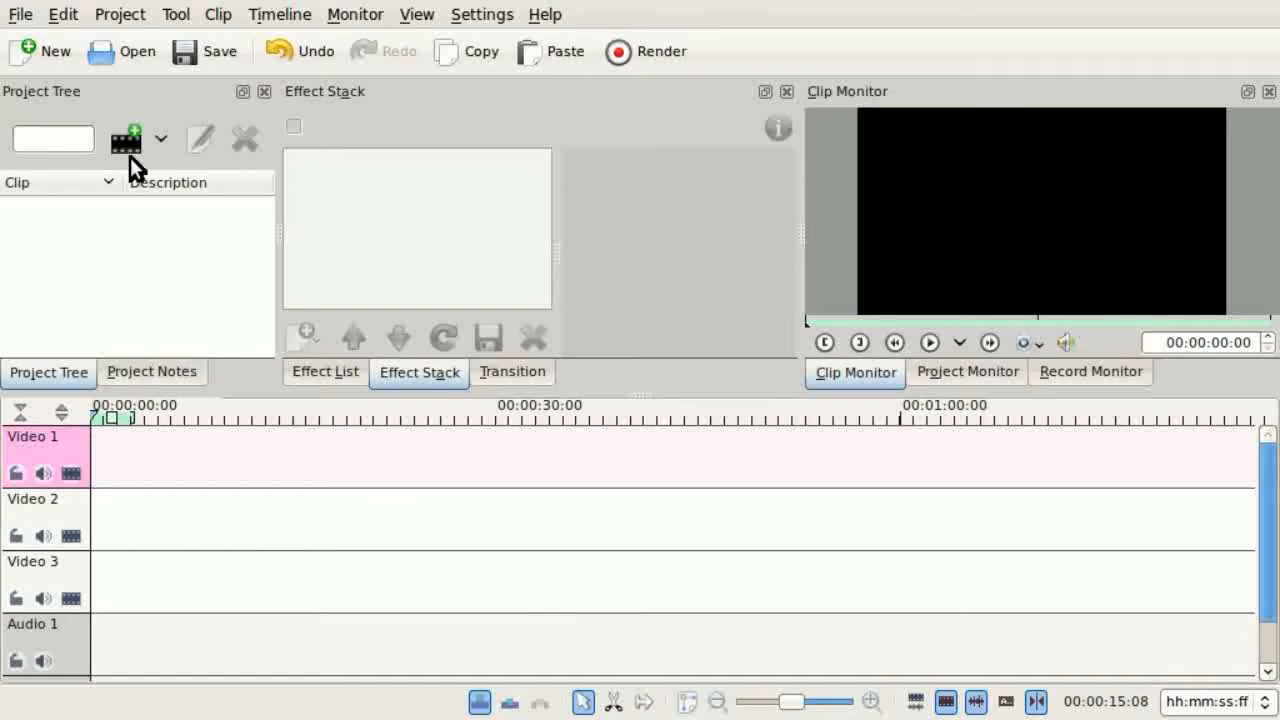
- Add the MTS camera clips 00000–00005.MTS to the project via Add Clip
left_click(124, 138)
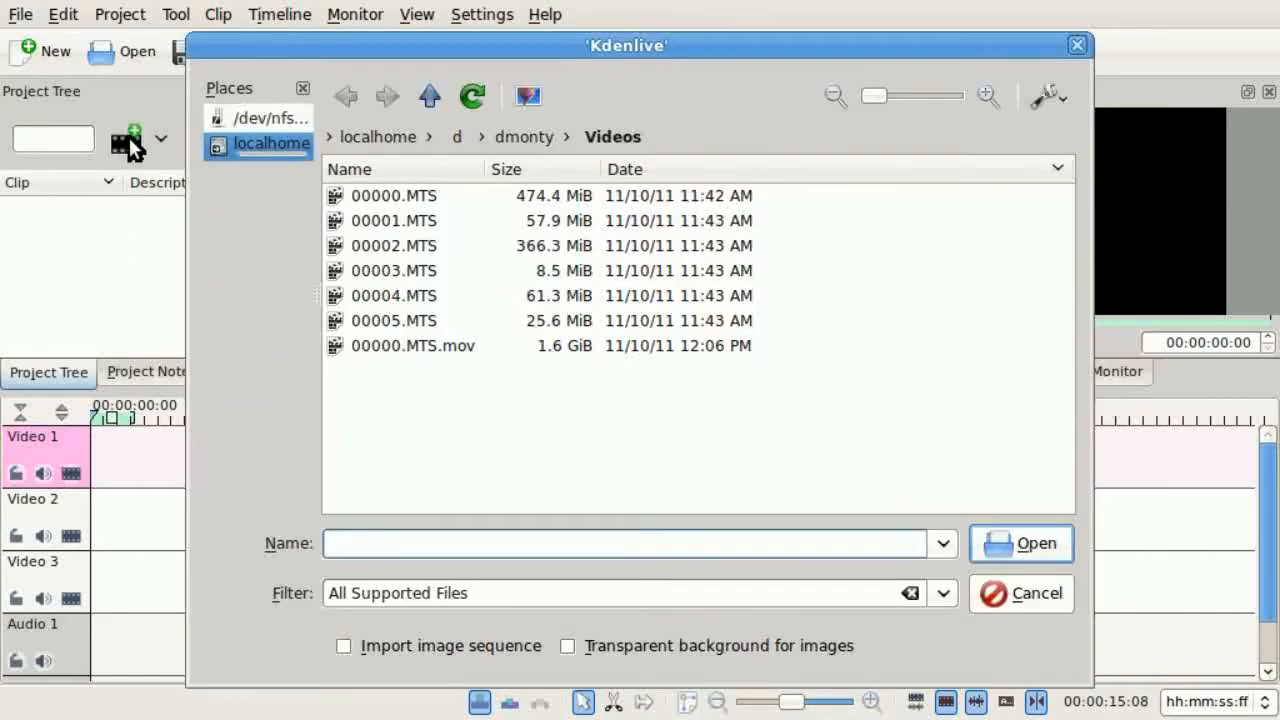
left_click(392, 196)
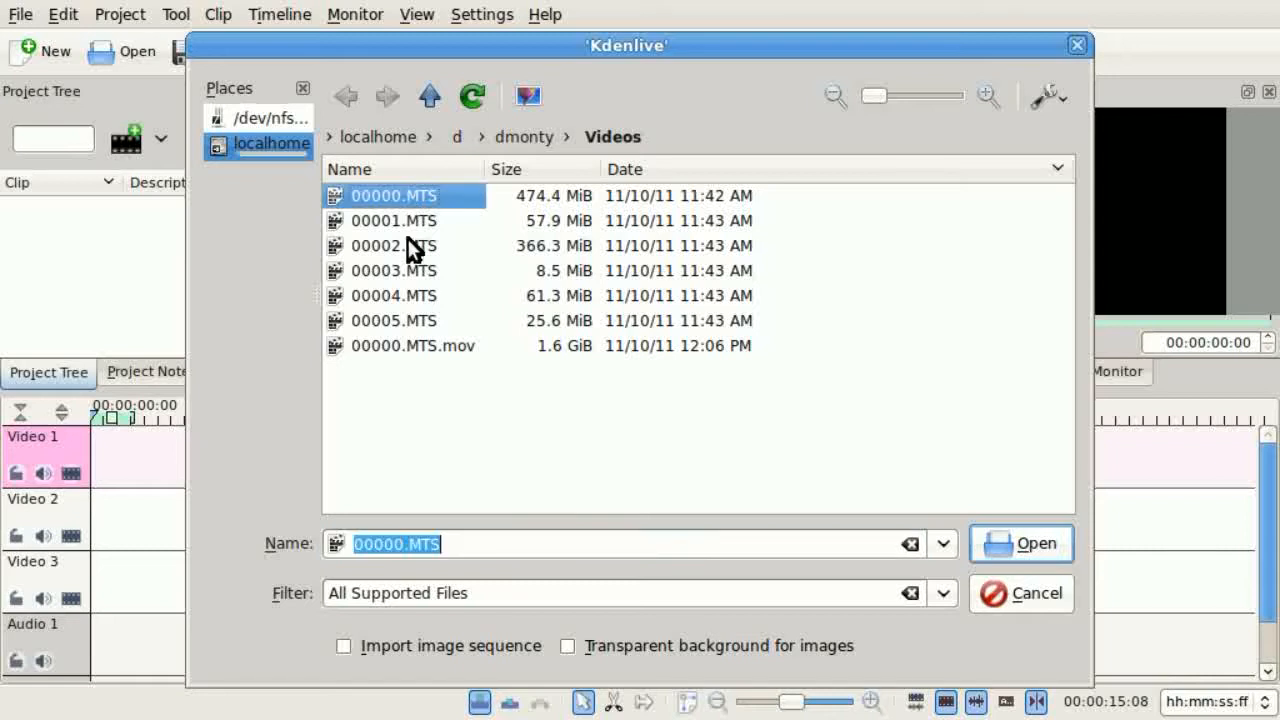
left_click(392, 320)
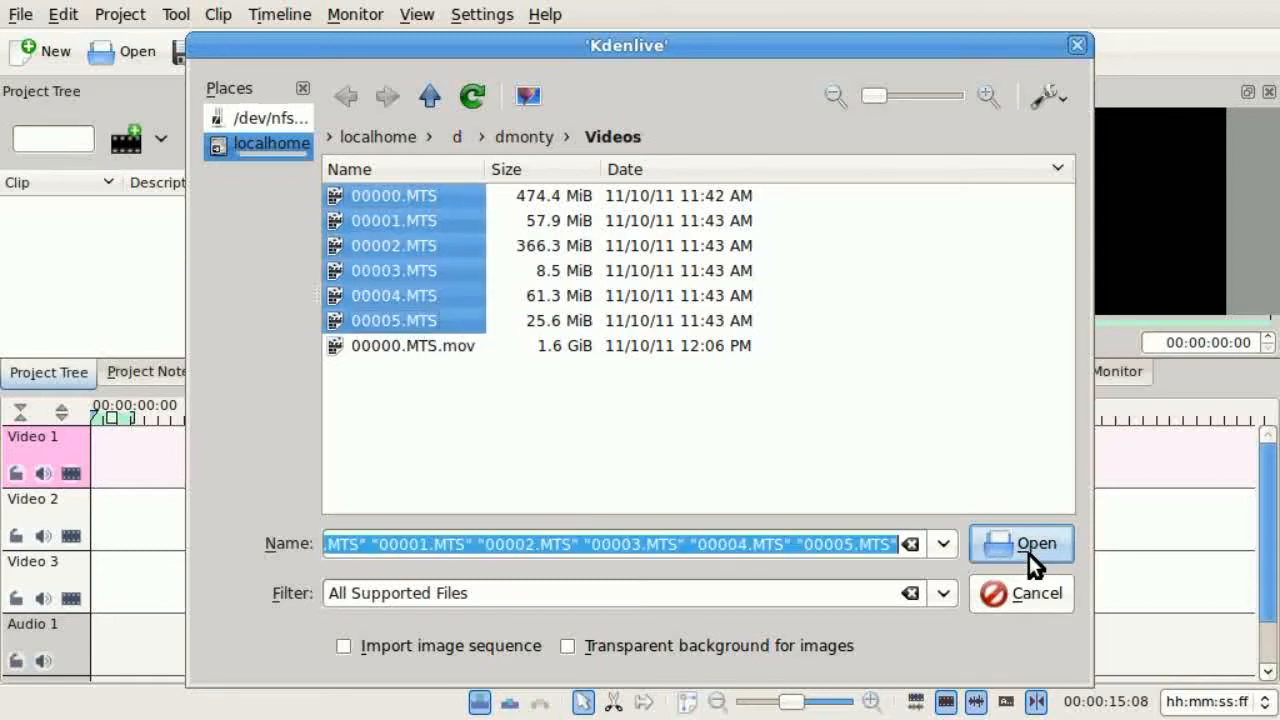
left_click(1020, 544)
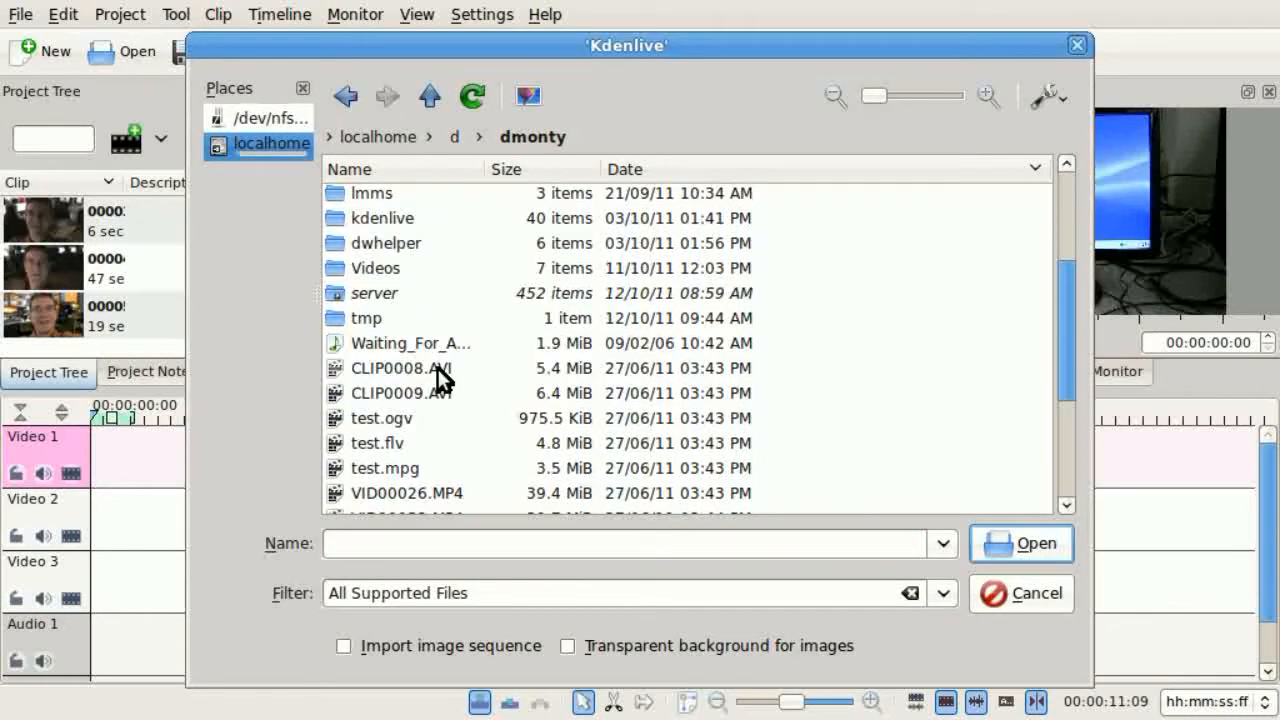
- Add the kdenlive-wizard.avi screen recording to the project
scroll("down", 3)
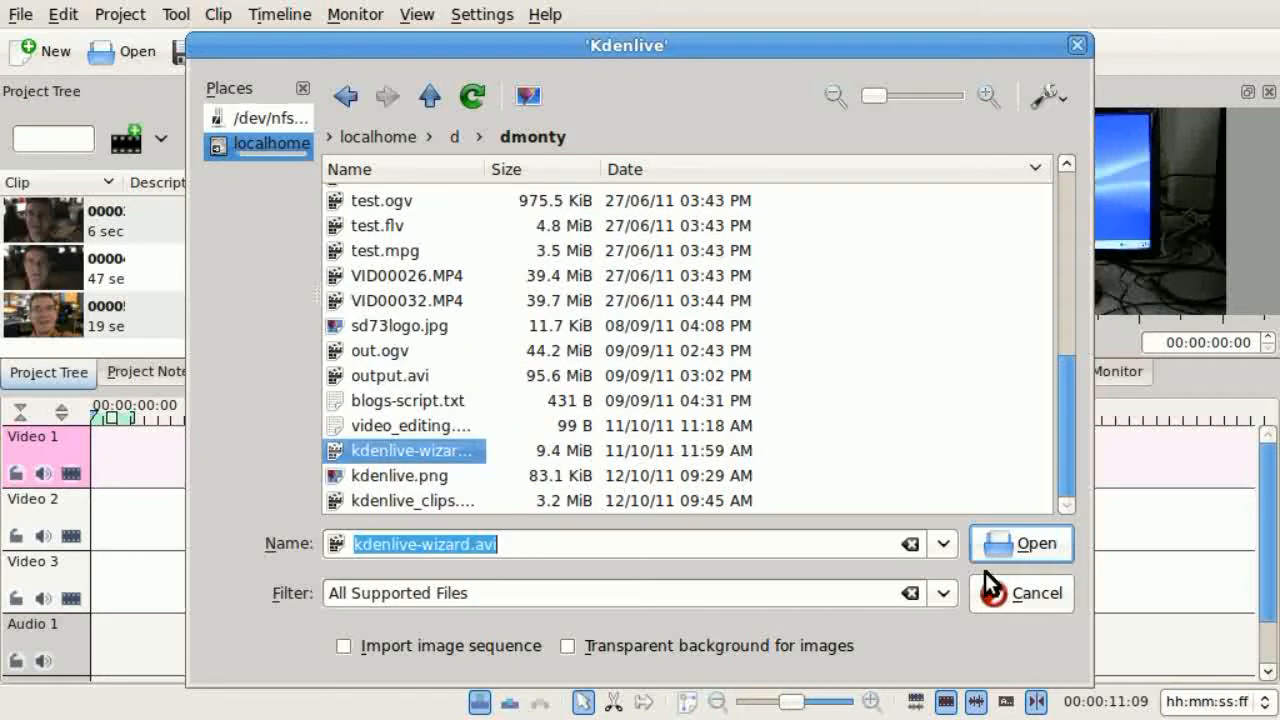
left_click(1020, 544)
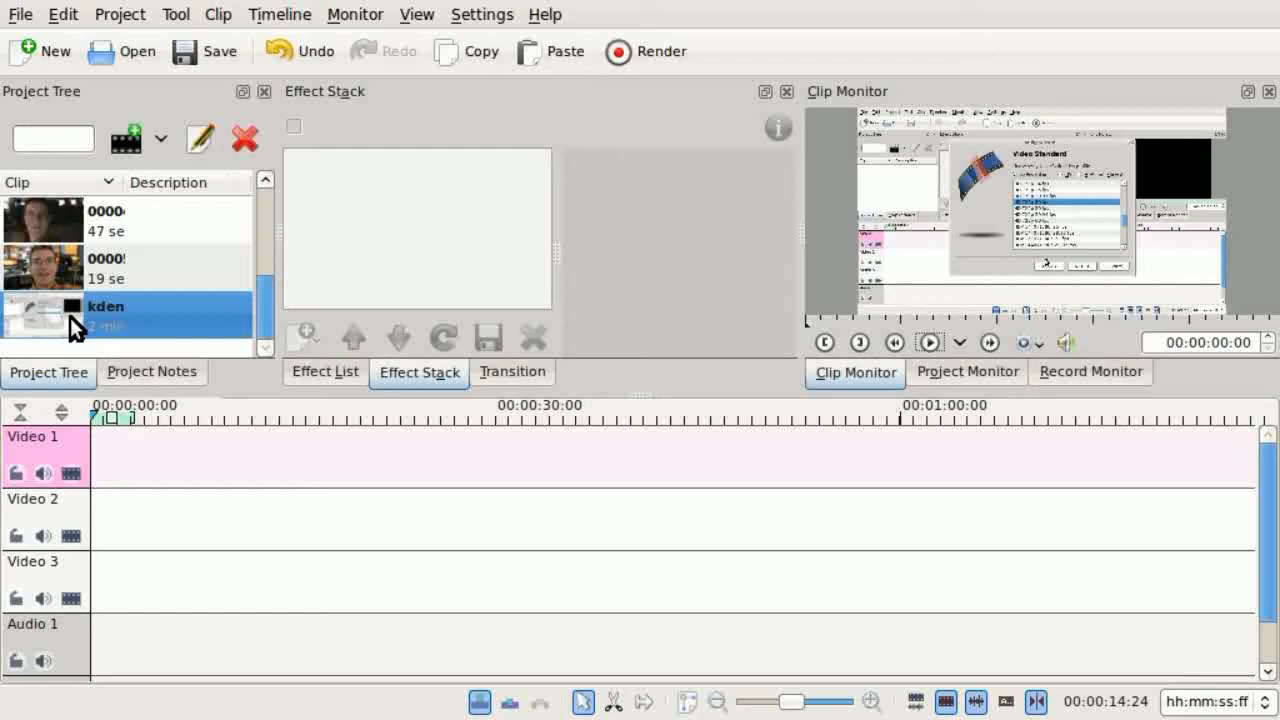
- Place kdenlive-wizard.avi on Video 2 and trim both ends to about 1:07
left_click_drag(40, 316, 200, 456)
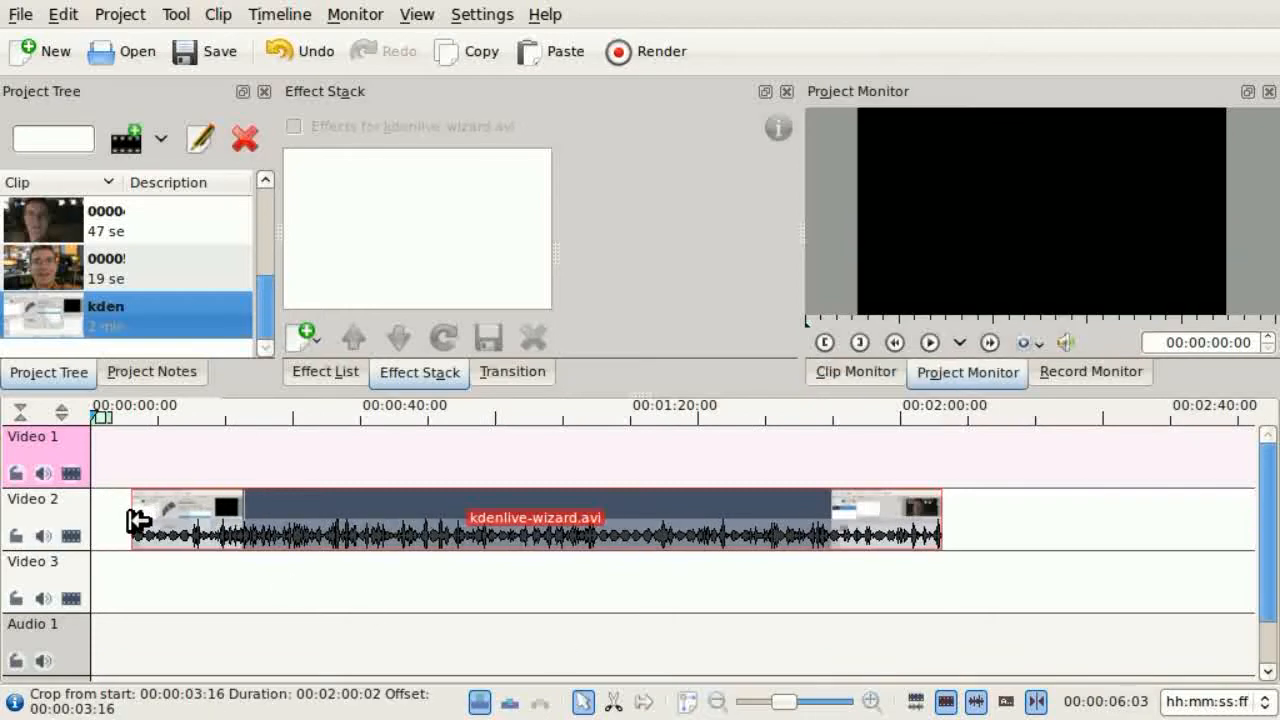
left_click_drag(140, 520, 864, 536)
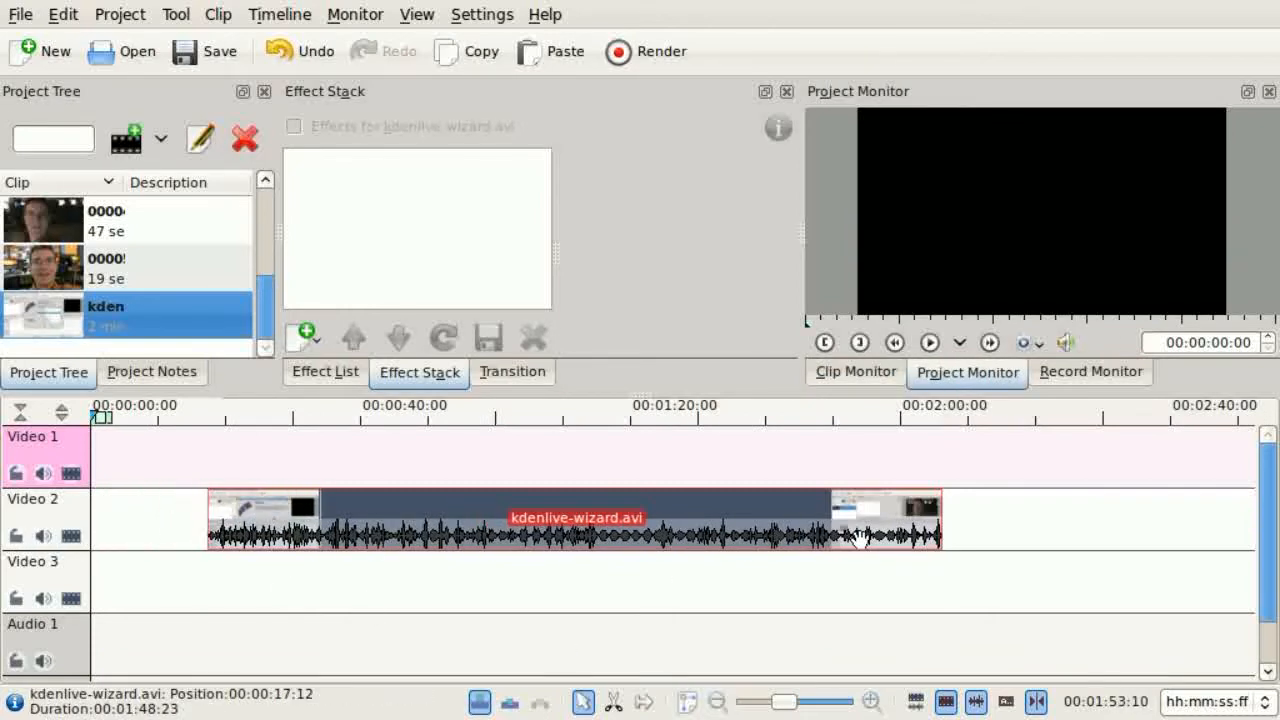
left_click_drag(936, 520, 852, 520)
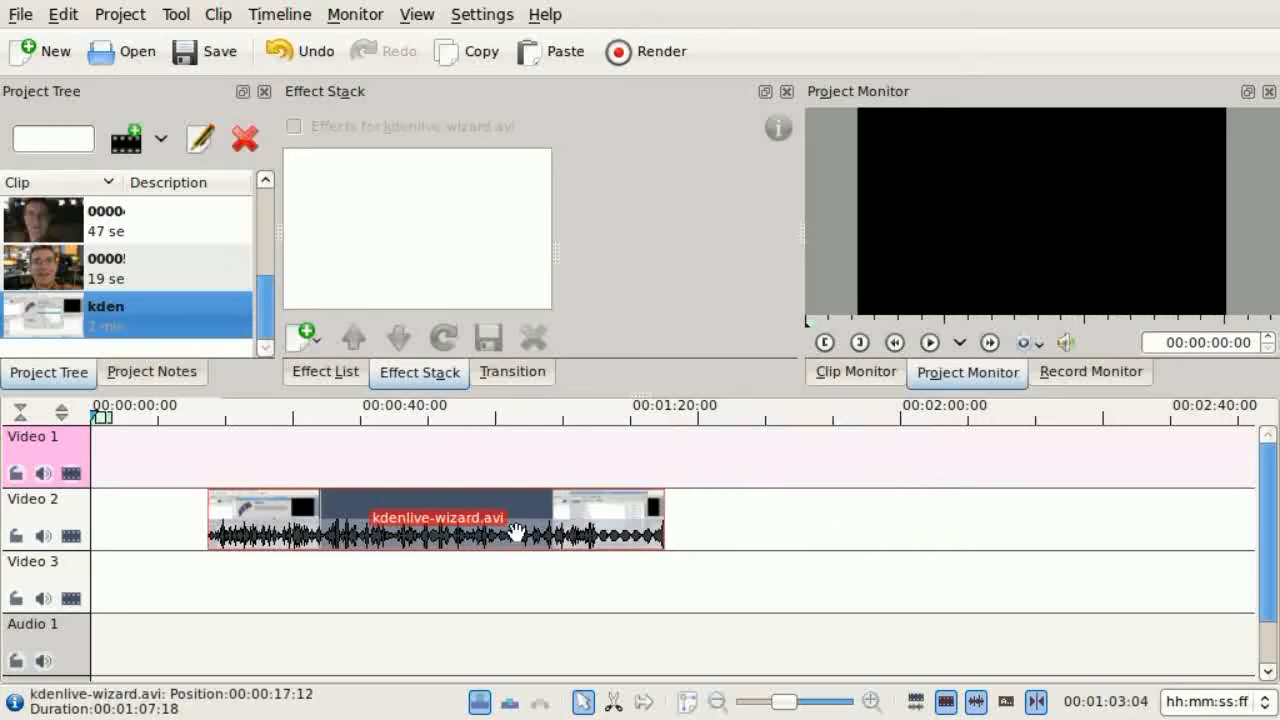
left_click_drag(510, 530, 480, 528)
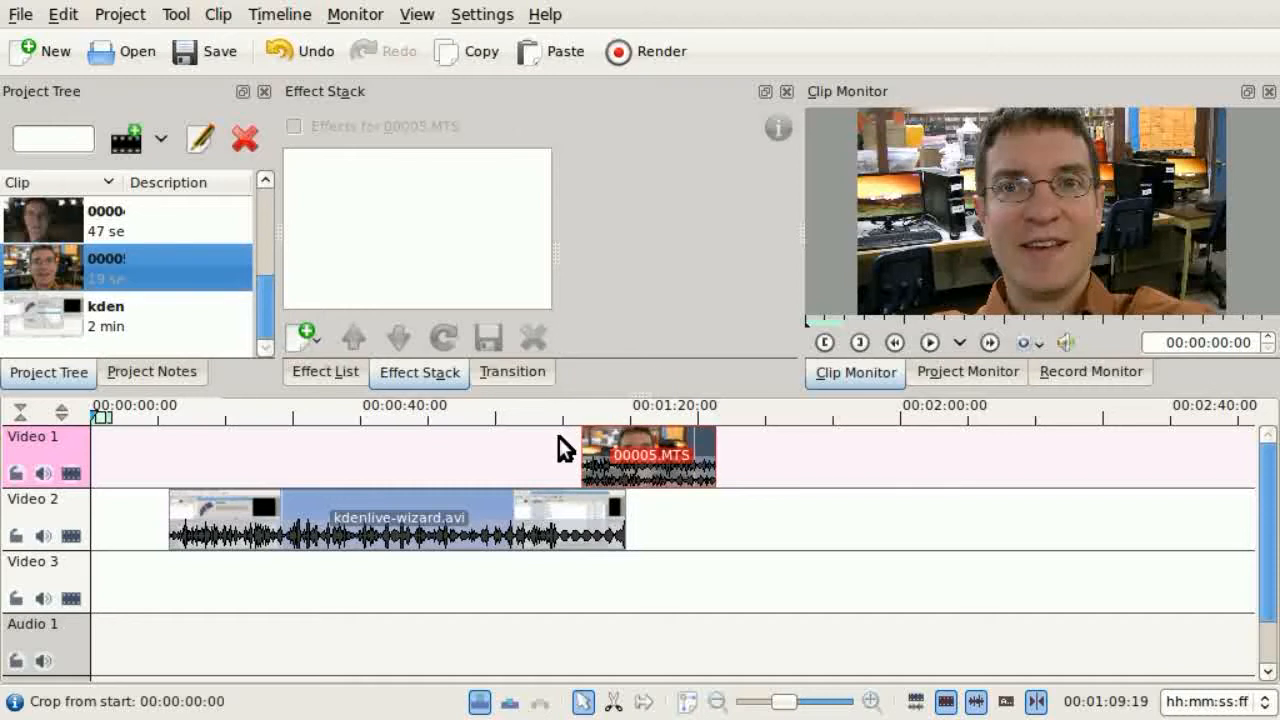
mouse_move(590, 496)
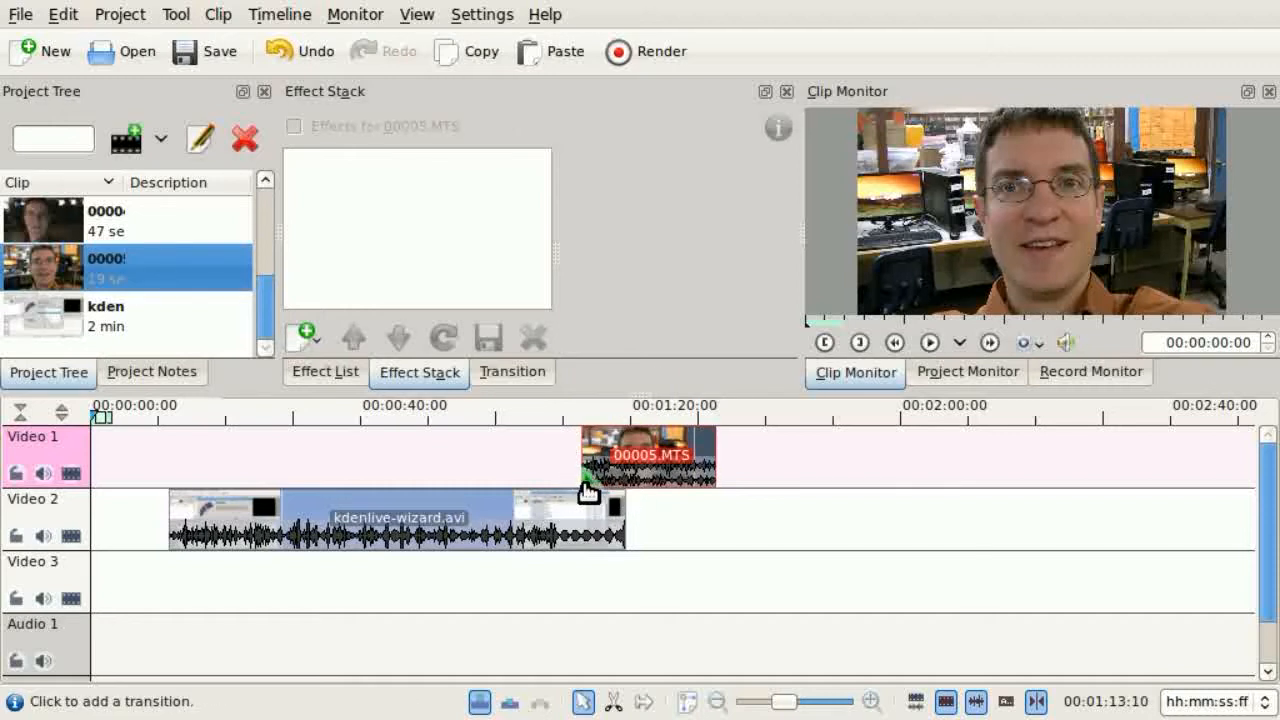
- Join the overlapping clips with a Dissolve transition and preview it
left_click(966, 370)
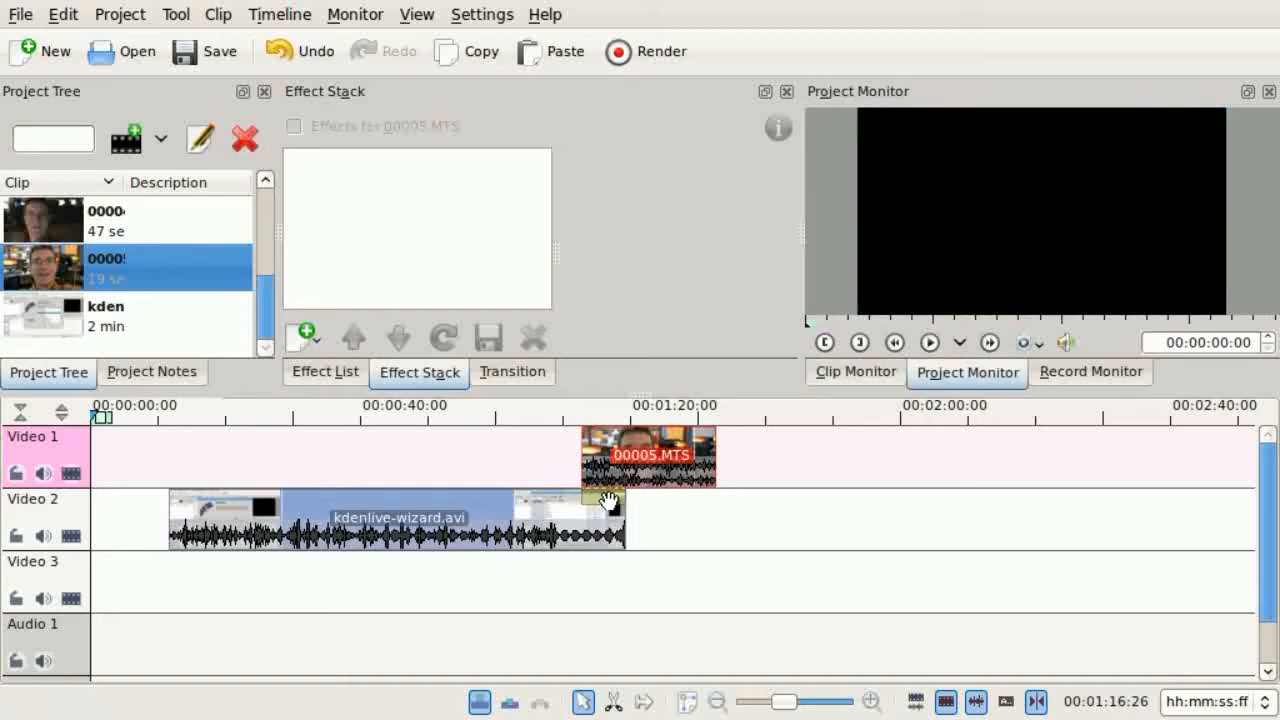
left_click(604, 486)
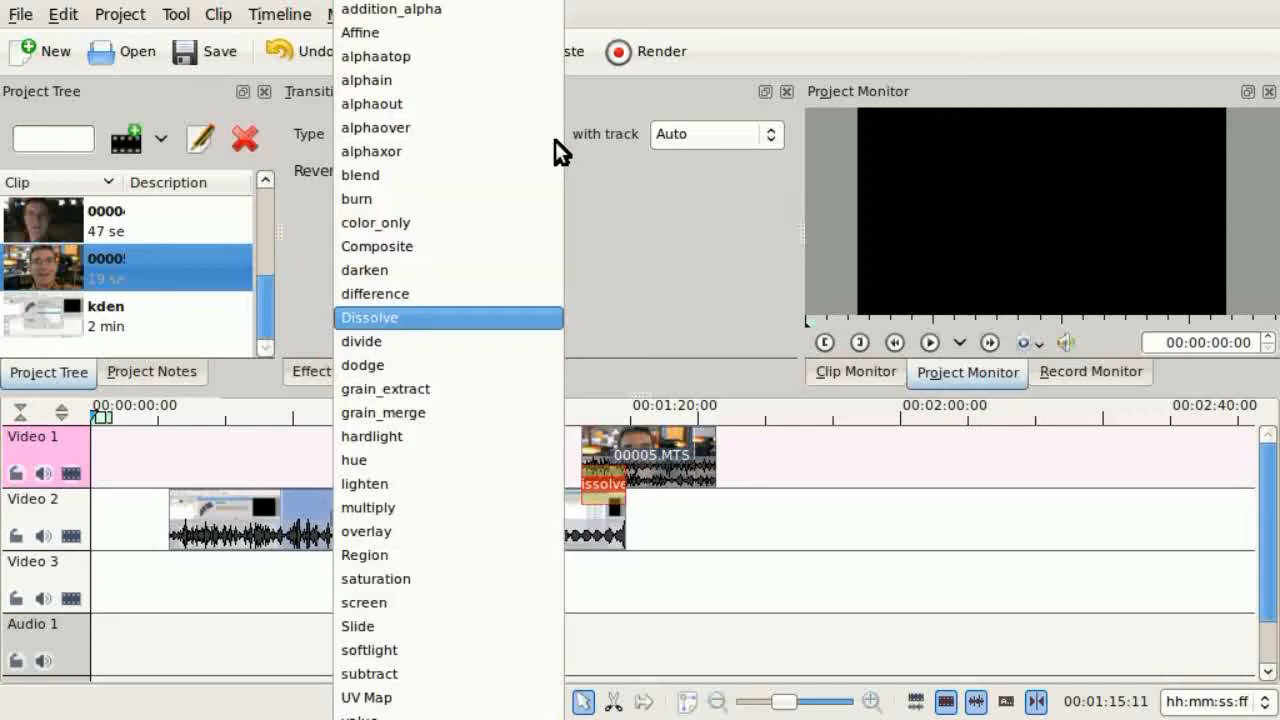
left_click(368, 316)
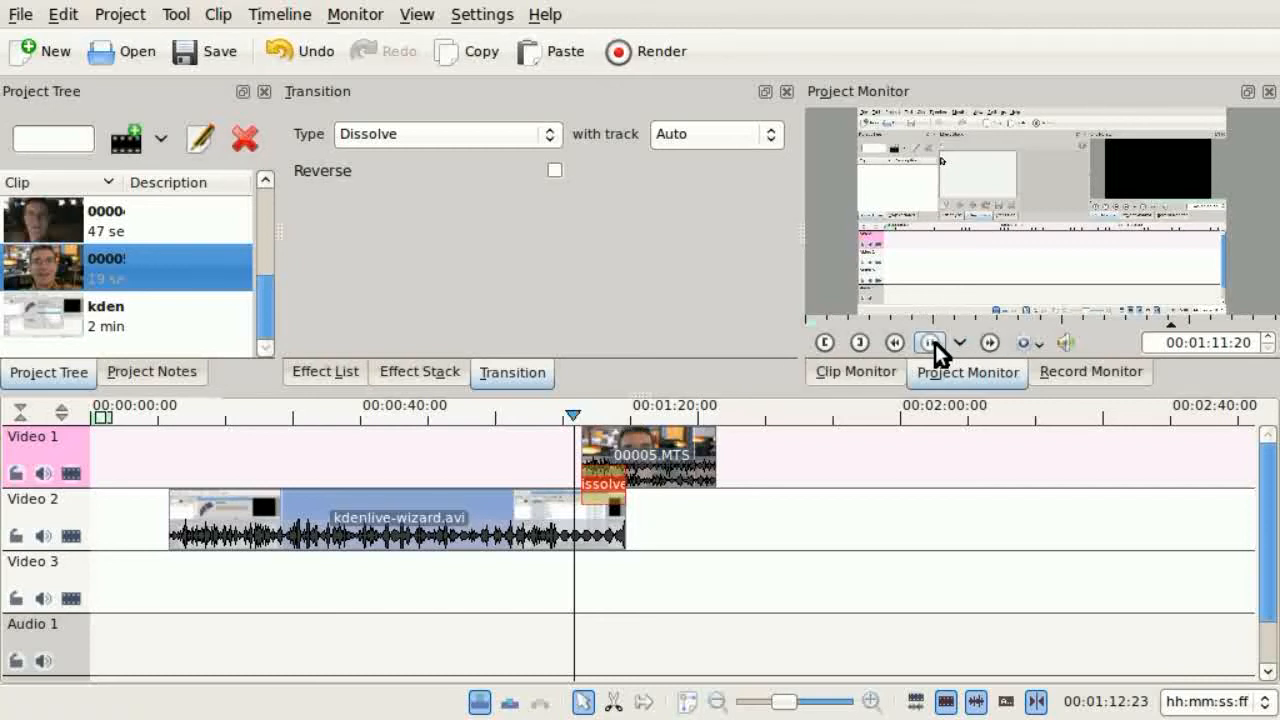
left_click(928, 342)
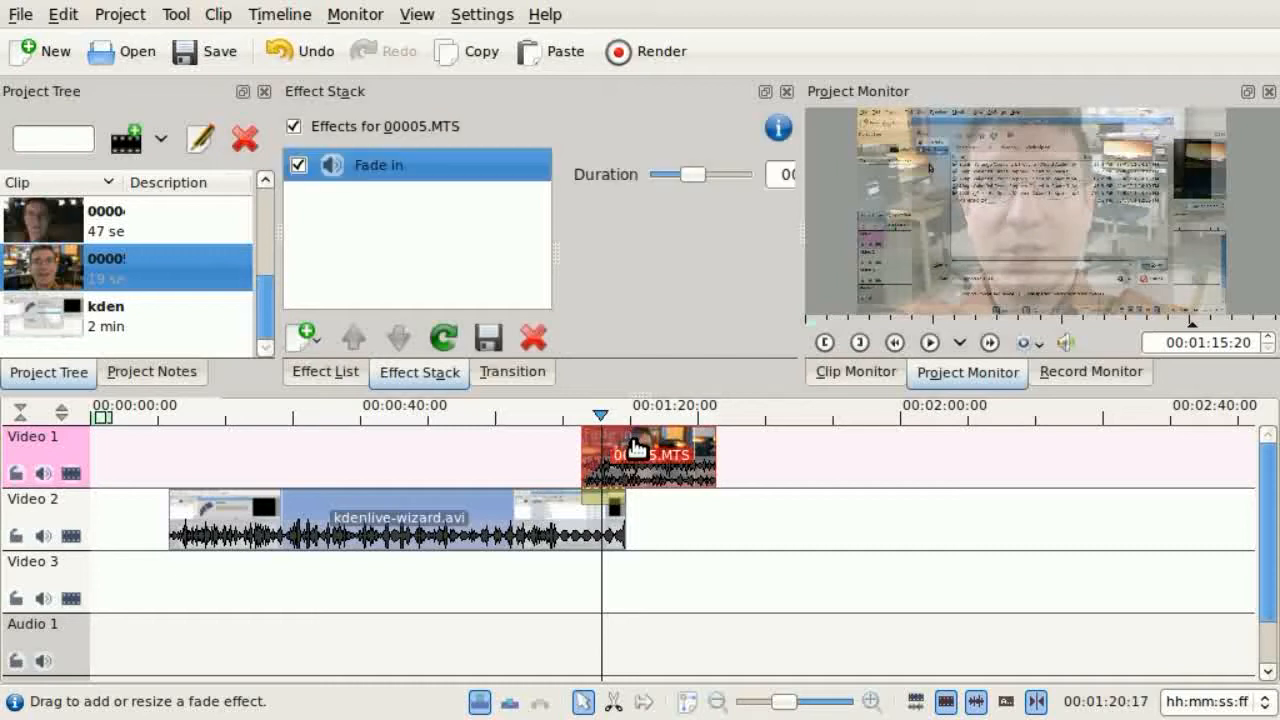
mouse_move(596, 536)
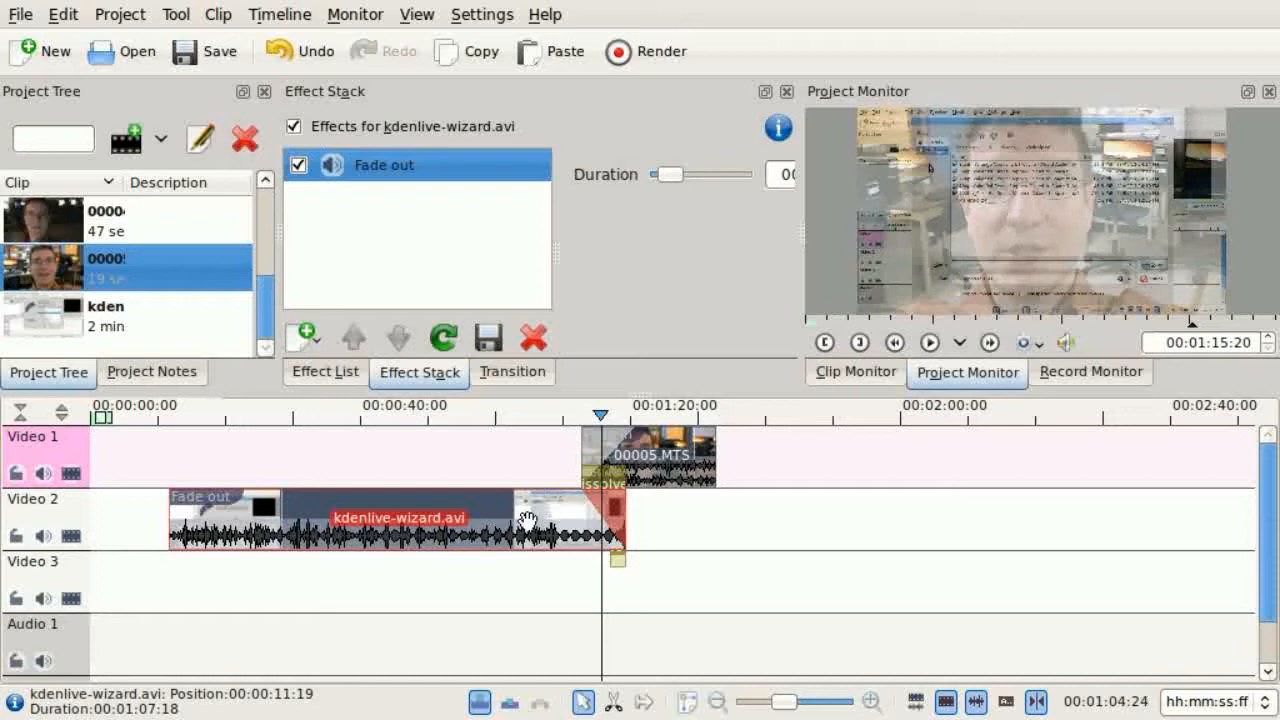
- Search the effect list for 'sep' and add Sepia beneath Fade out, chrominance U 75, V 150
left_click(324, 370)
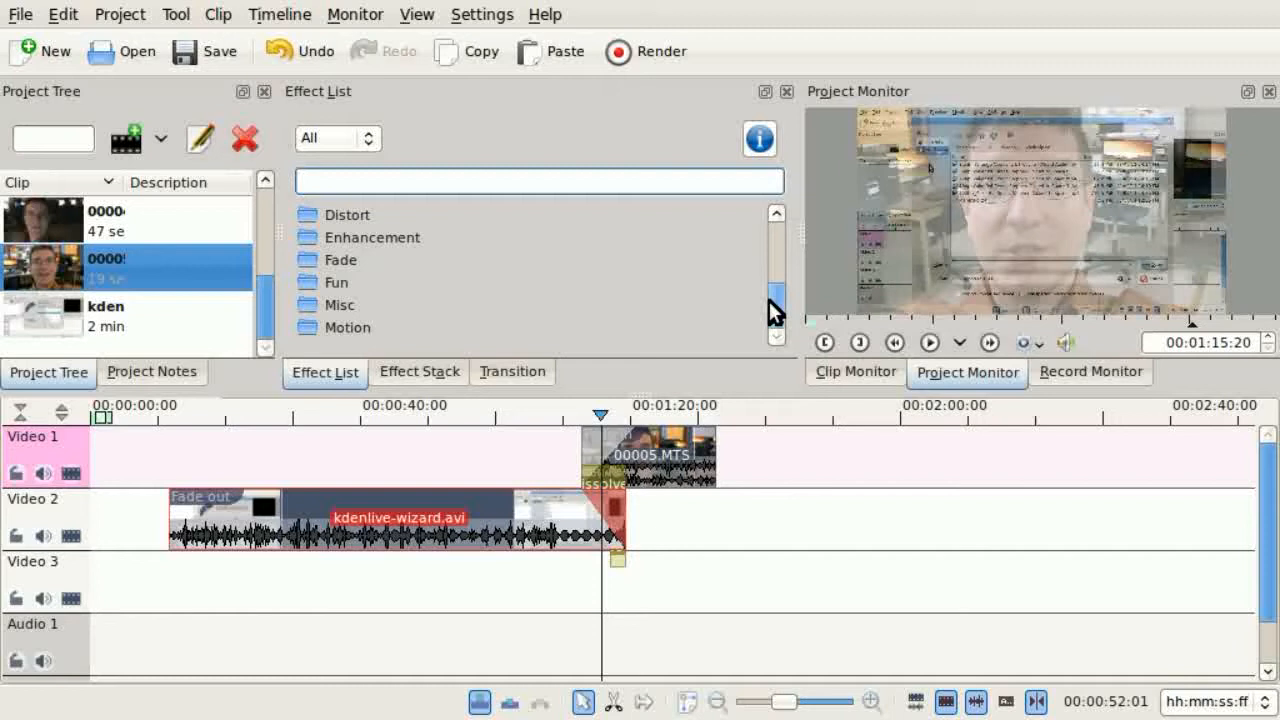
type("s")
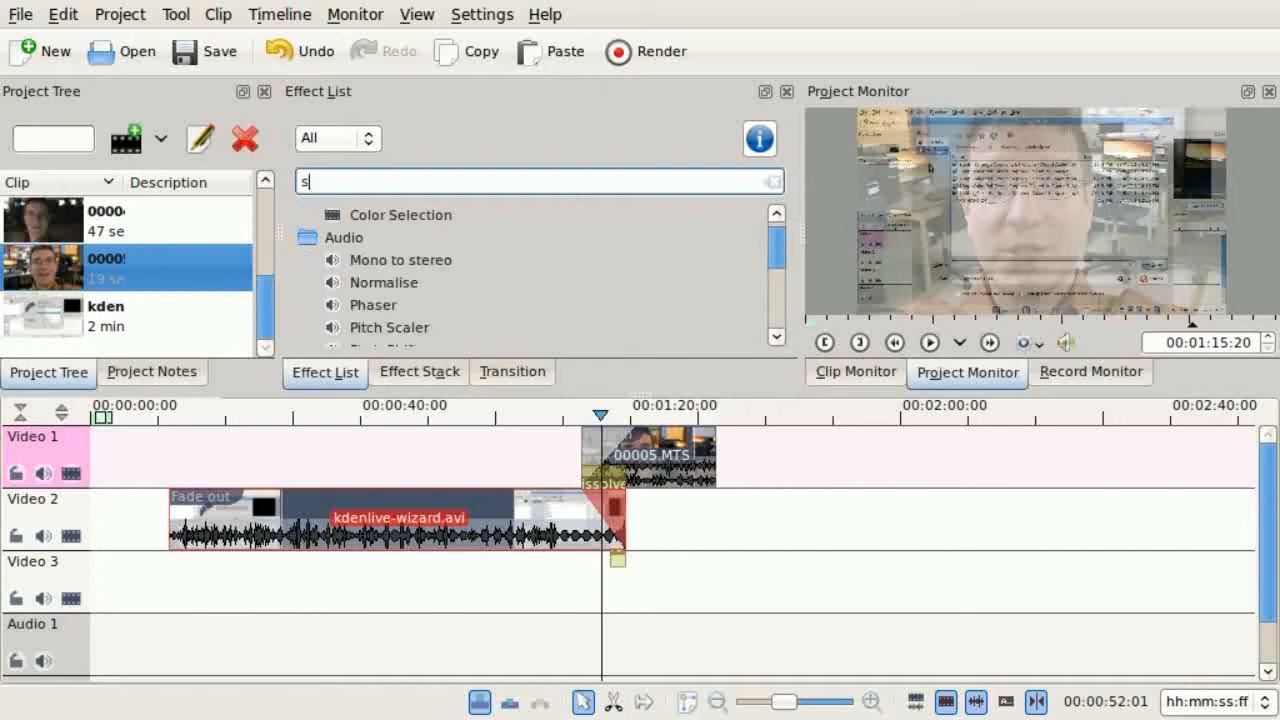
type("ep")
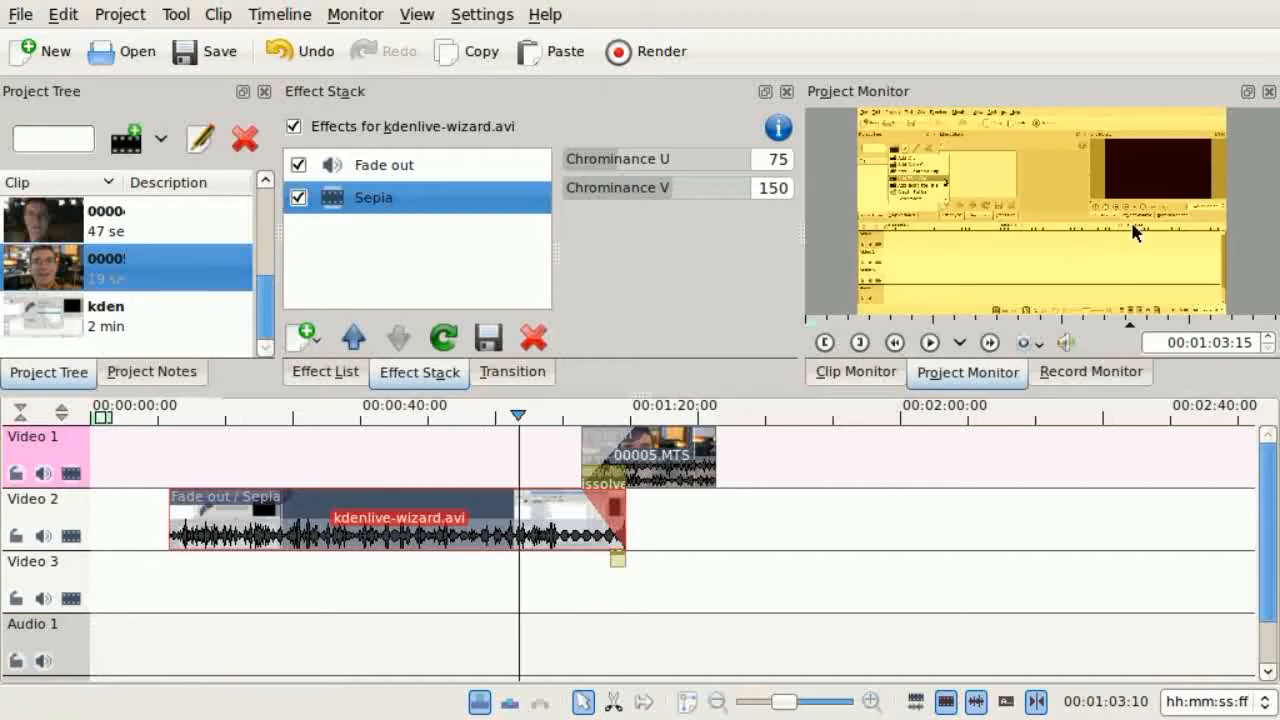
left_click(928, 342)
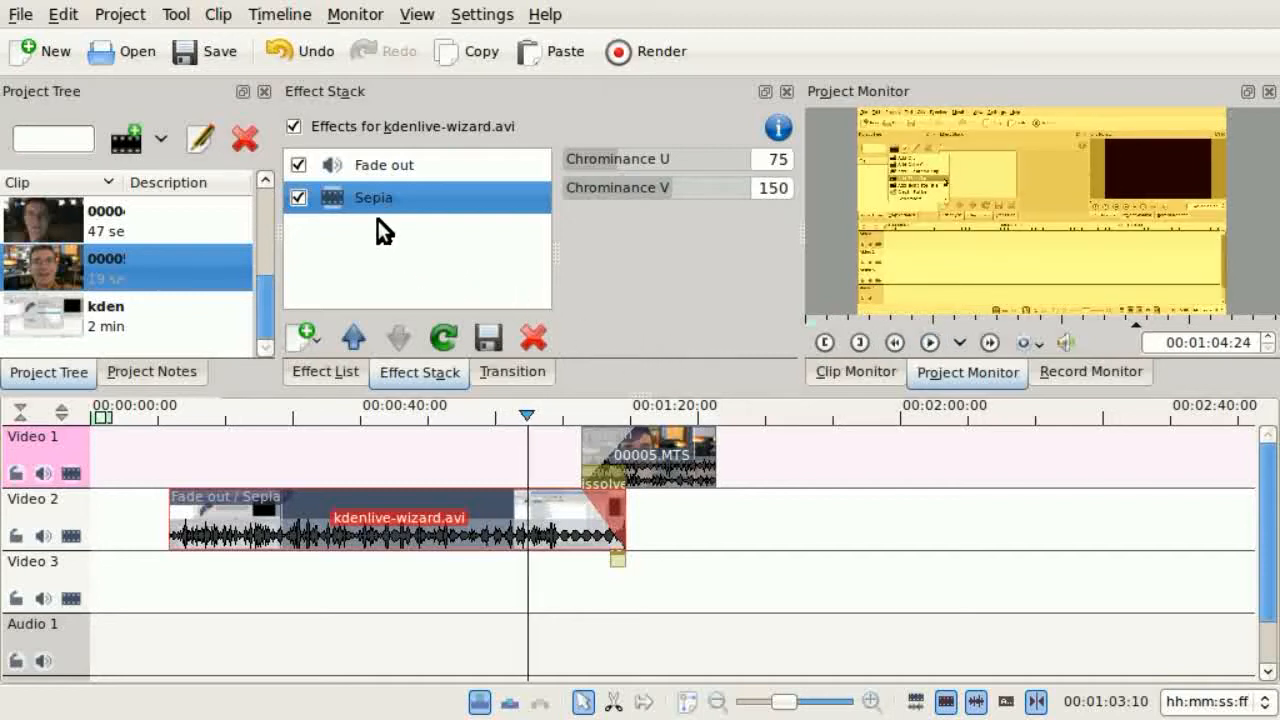
mouse_move(348, 390)
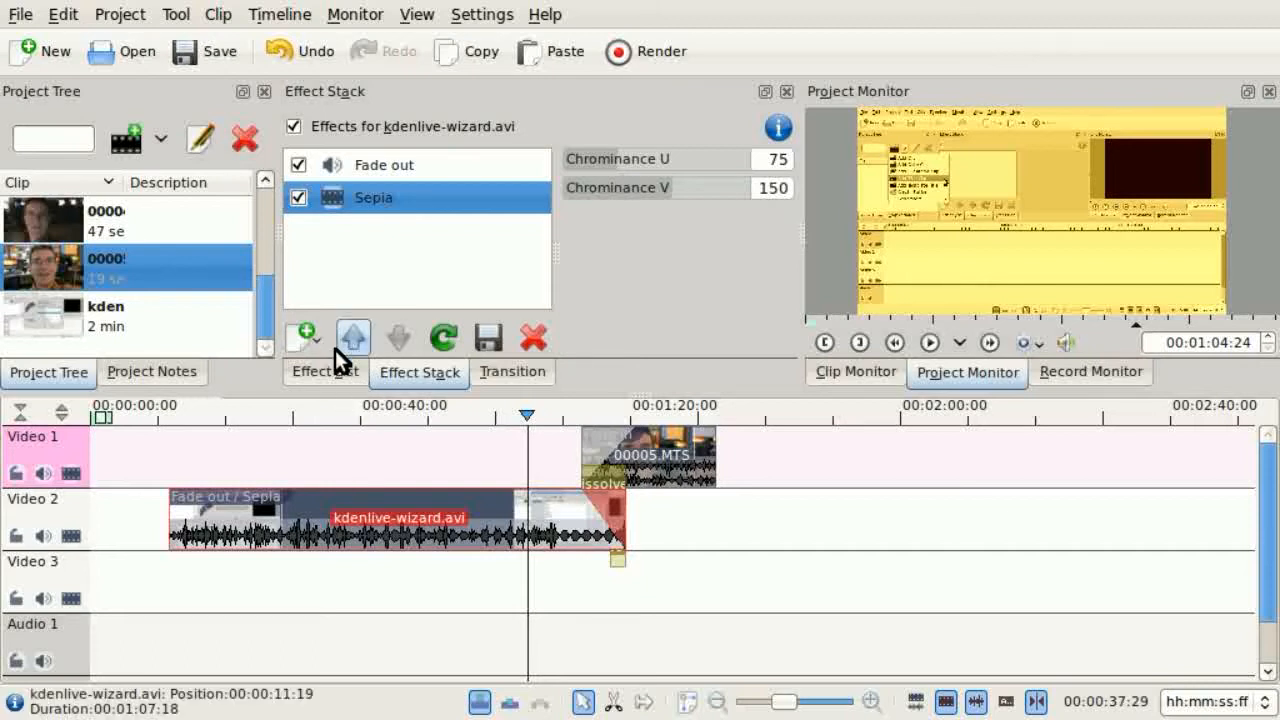
- Clear the effect search and browse the audio effects to add Pitch Shift, shift 107
left_click(324, 370)
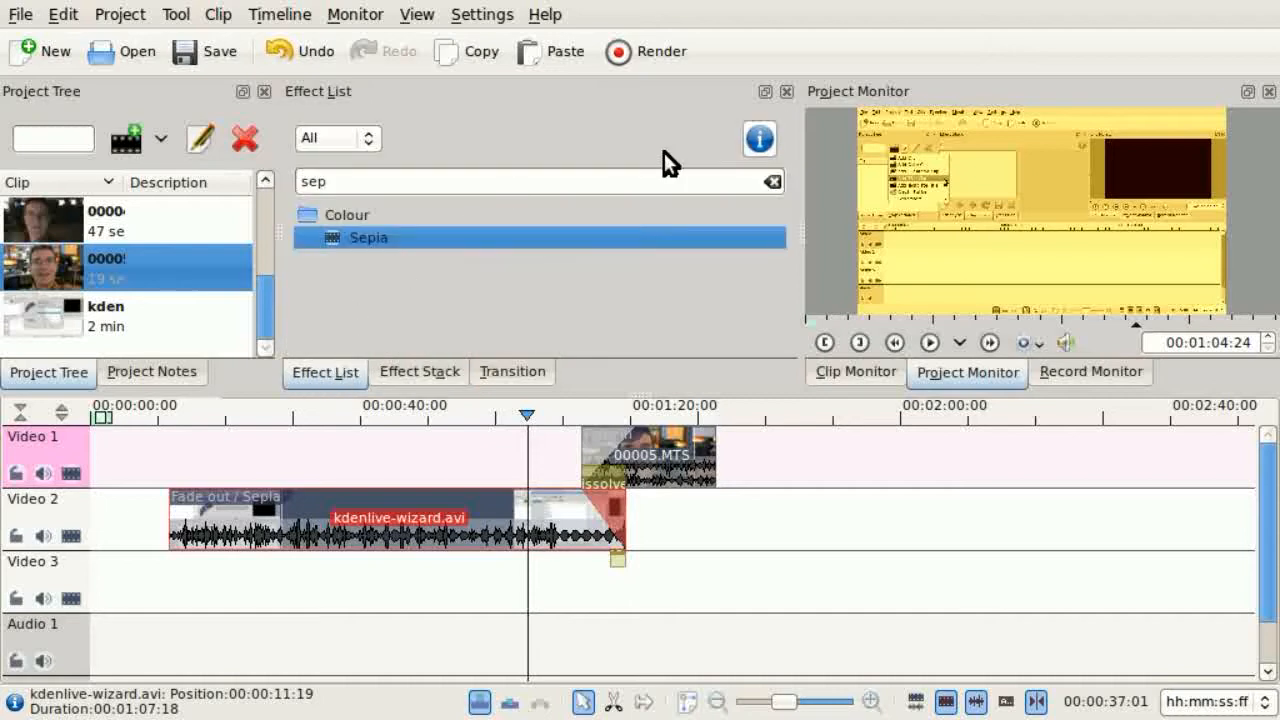
left_click(772, 180)
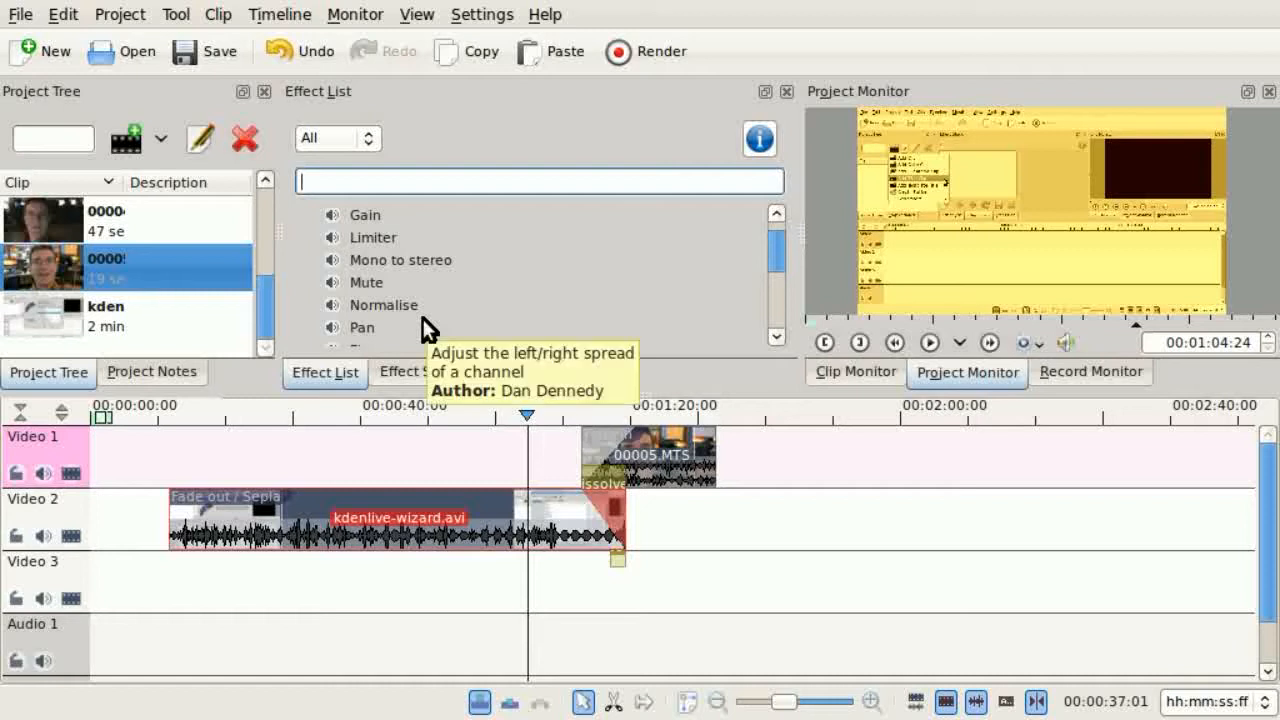
scroll("down", 3)
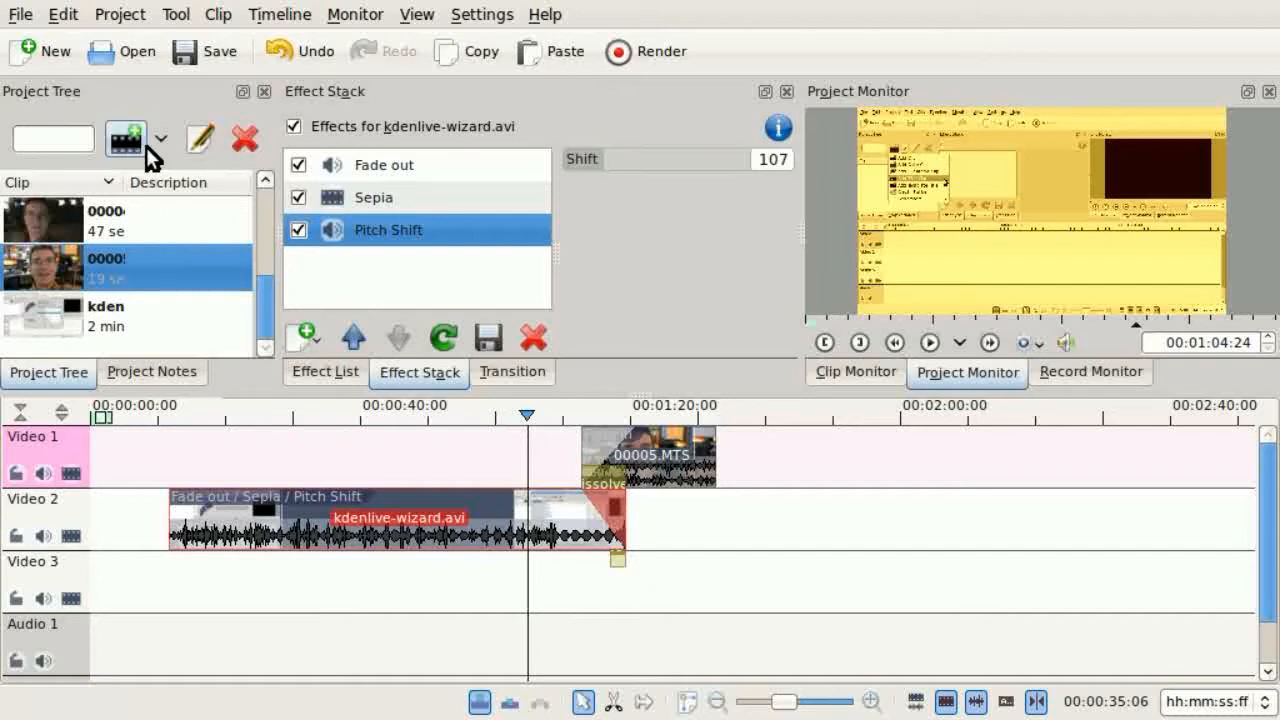
- Add a Title Clip from the Project Tree and write the heading "Tonight's Show:" on the canvas
left_click(160, 138)
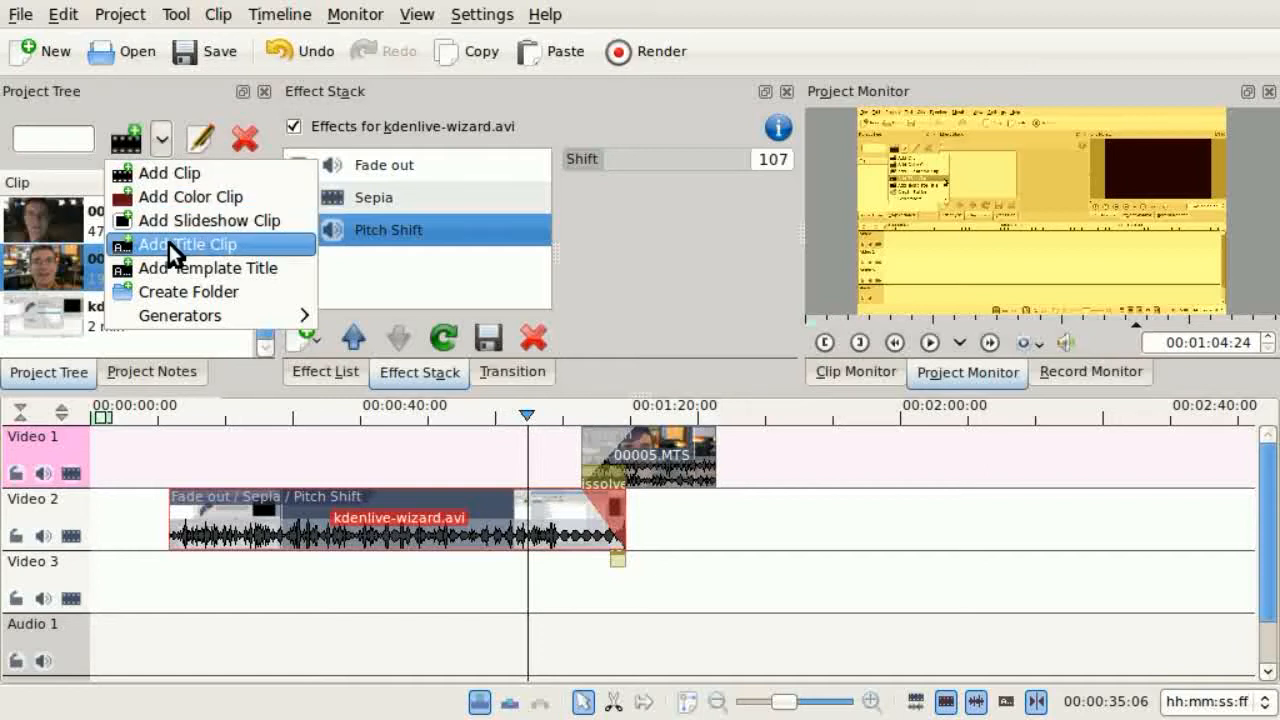
left_click(188, 244)
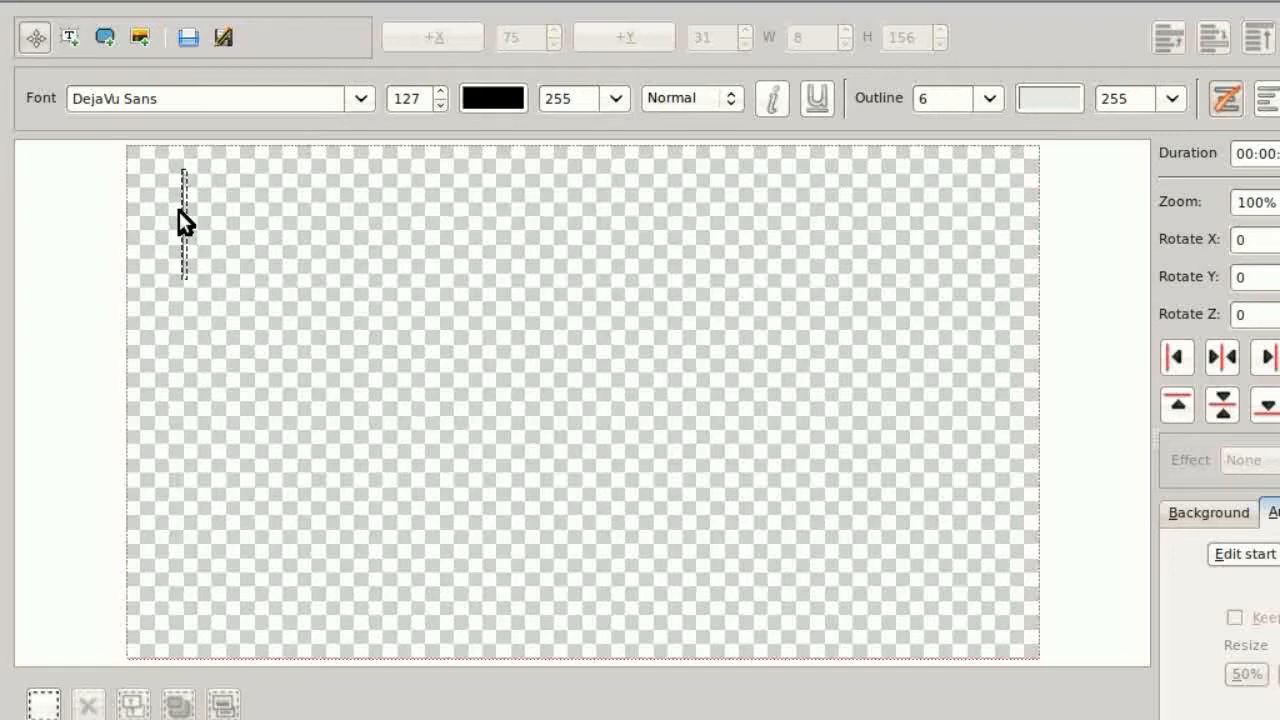
type("Tonight's Show:")
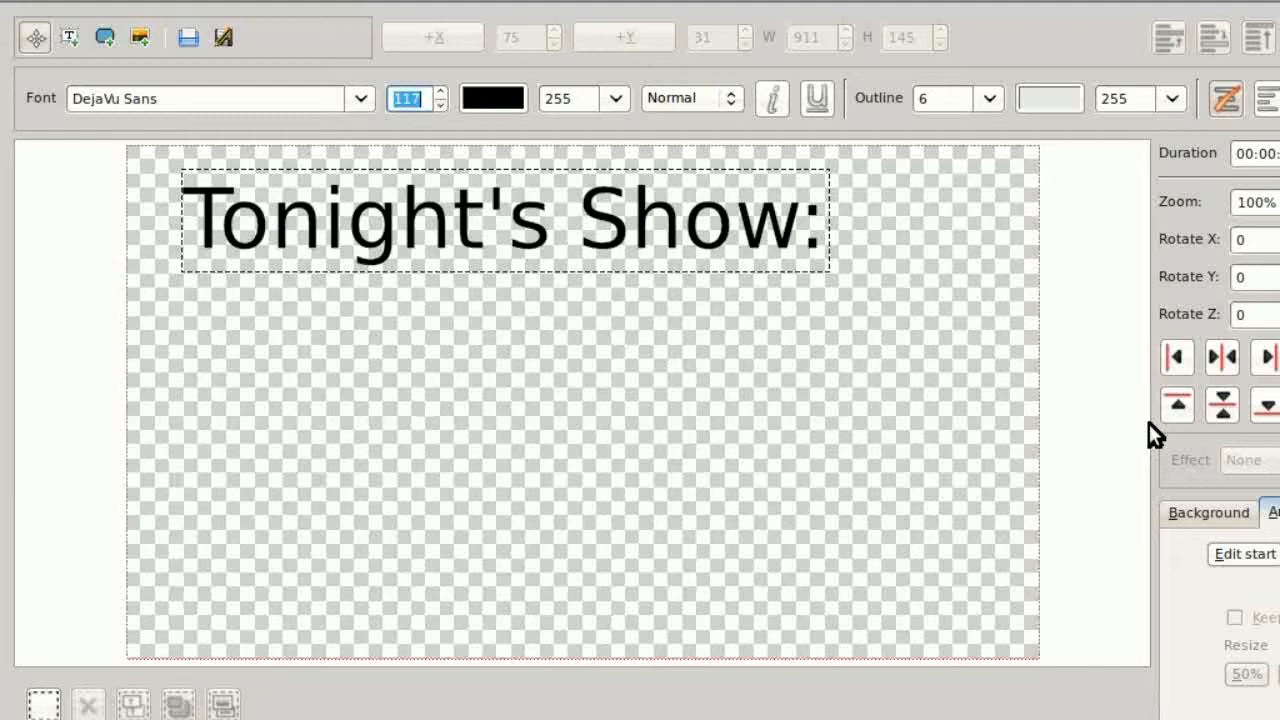
mouse_move(1076, 410)
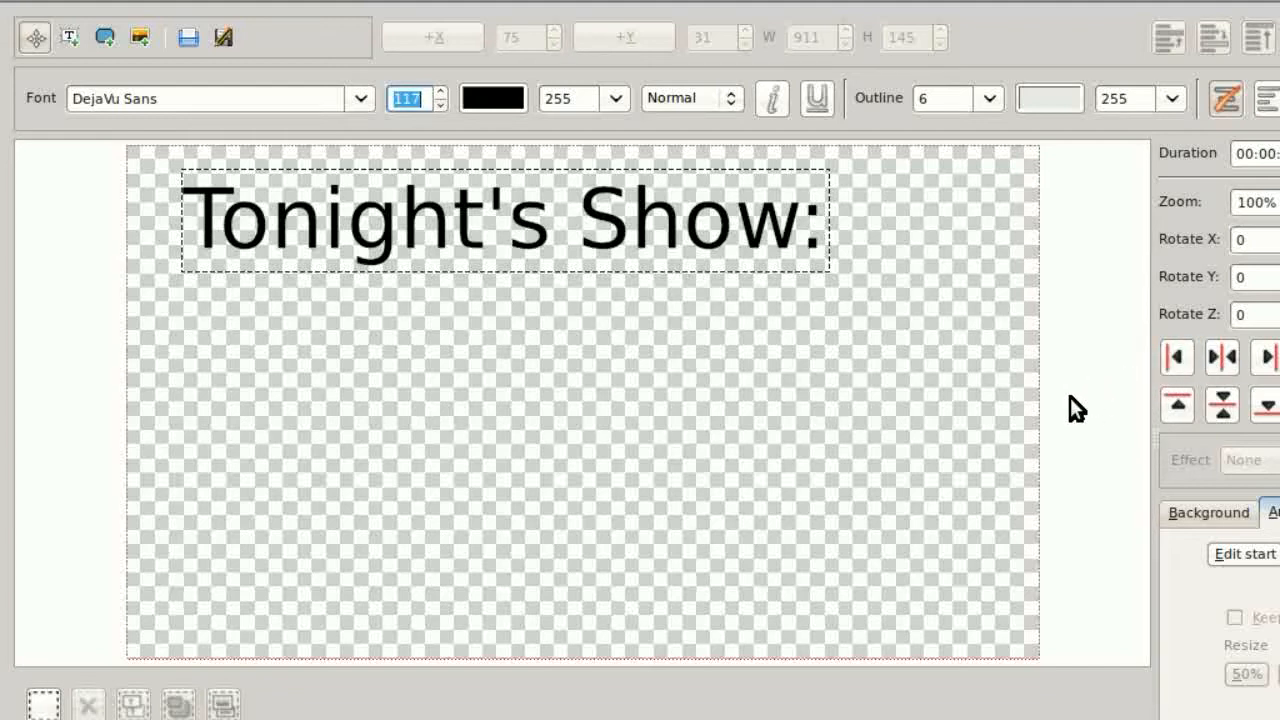
mouse_move(1086, 570)
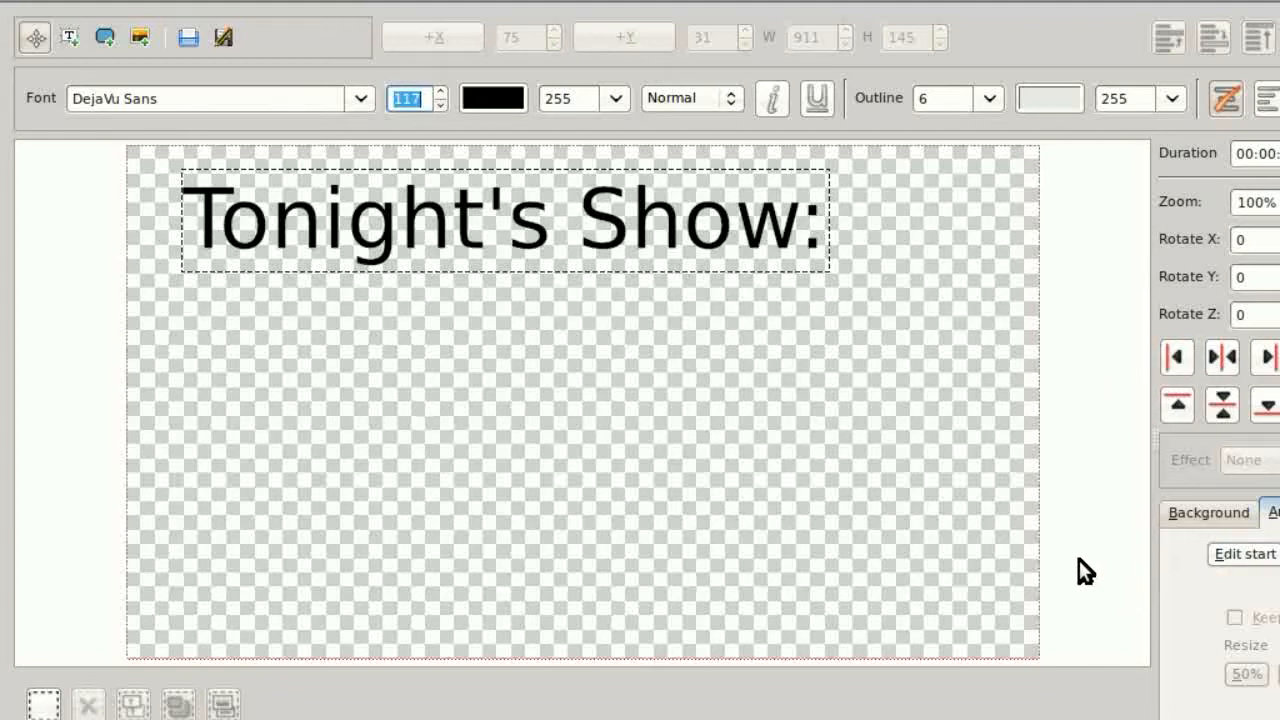
mouse_move(250, 170)
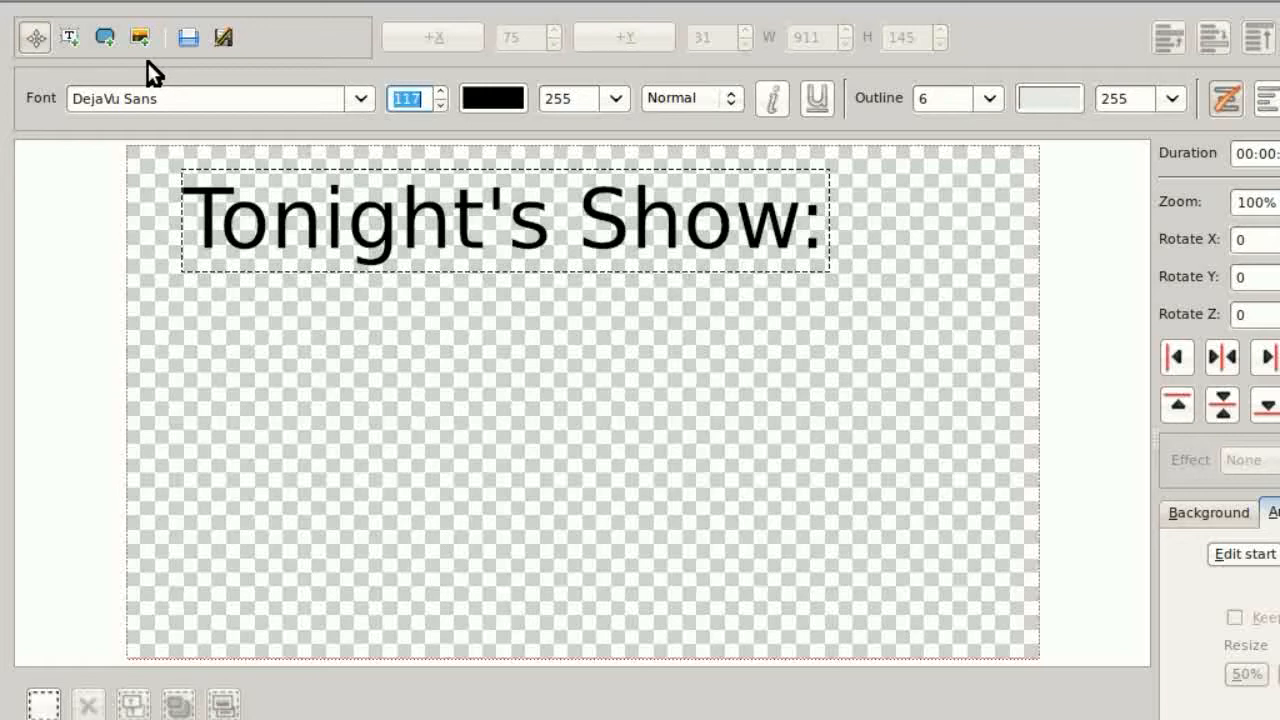
mouse_move(140, 36)
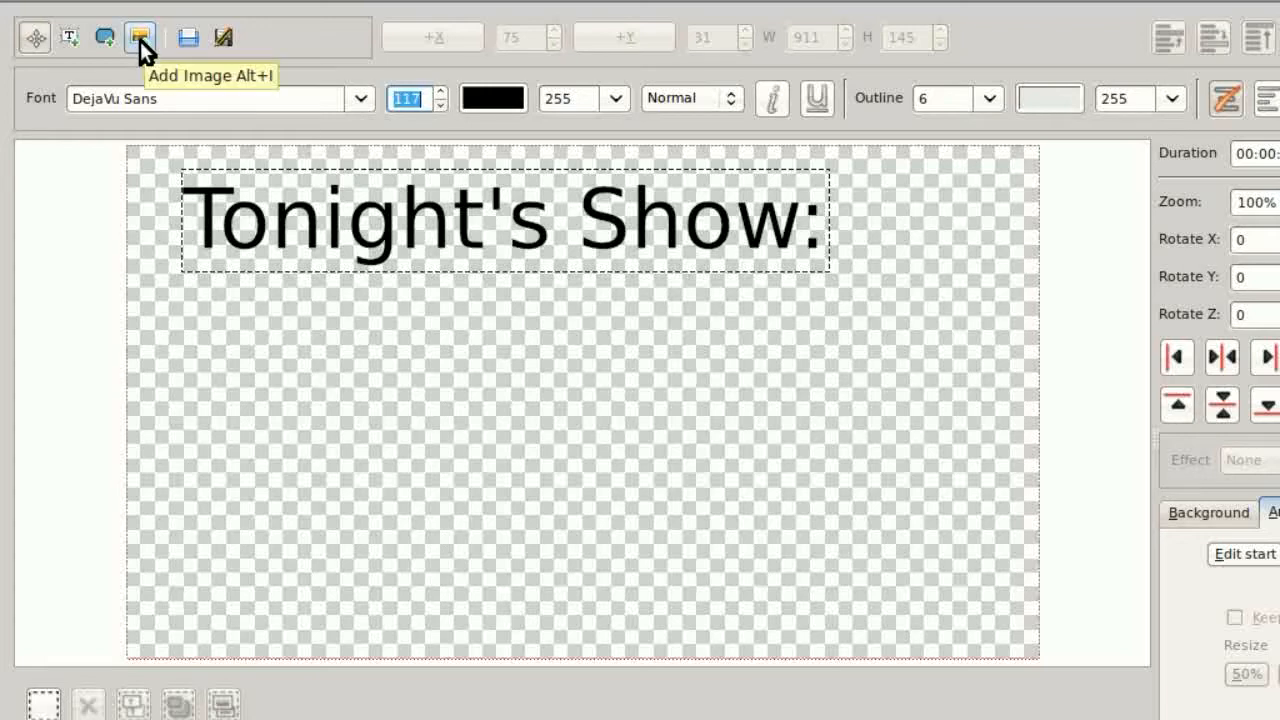
- Insert kdenlive.png into the title beneath the heading and set the outline value to 26
left_click(140, 36)
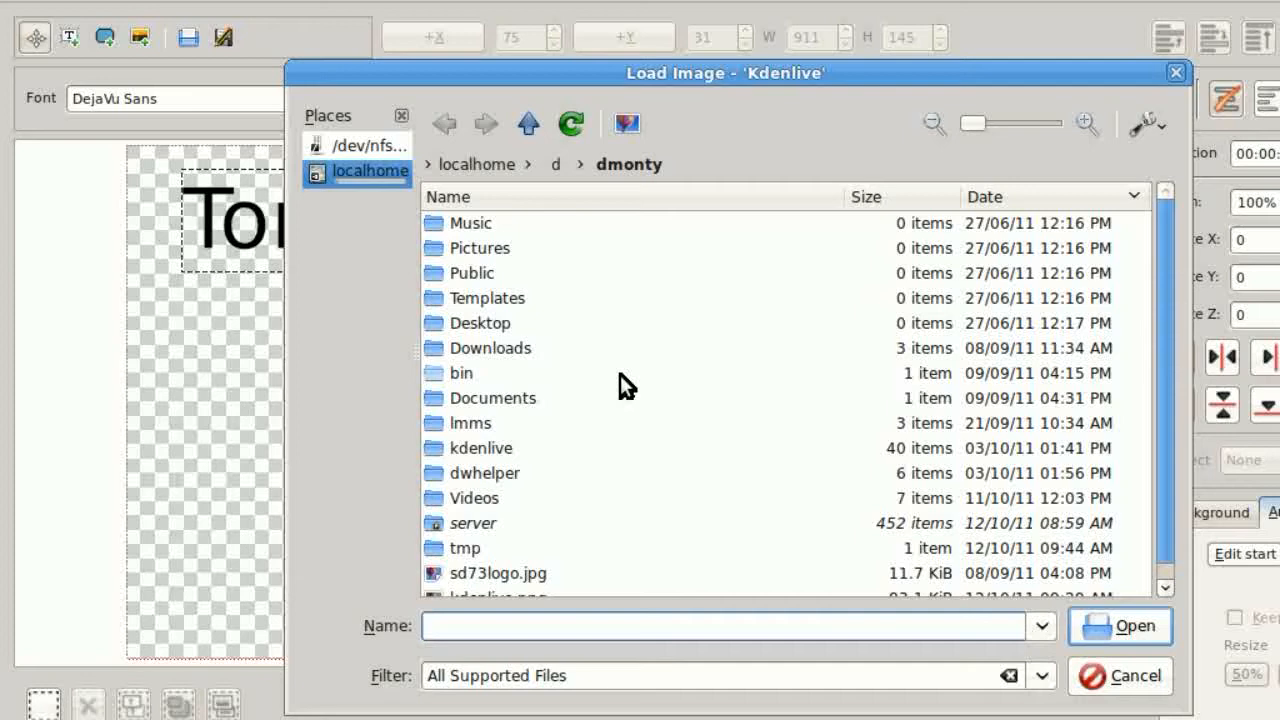
left_click(496, 584)
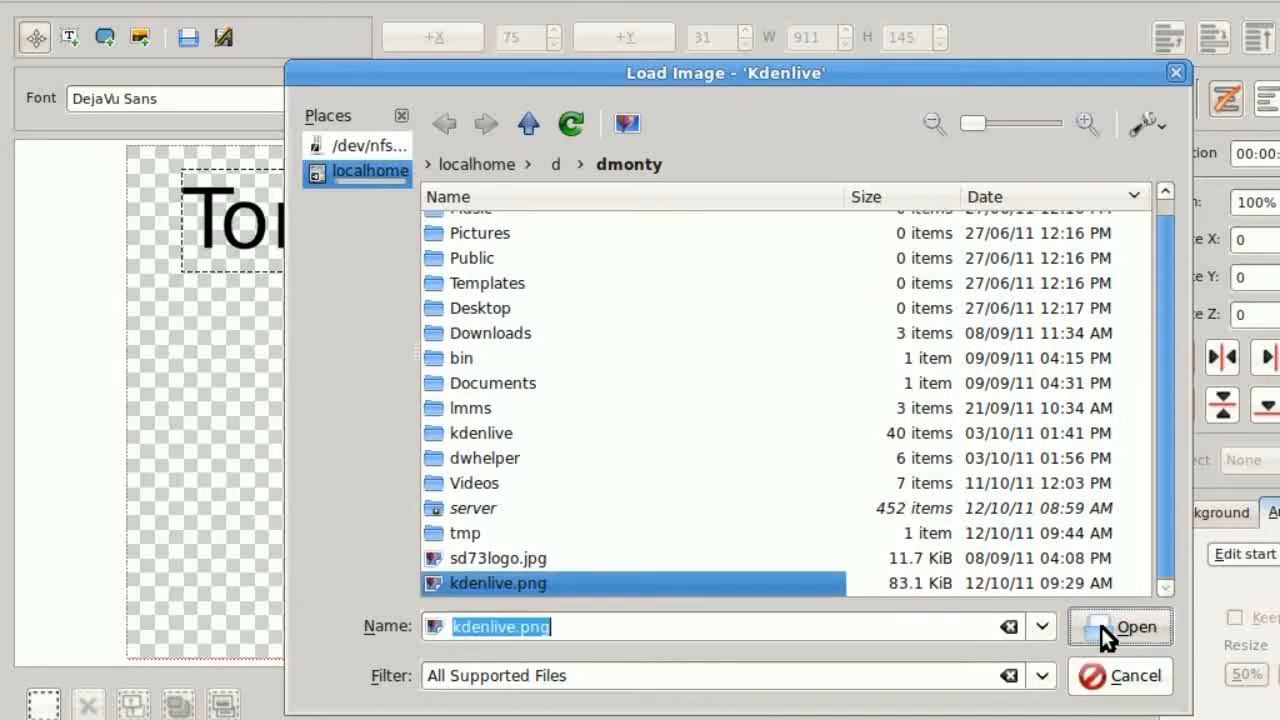
left_click(1120, 626)
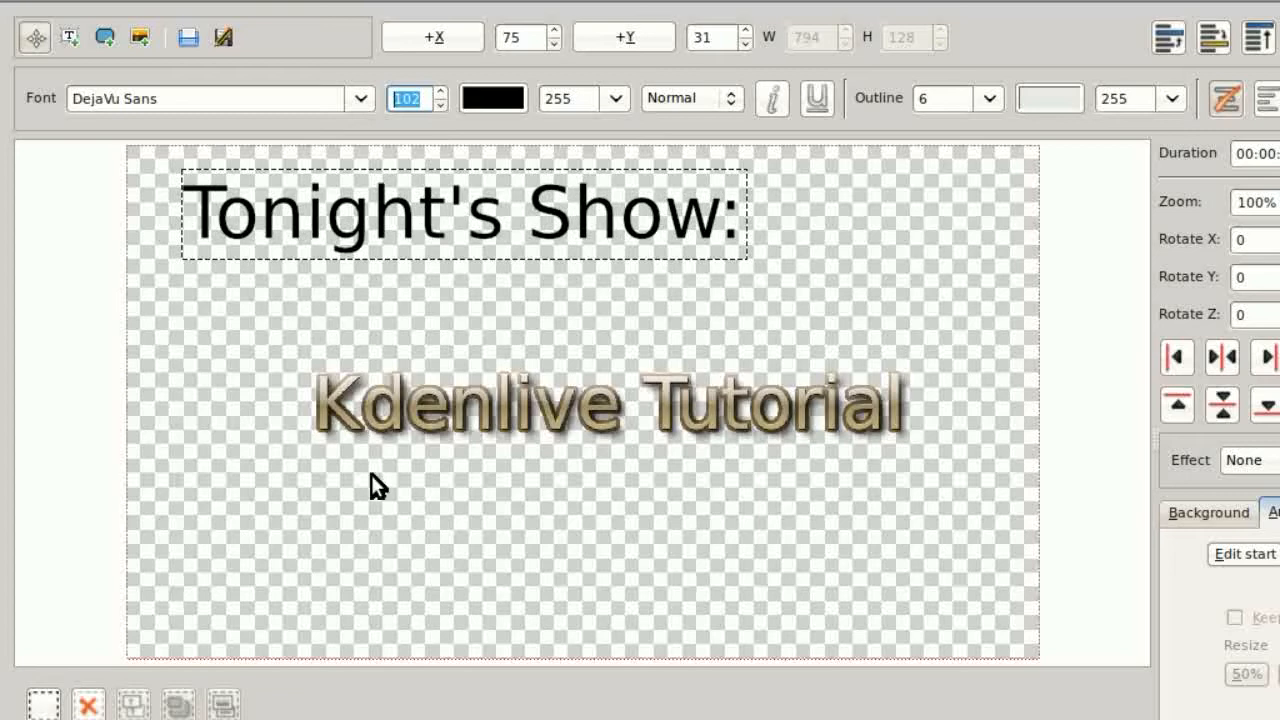
mouse_move(1004, 108)
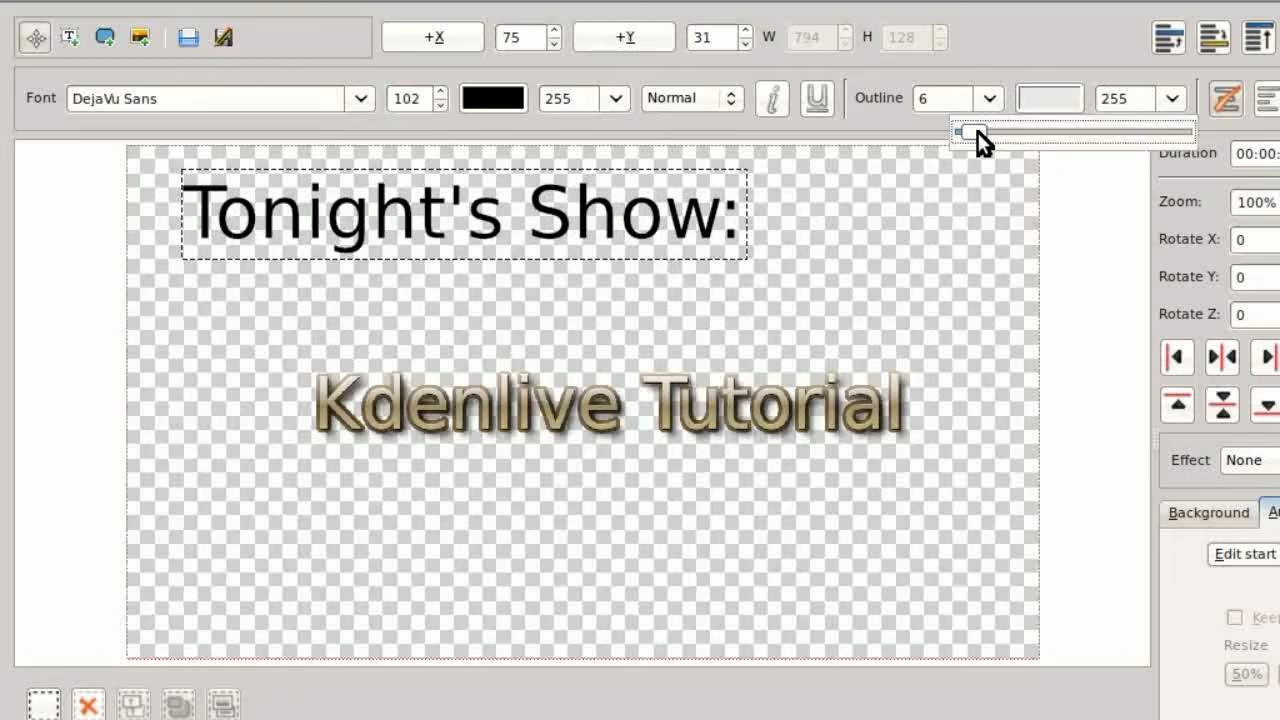
left_click_drag(958, 132, 990, 132)
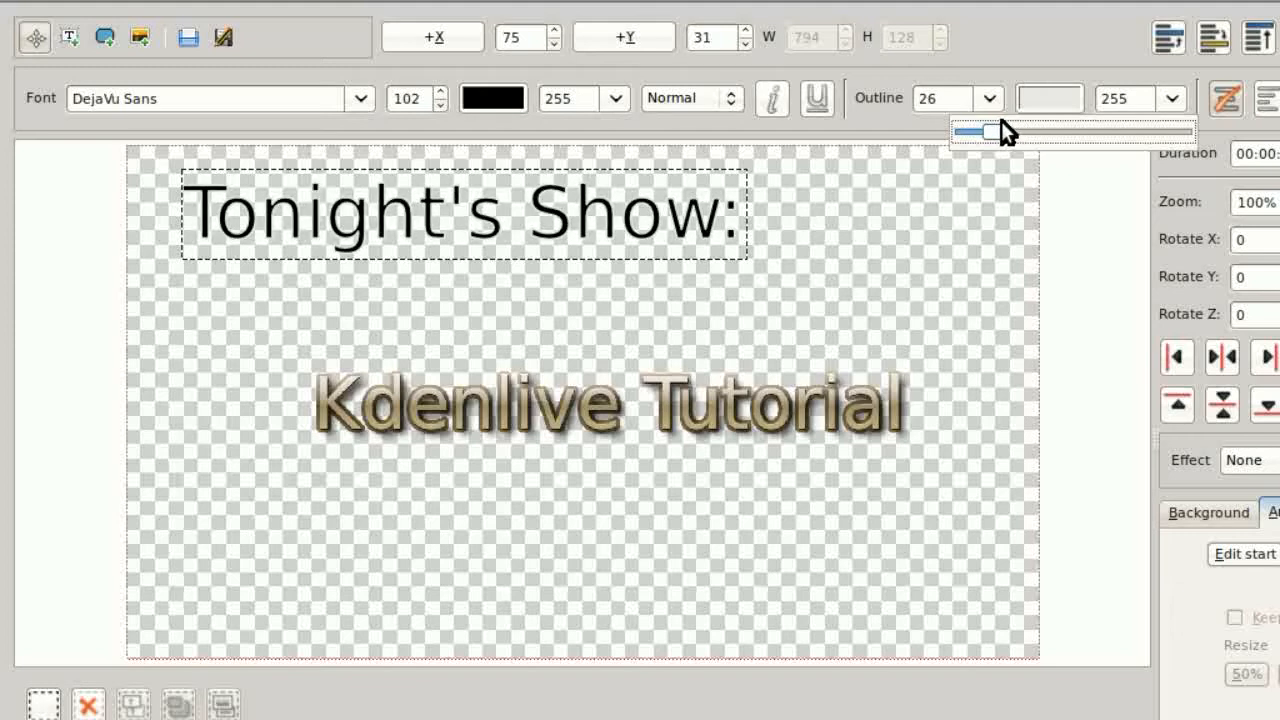
left_click_drag(996, 132, 988, 132)
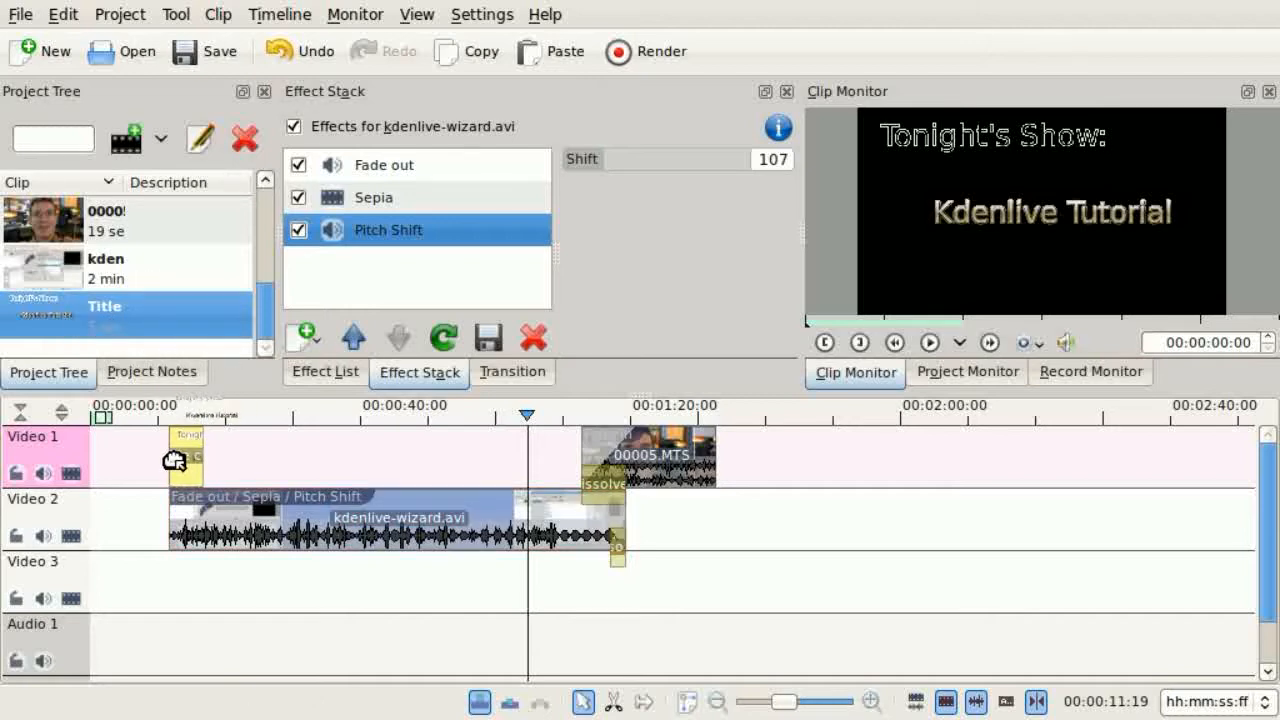
- Place the Title clip on Video 1 at the wizard clip's start and play the overlay in the Project Monitor
left_click(184, 456)
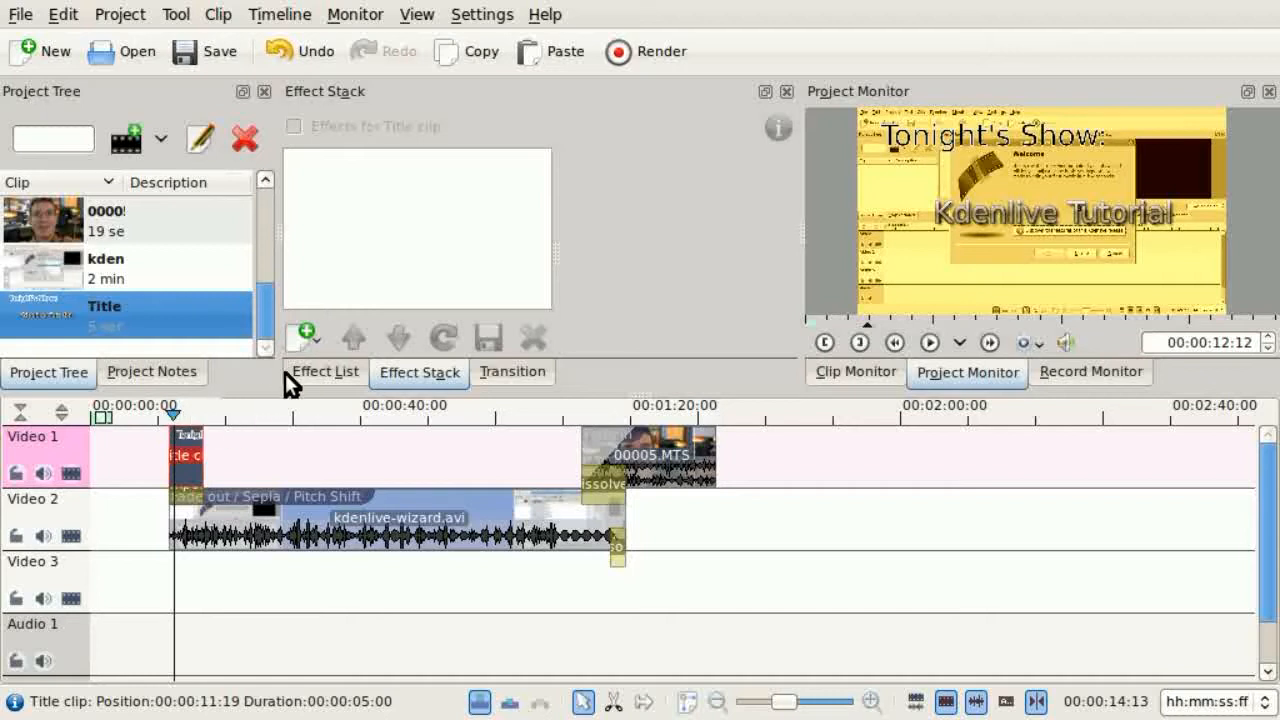
mouse_move(1004, 150)
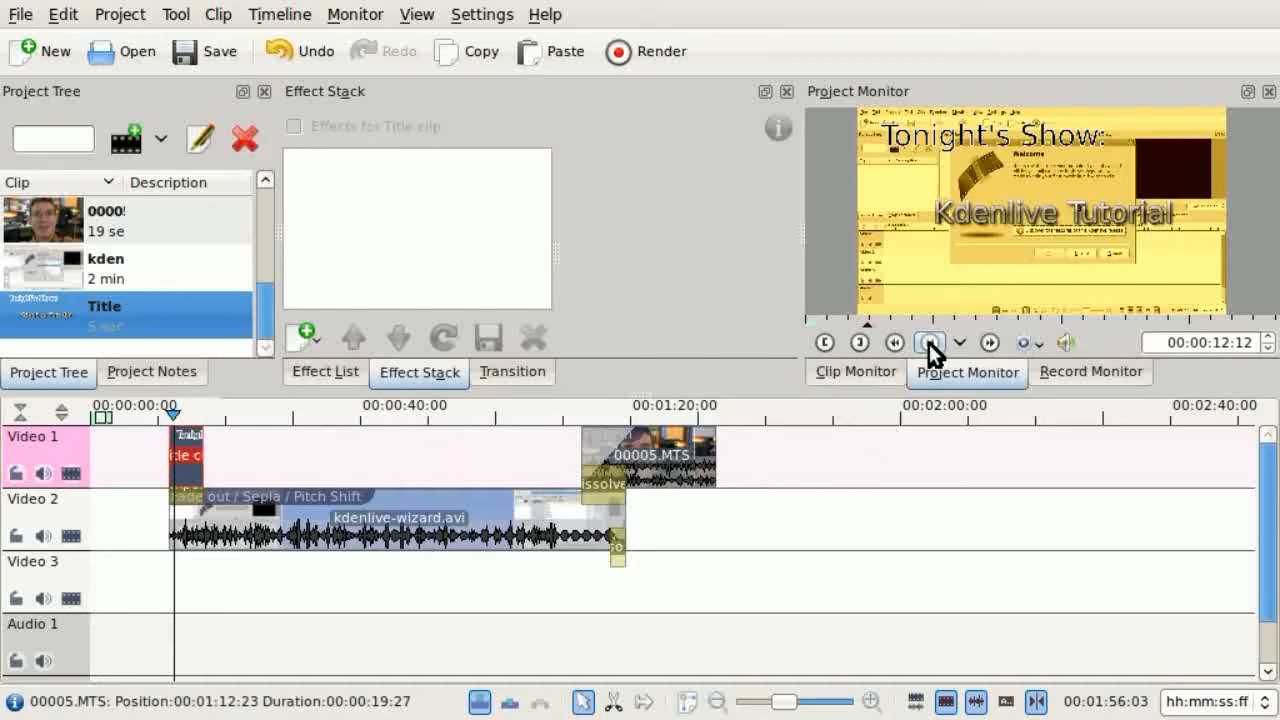
left_click(928, 342)
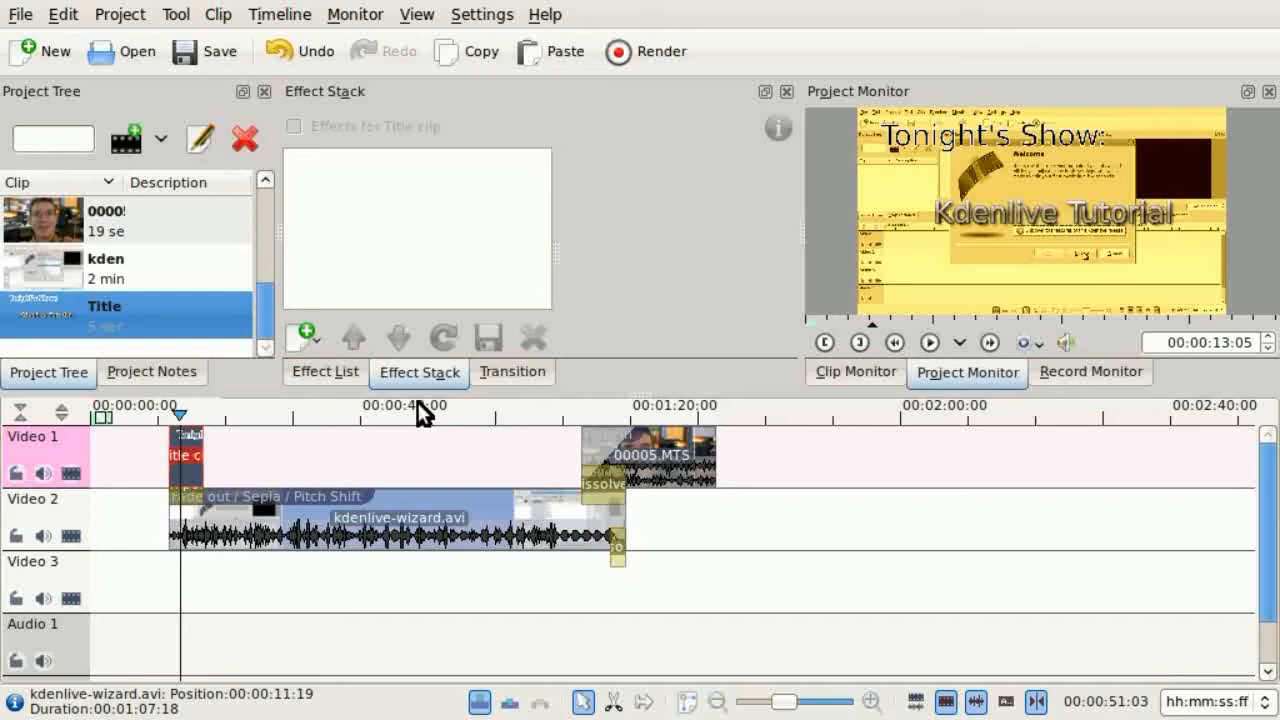
mouse_move(224, 256)
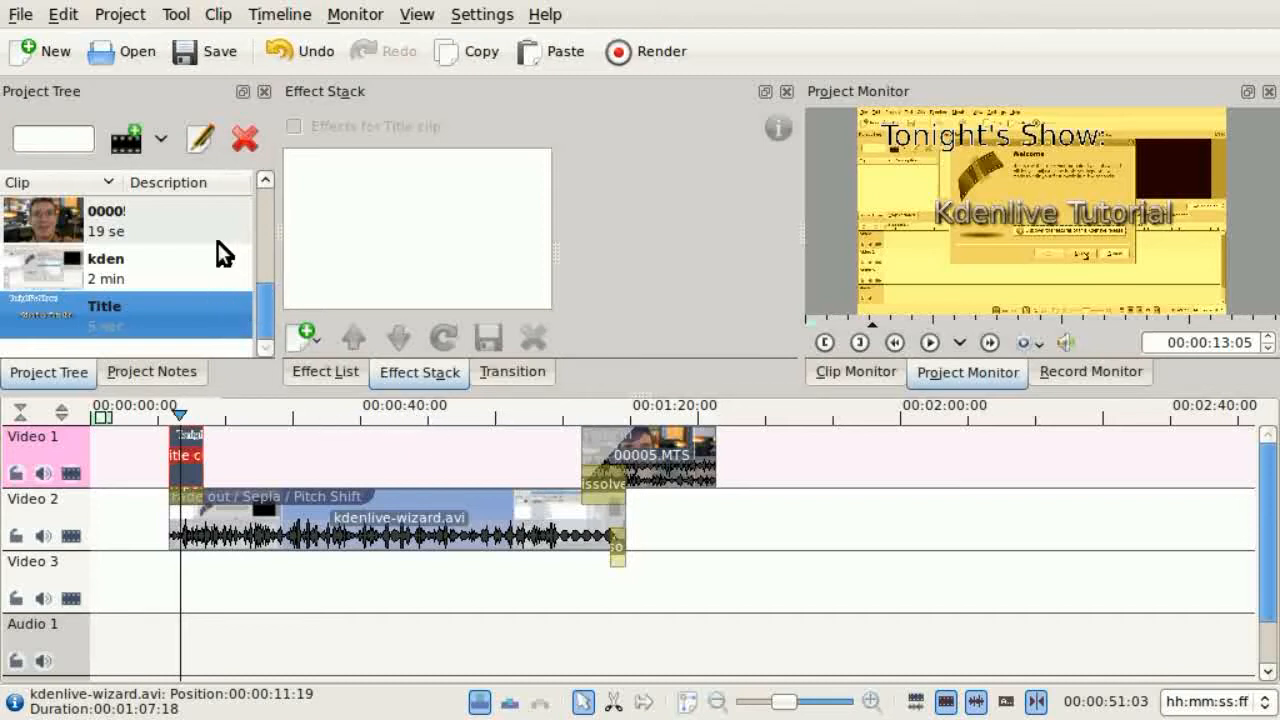
mouse_move(220, 304)
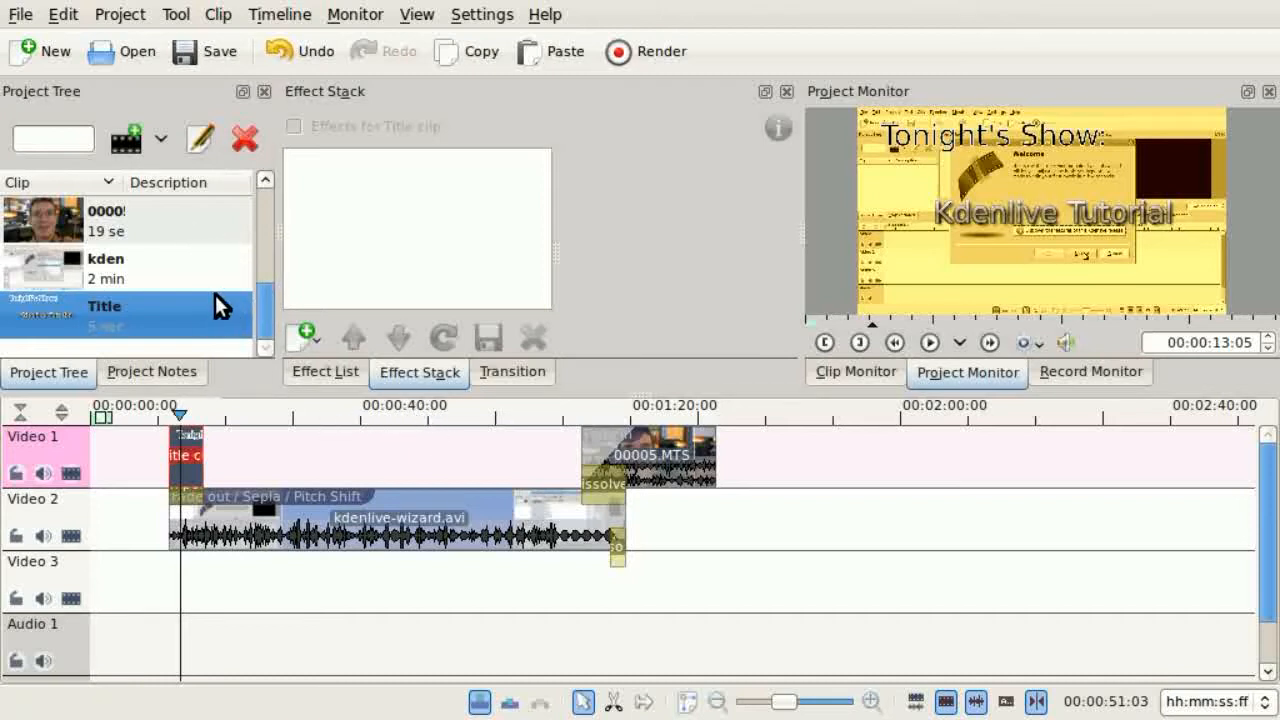
- Import Waiting_For_A_Train.mp3 via Add Clip for the Audio 1 soundtrack
left_click(160, 138)
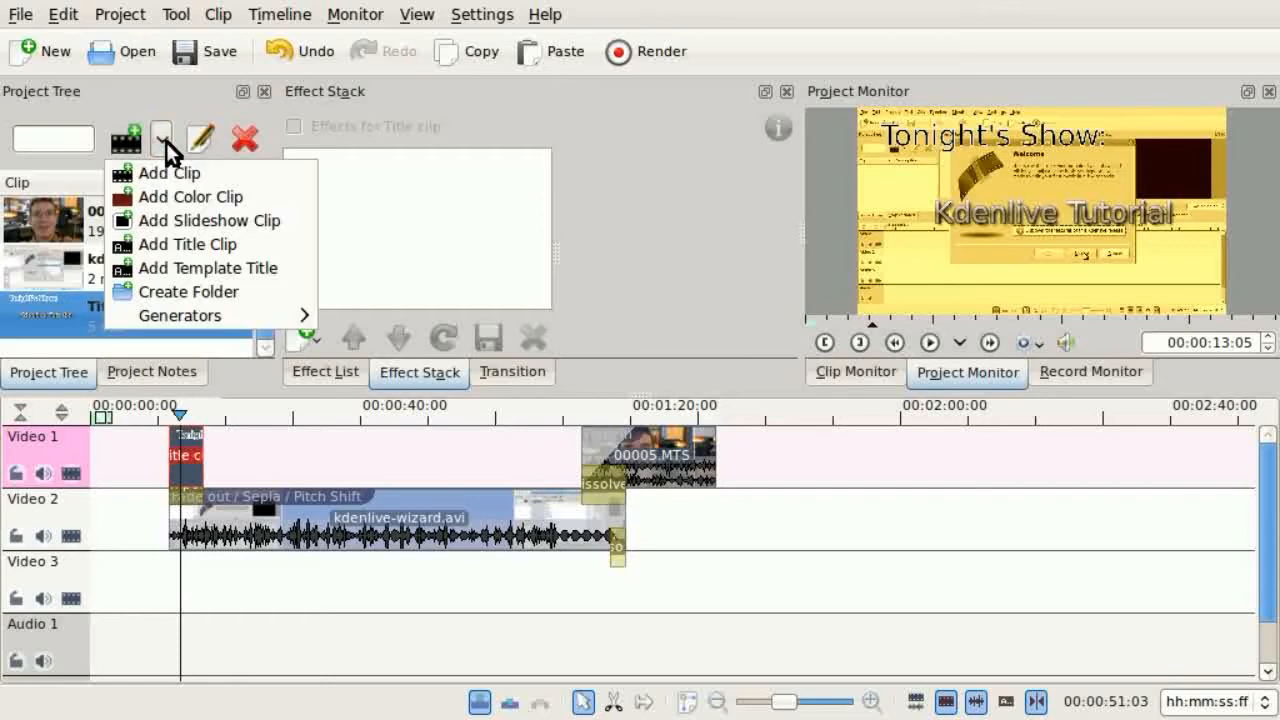
left_click(168, 172)
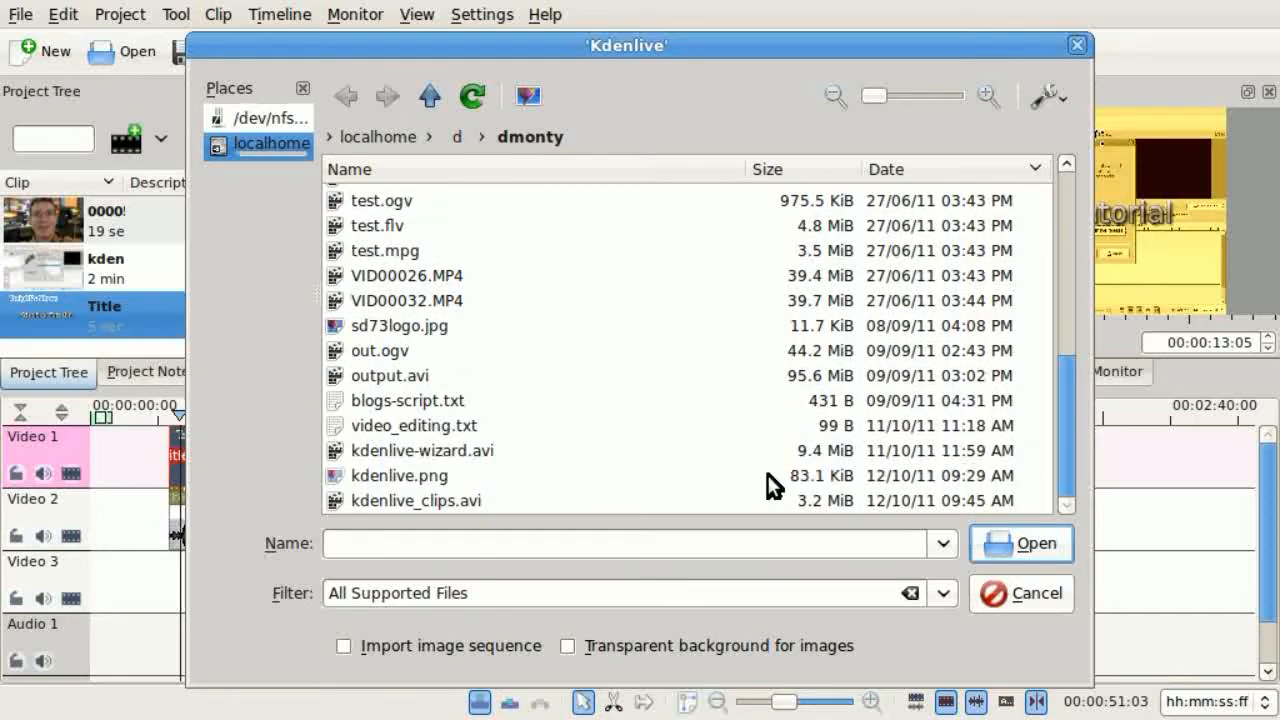
mouse_move(518, 430)
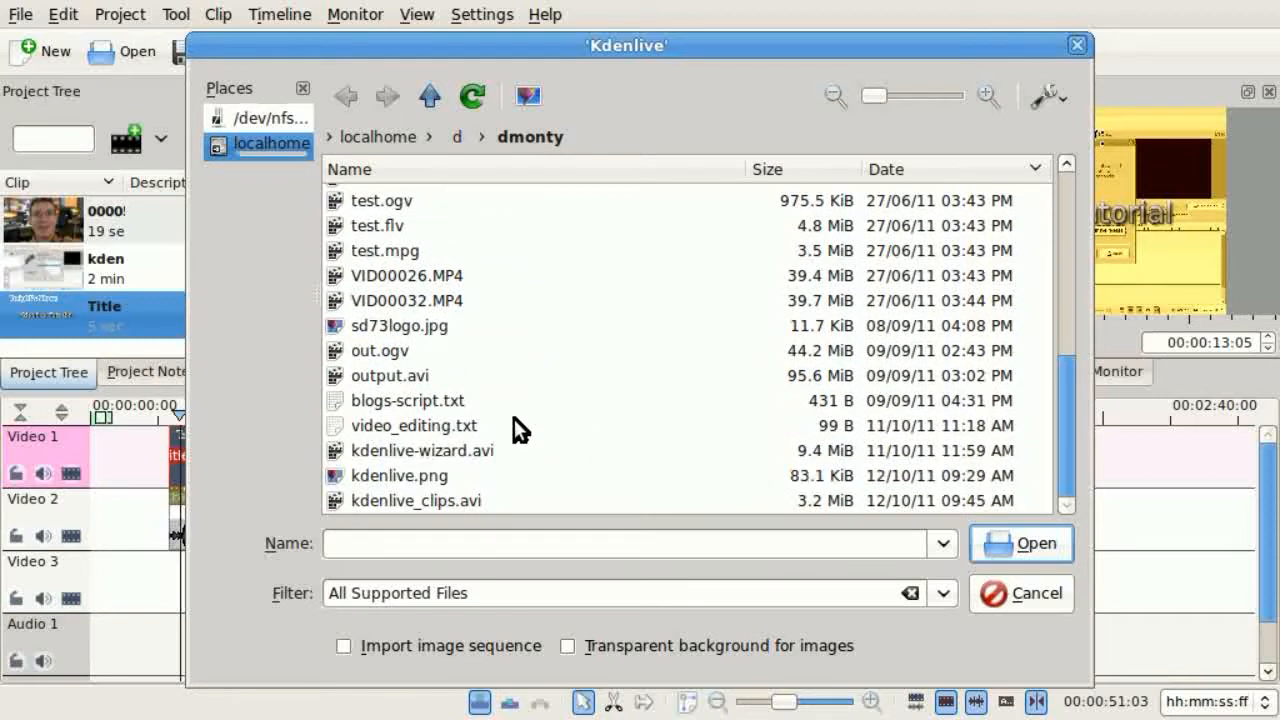
left_click(444, 260)
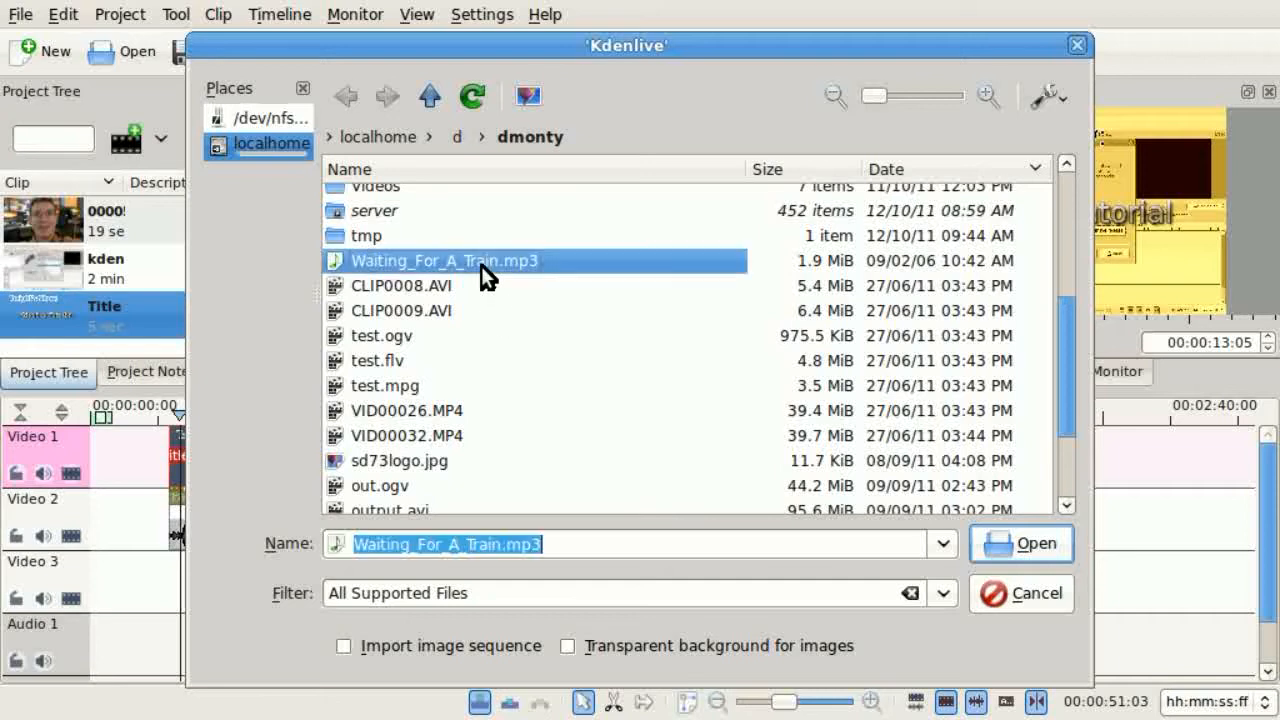
left_click(1020, 544)
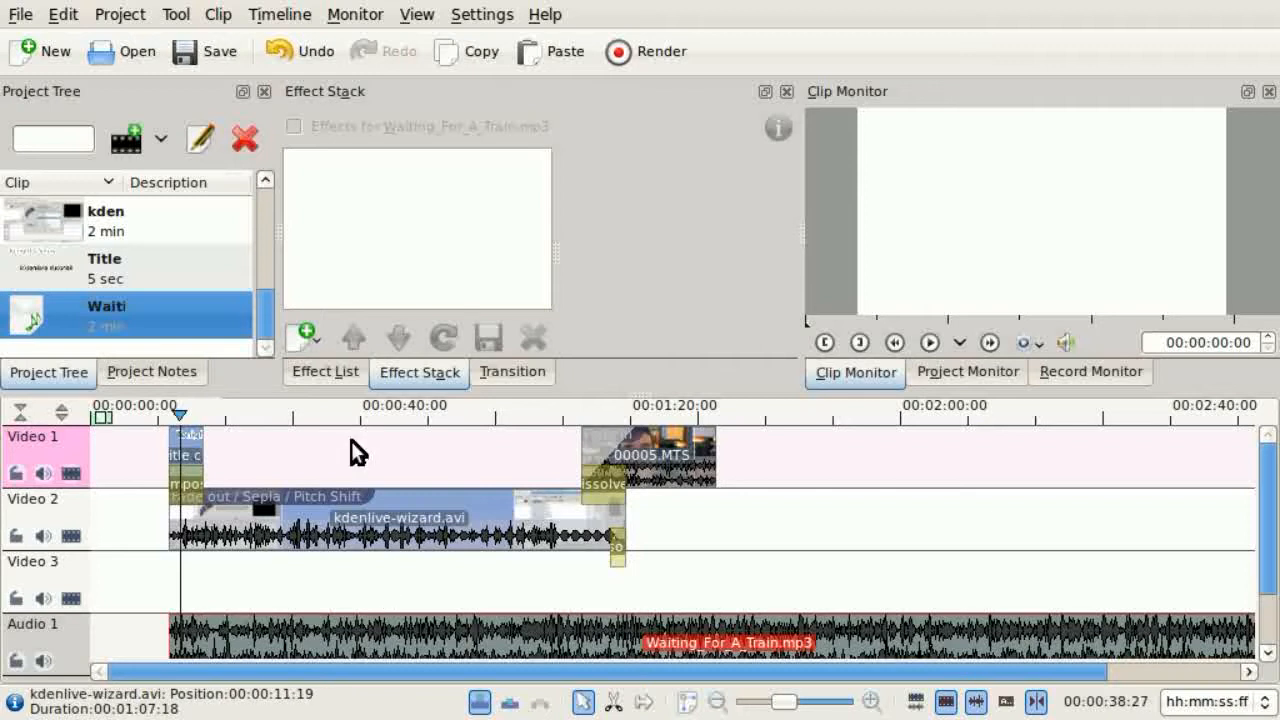
- Show the timeline around 00:14:30 where the title and composite transition sit
left_click(324, 370)
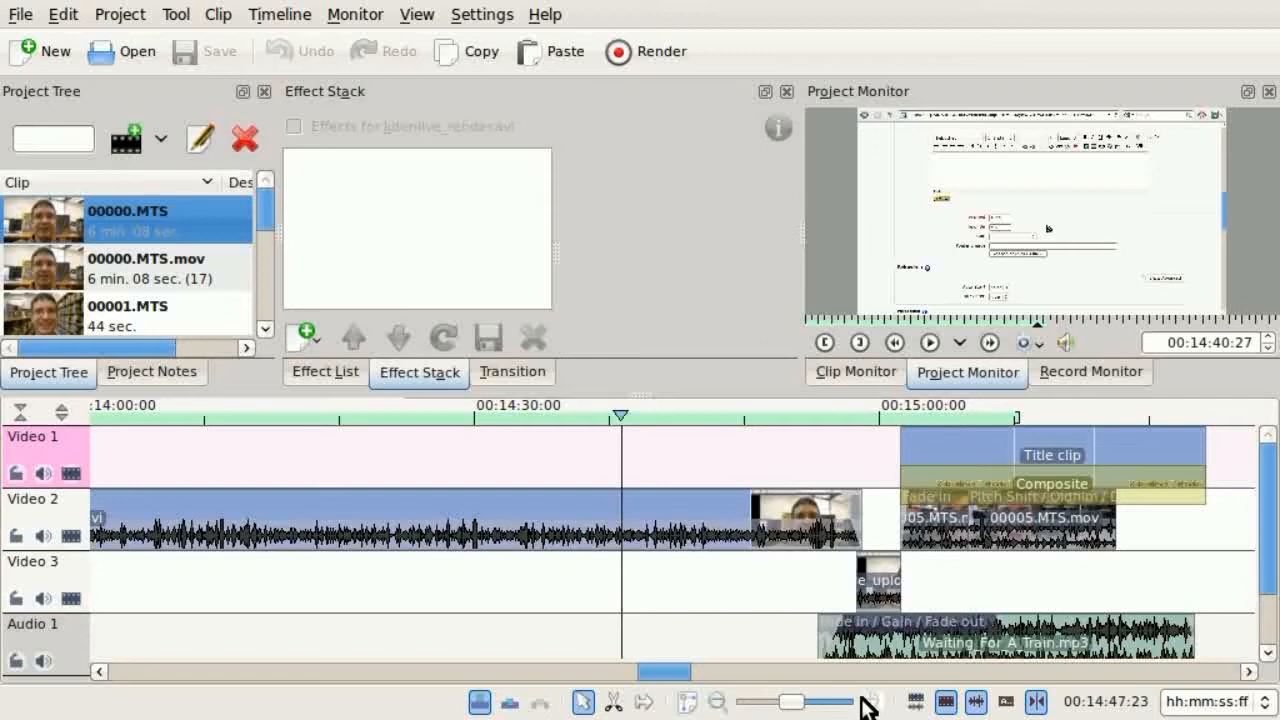
- Zoom in near 14:40 and use the Spacer tool to push later Video 2 clips right, opening a gap
left_click(872, 702)
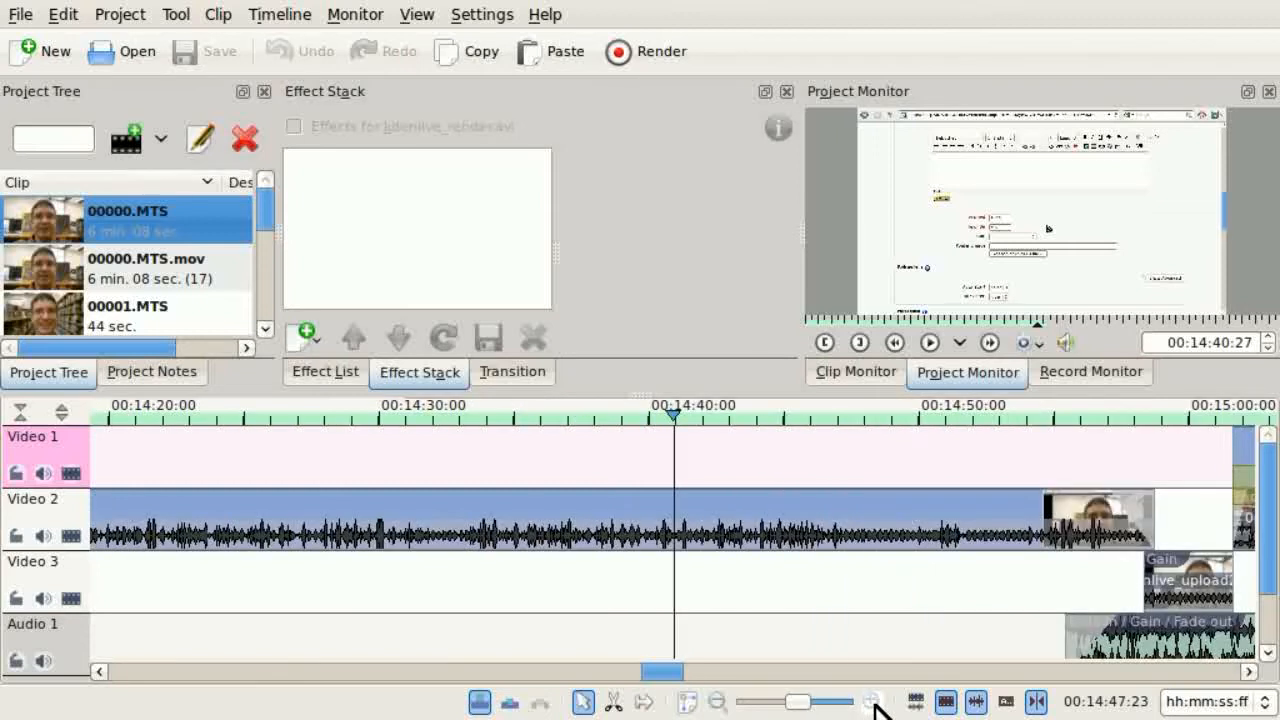
mouse_move(580, 490)
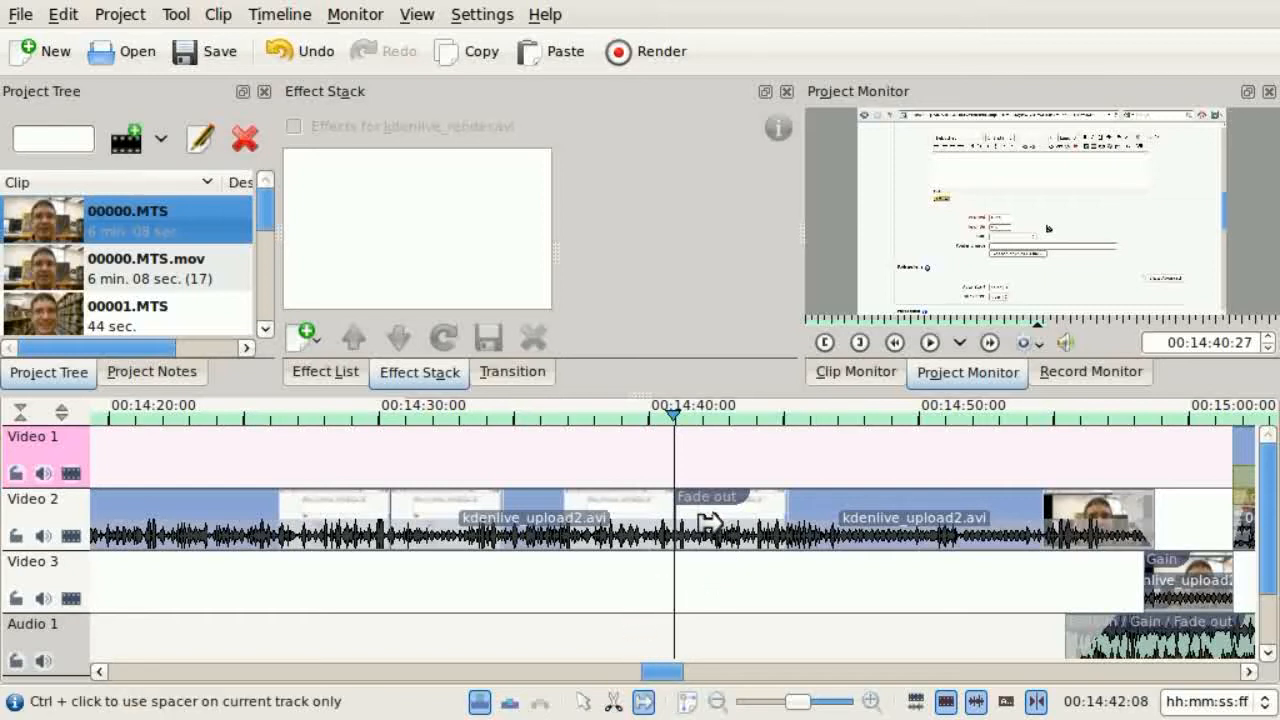
left_click(920, 516)
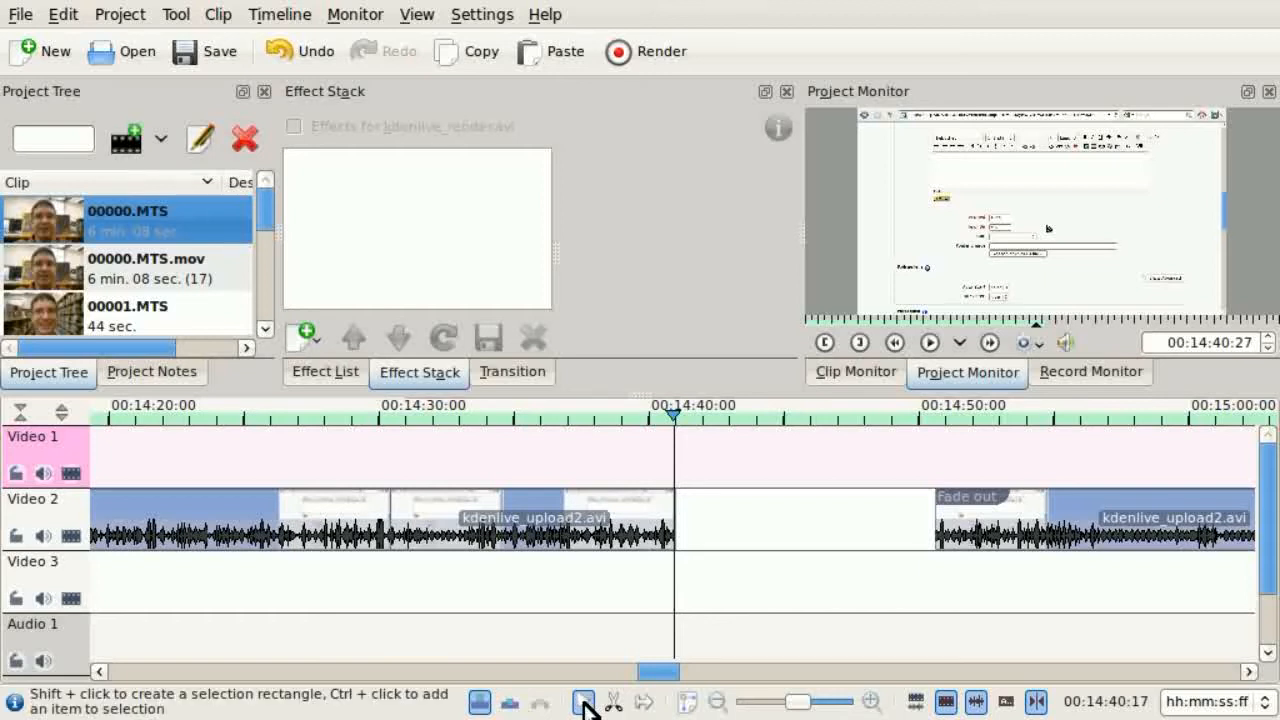
mouse_move(556, 540)
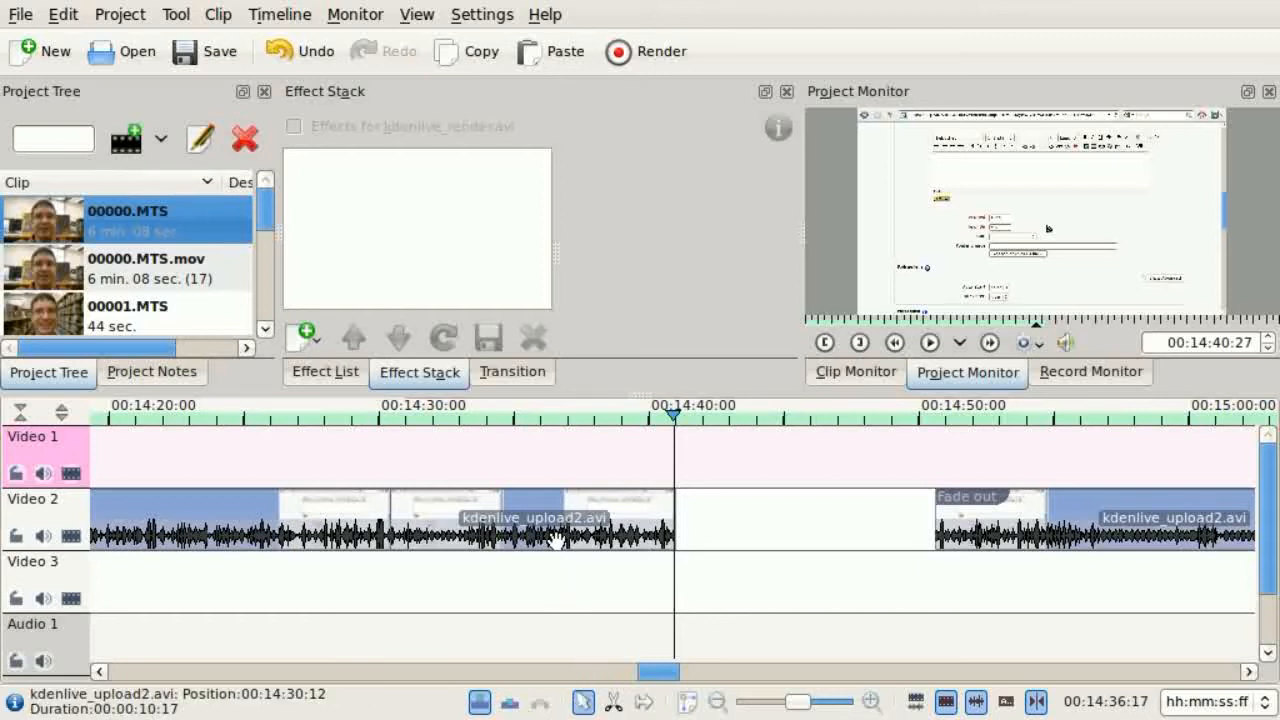
- Move the cut kdenlive_upload2.avi piece to Video 3 at 14:30 and paste a copy right after it
left_click_drag(536, 516, 520, 582)
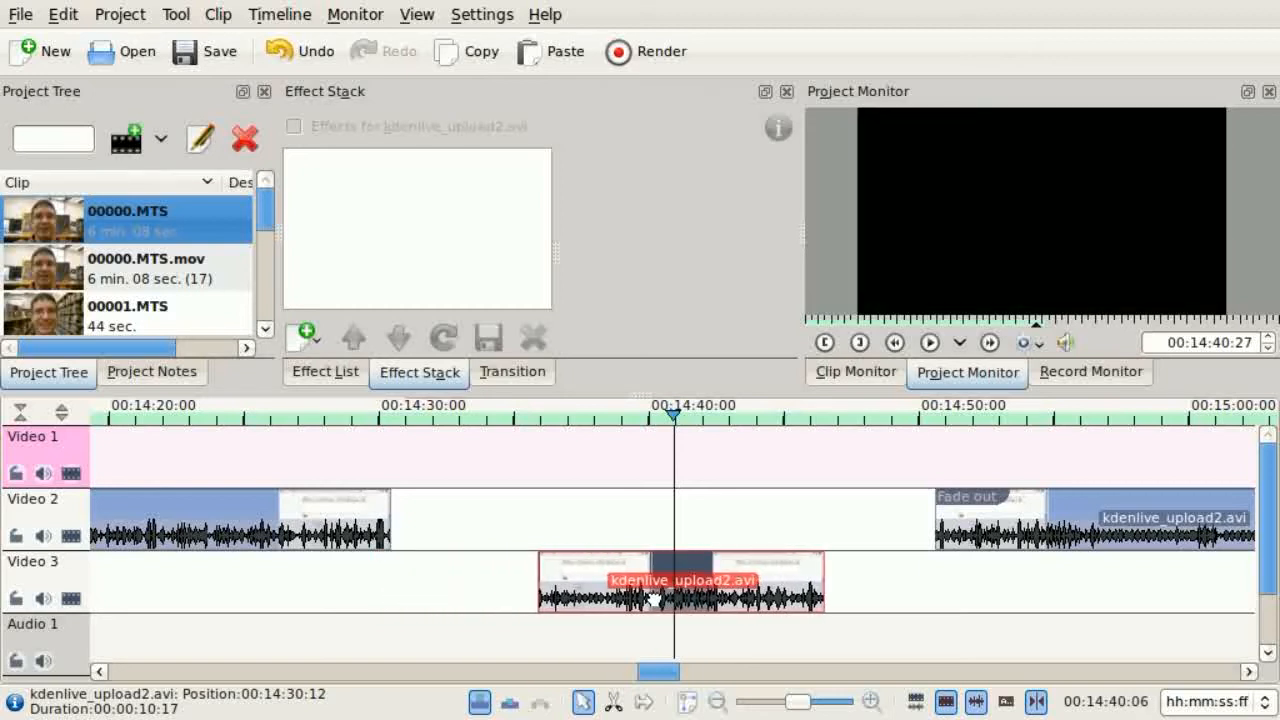
left_click_drag(680, 582, 530, 582)
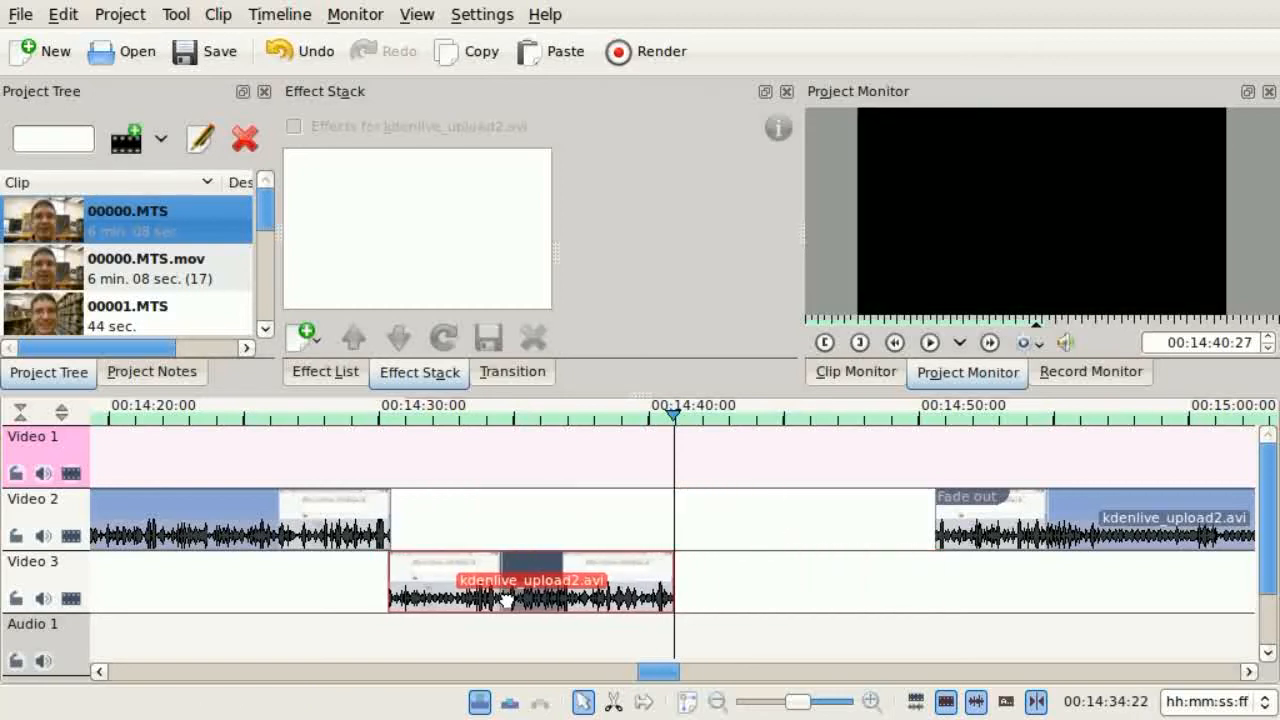
right_click(530, 590)
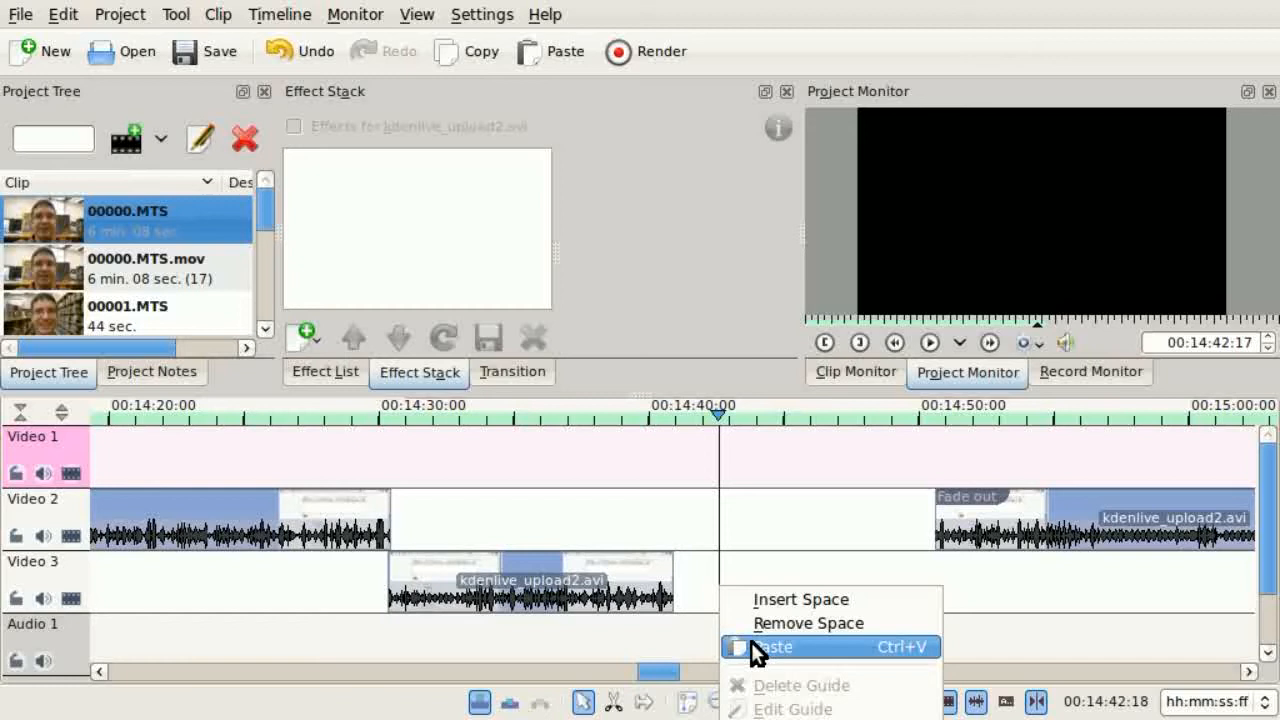
left_click(772, 648)
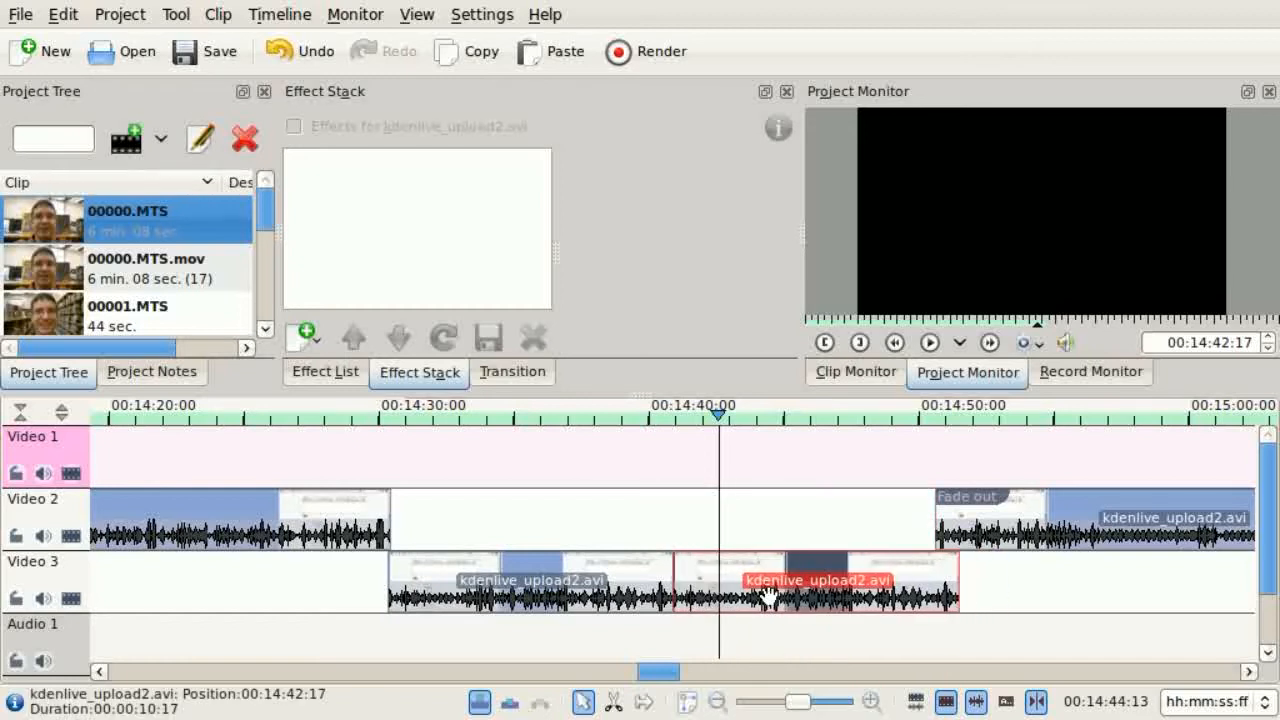
left_click(324, 370)
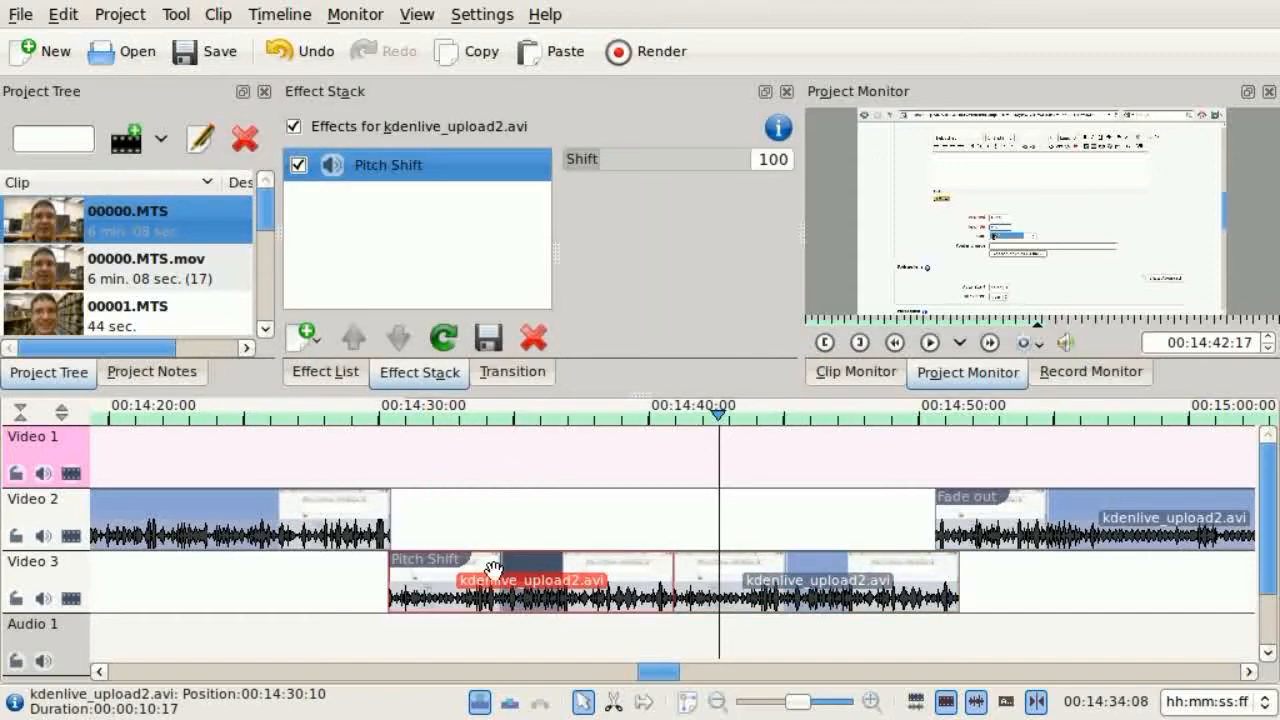
- Browse the Effect List for Pitch Shift and Charcoal to apply to the two Video 3 clips
left_click(324, 370)
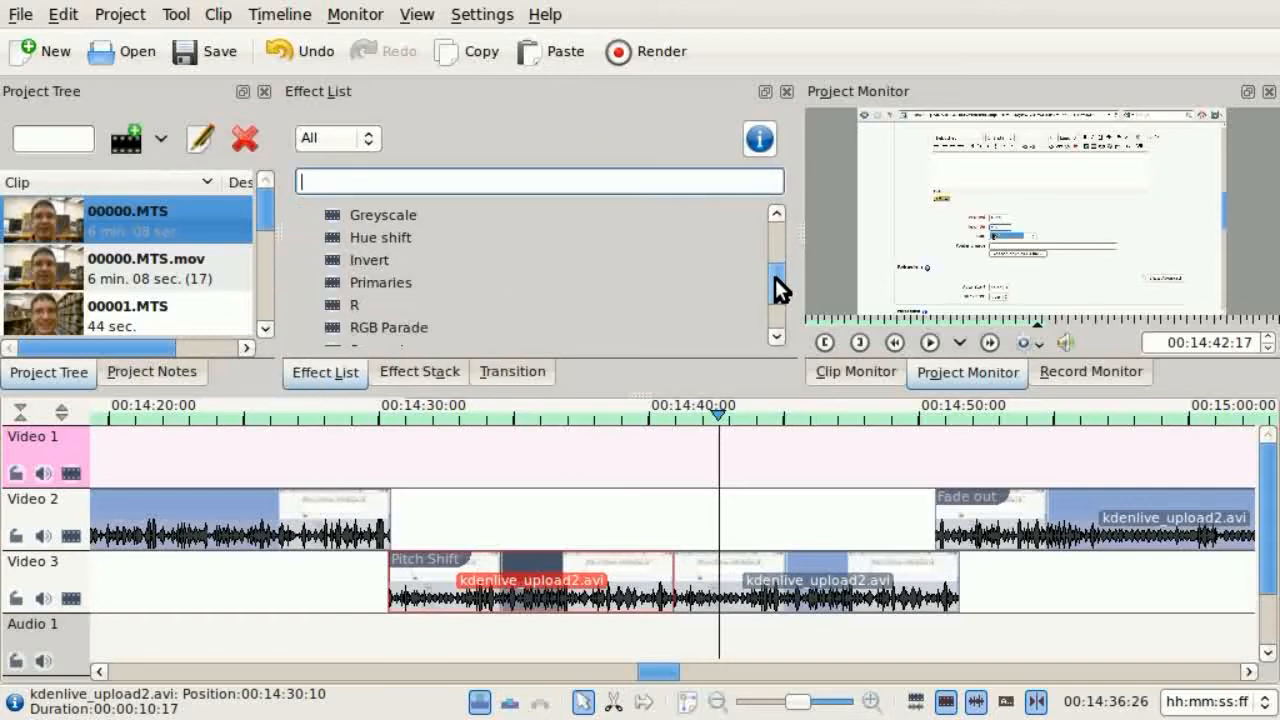
scroll("down", 3)
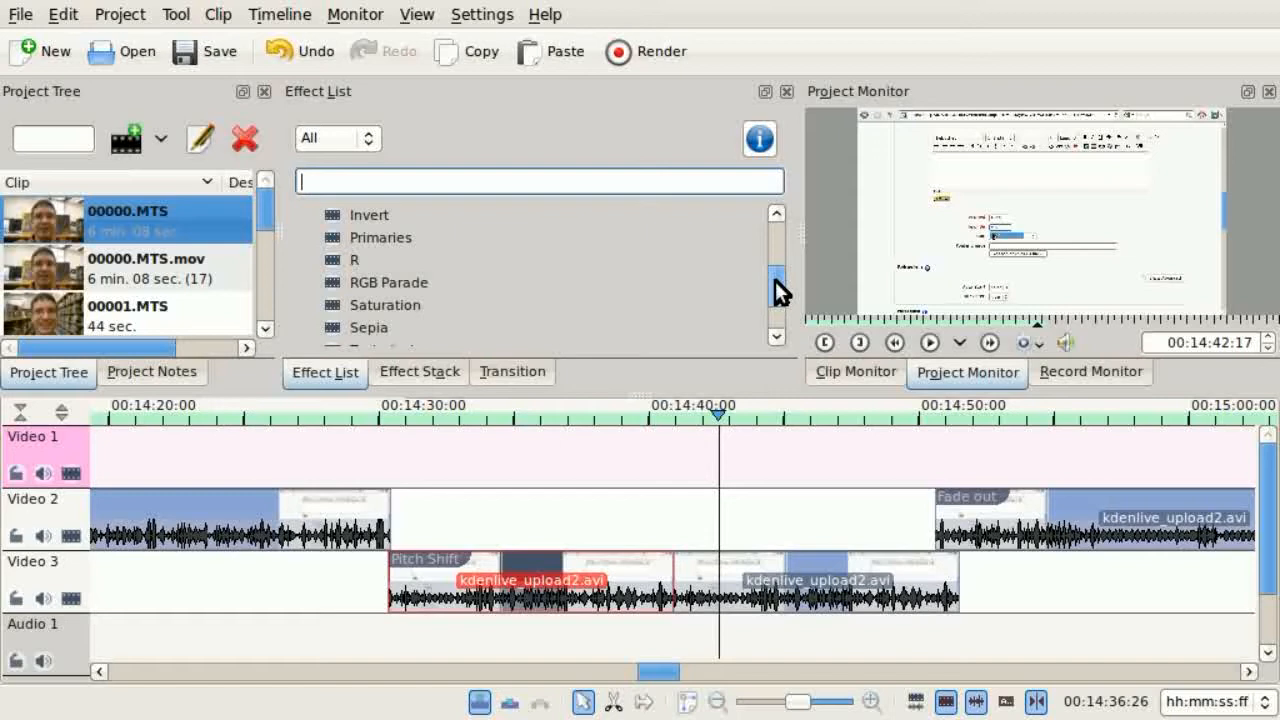
mouse_move(384, 336)
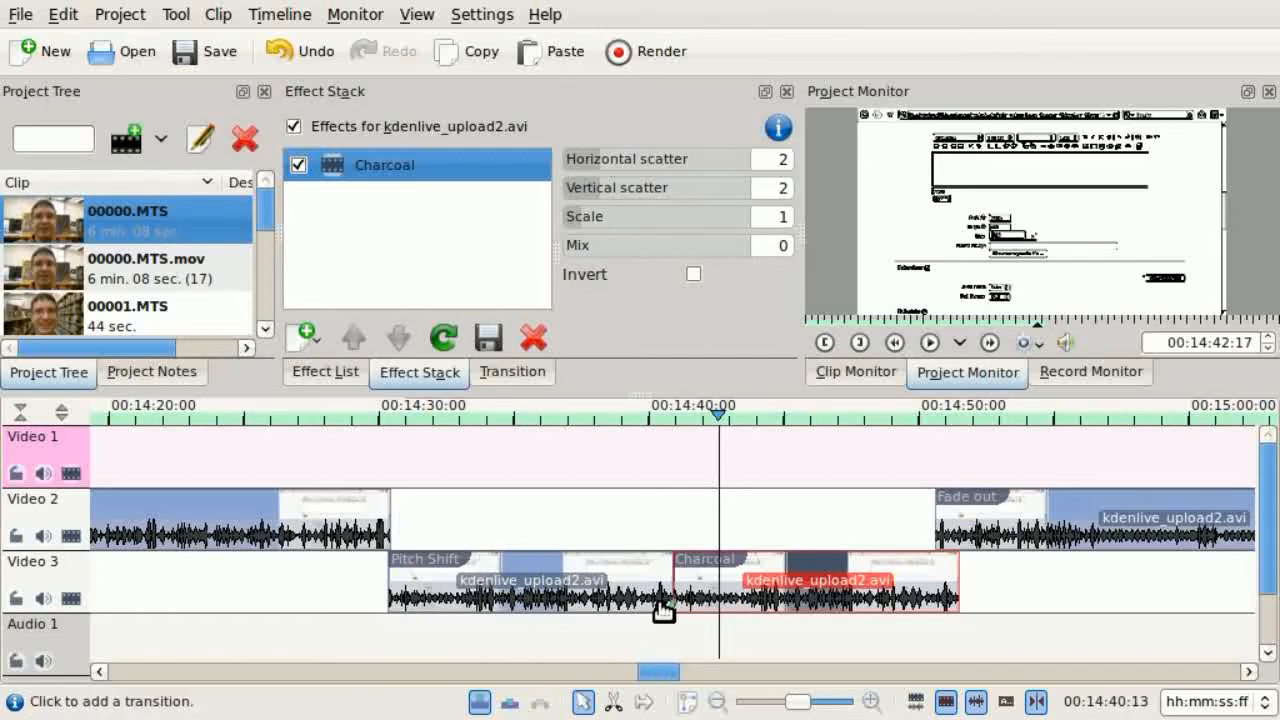
mouse_move(770, 624)
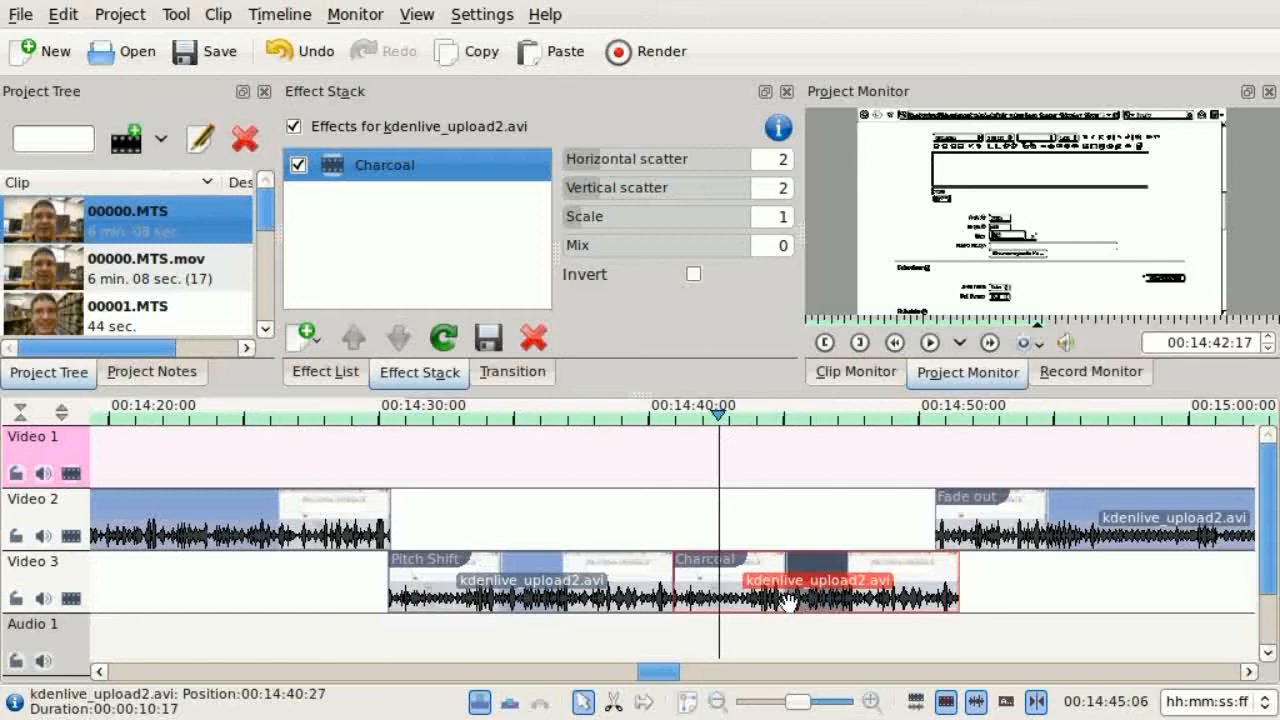
mouse_move(780, 656)
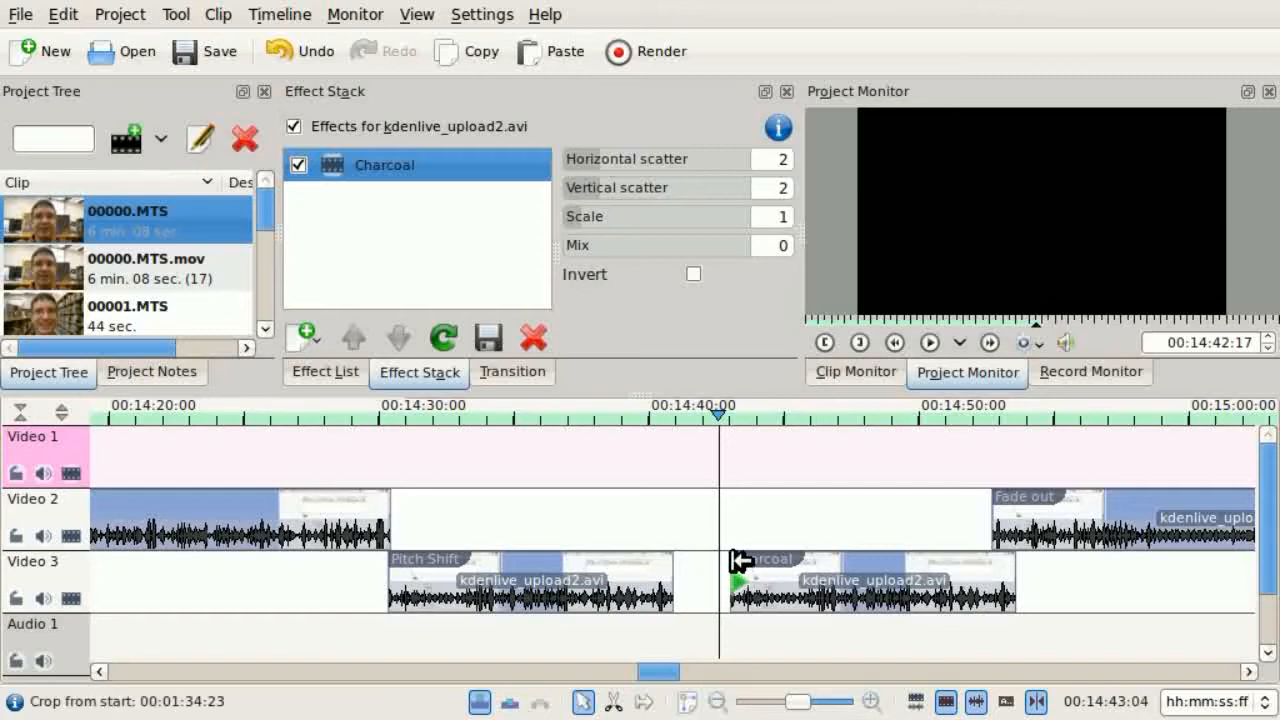
- Select the Pitch Shift clip on Video 3 to give it a Fade out
left_click(870, 580)
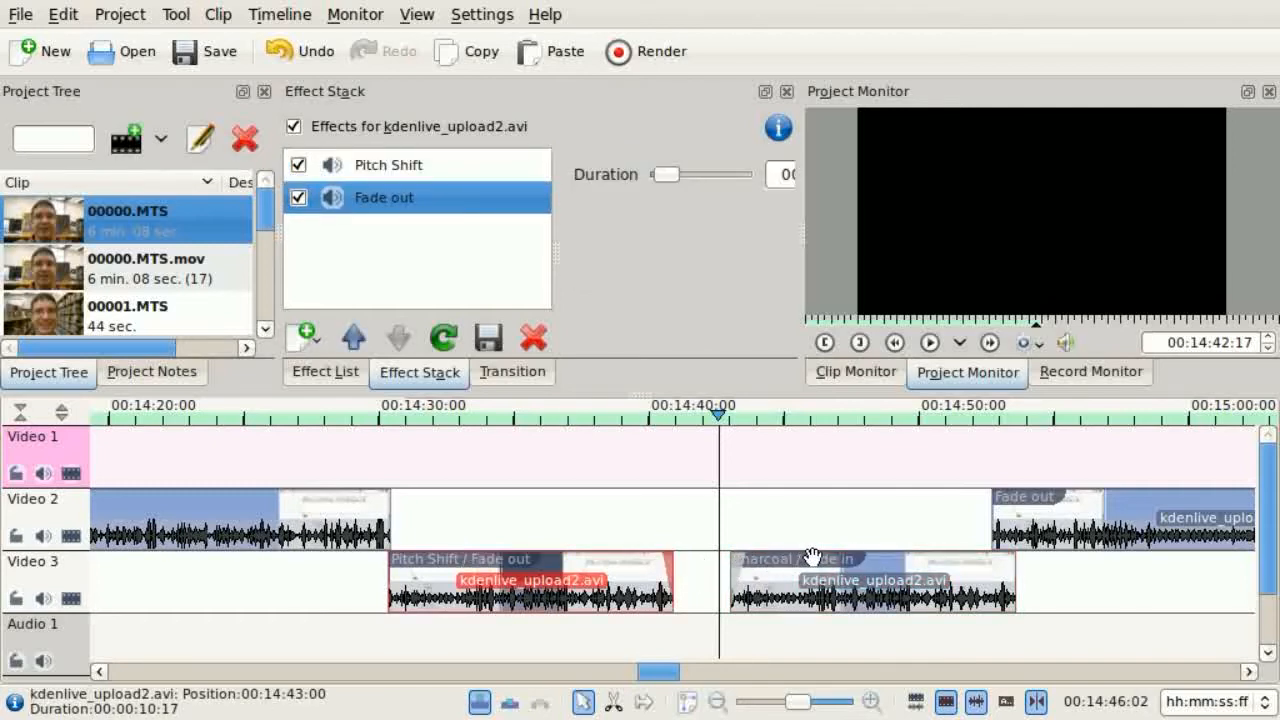
mouse_move(836, 544)
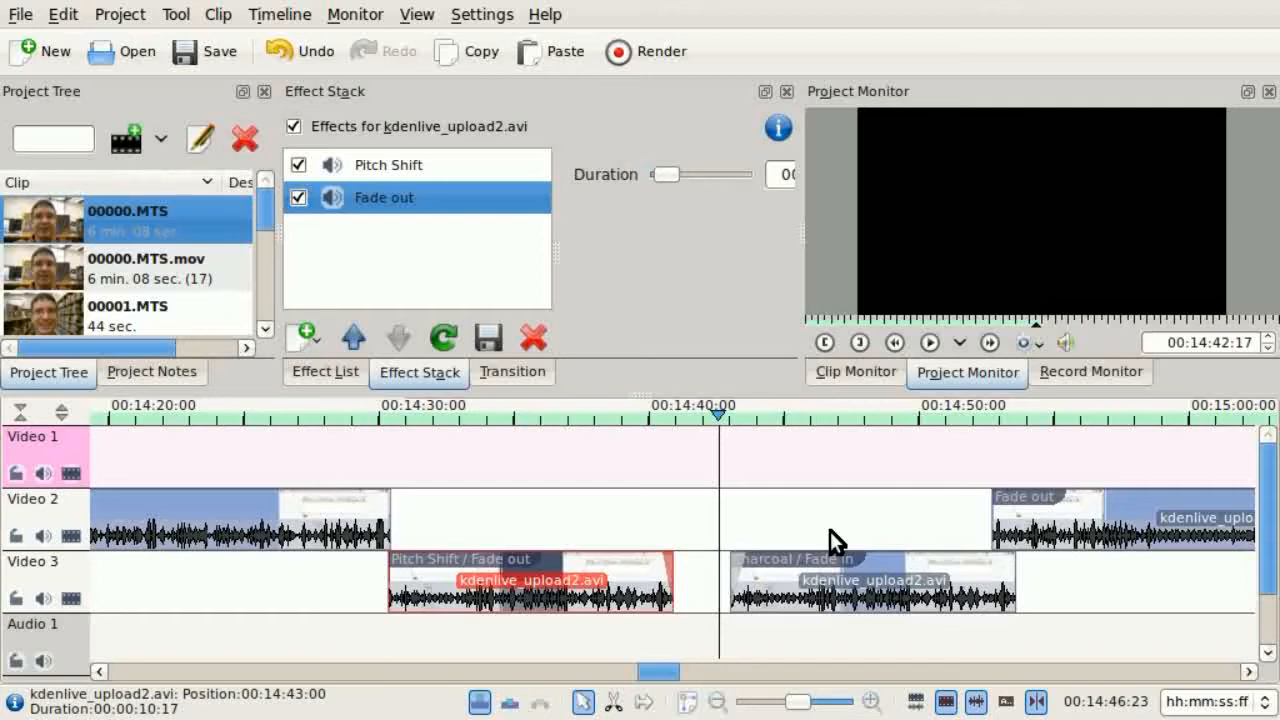
mouse_move(770, 564)
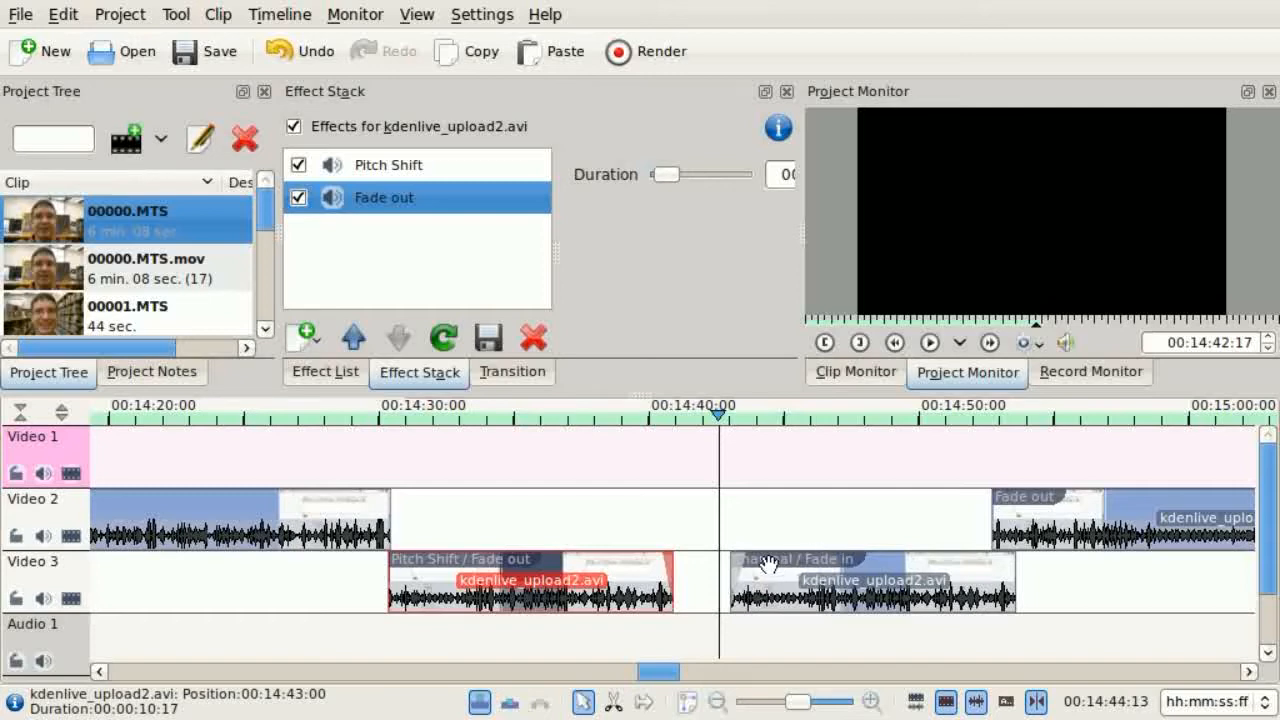
mouse_move(976, 528)
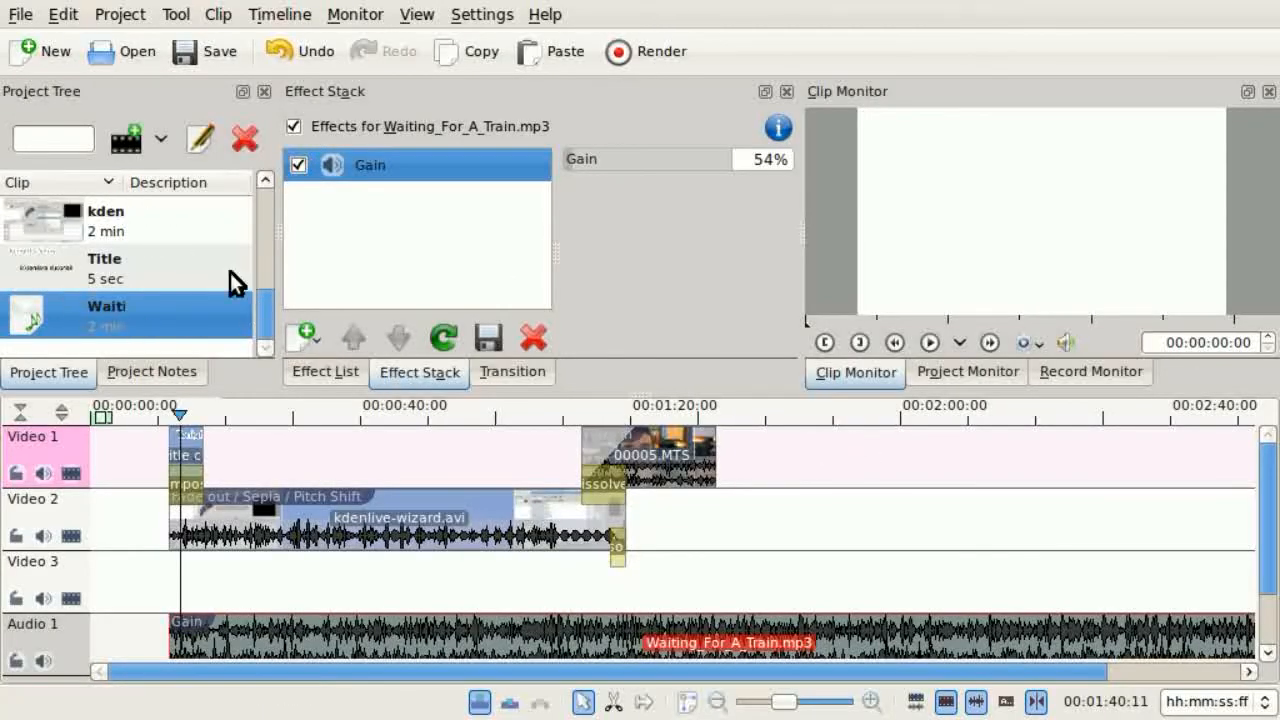
- Scroll the timeline back toward 00:00:00 and the Waiting_For_A_Train.mp3 clip with its Gain effect
scroll("down", 3)
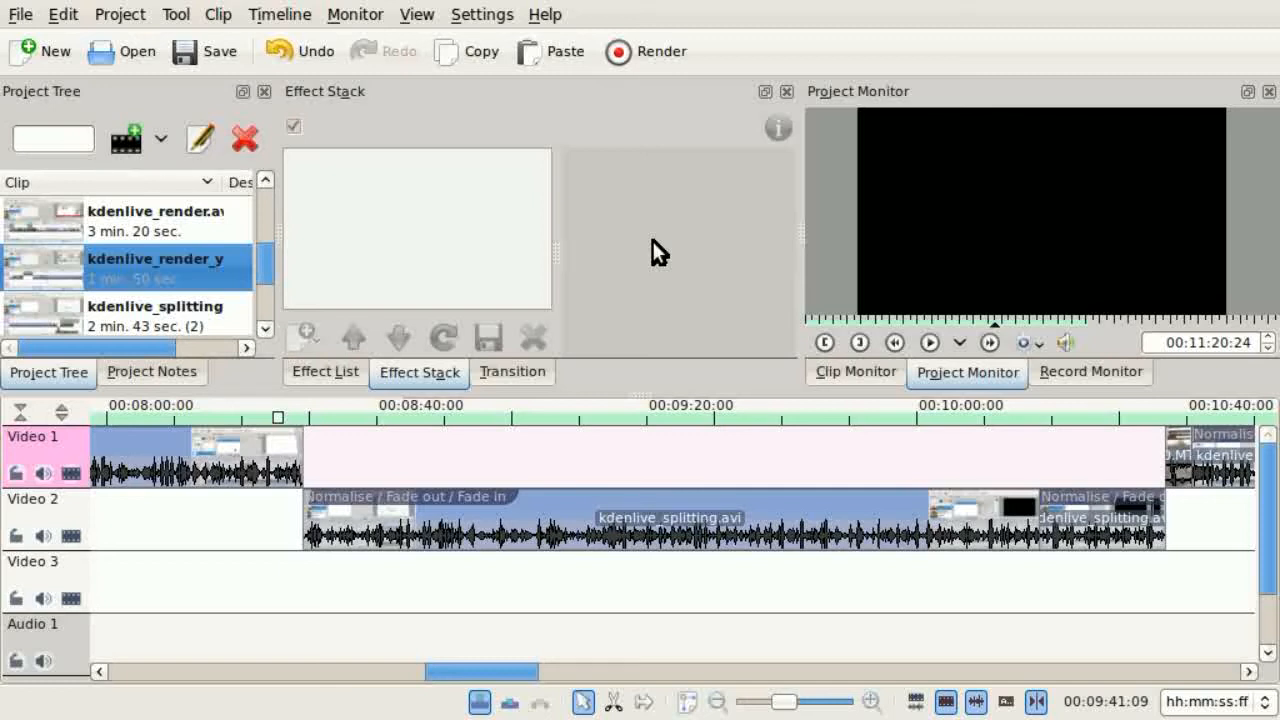
mouse_move(660, 256)
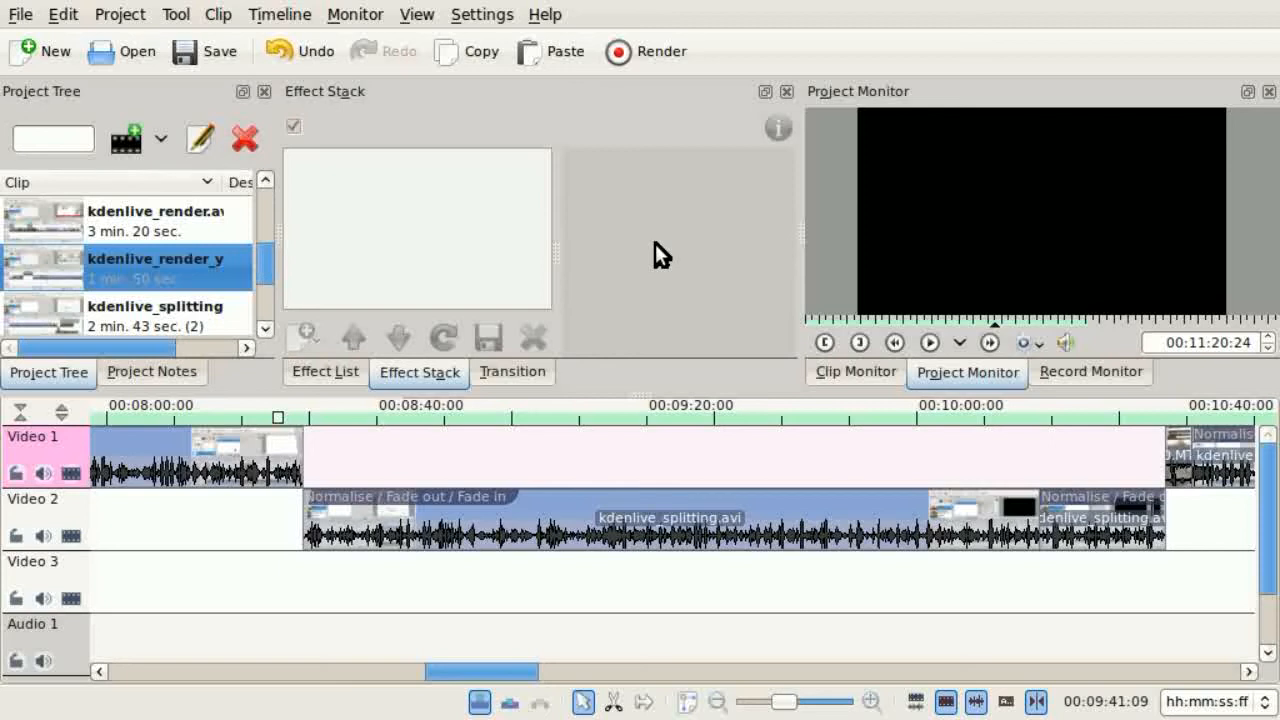
mouse_move(616, 204)
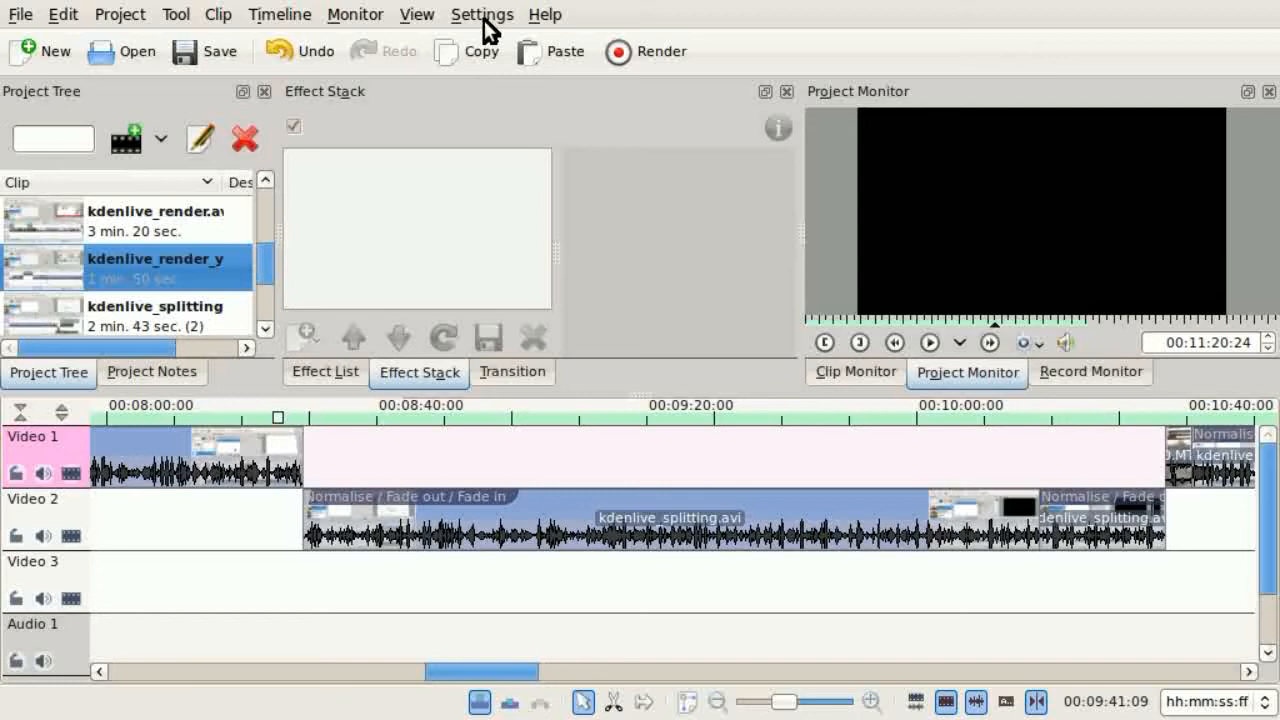
- Launch the Add-On Installer for downloading new render profiles from the Settings menu
left_click(482, 14)
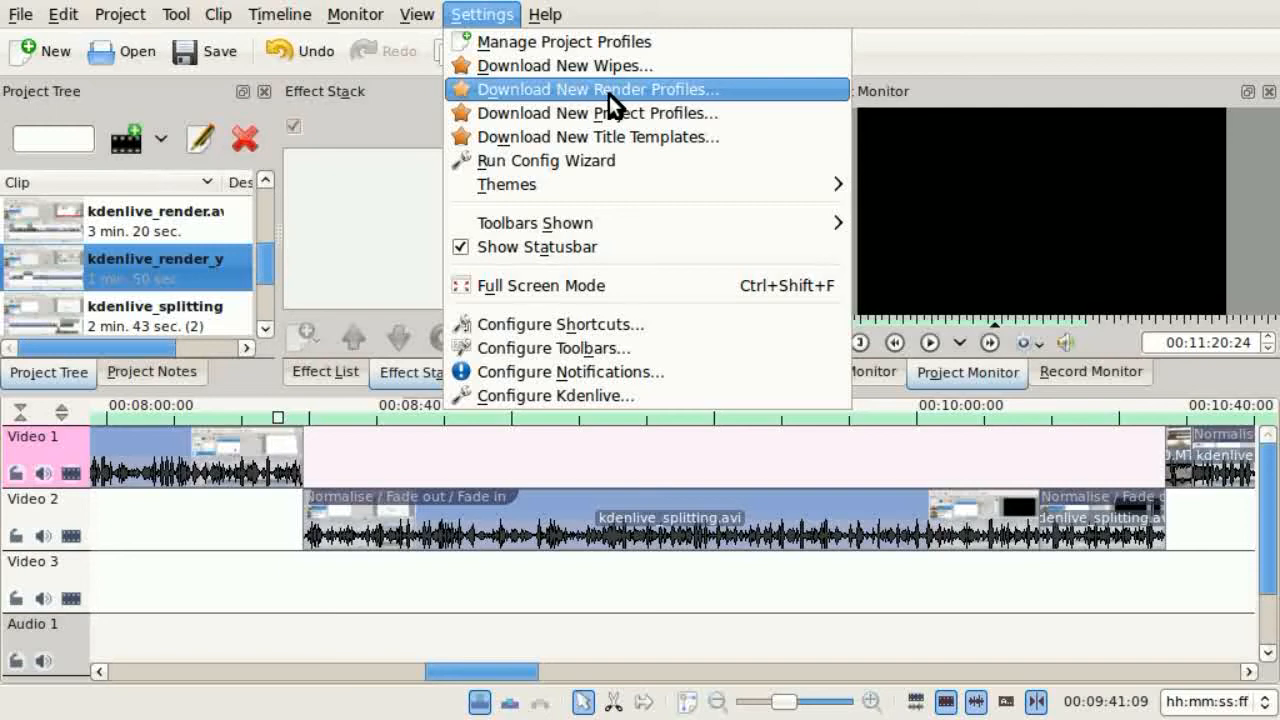
left_click(596, 88)
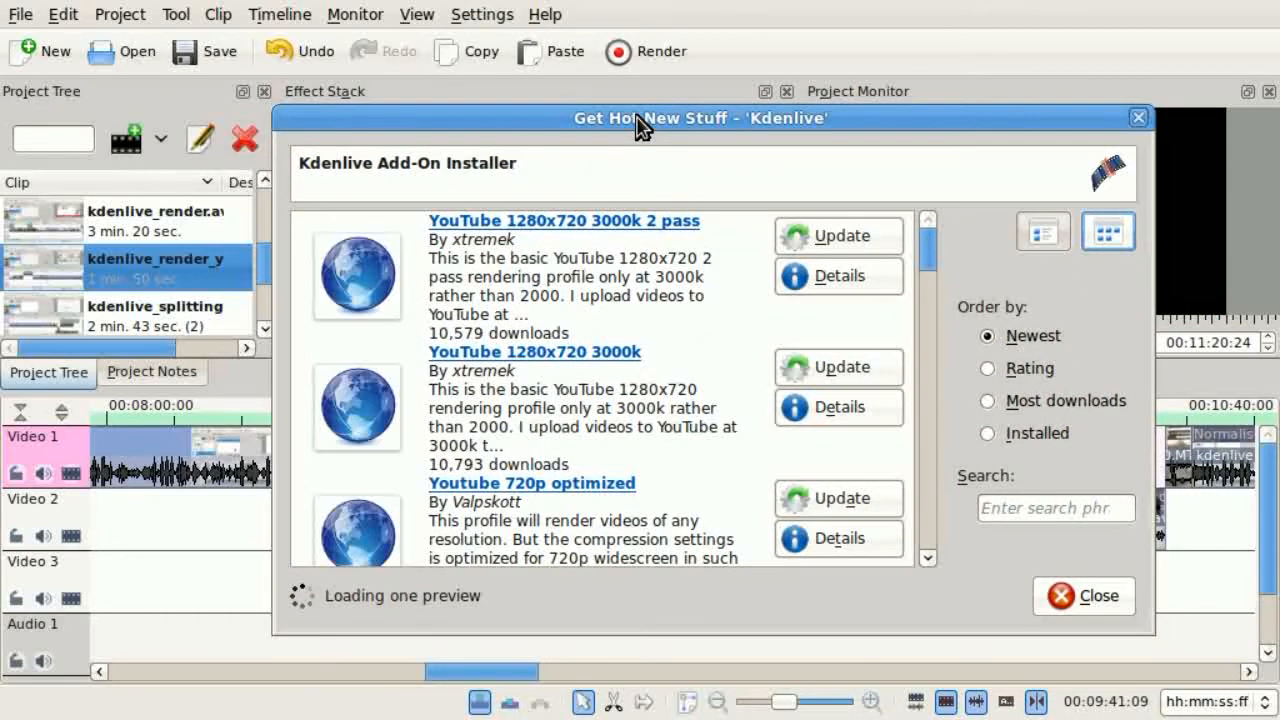
mouse_move(718, 320)
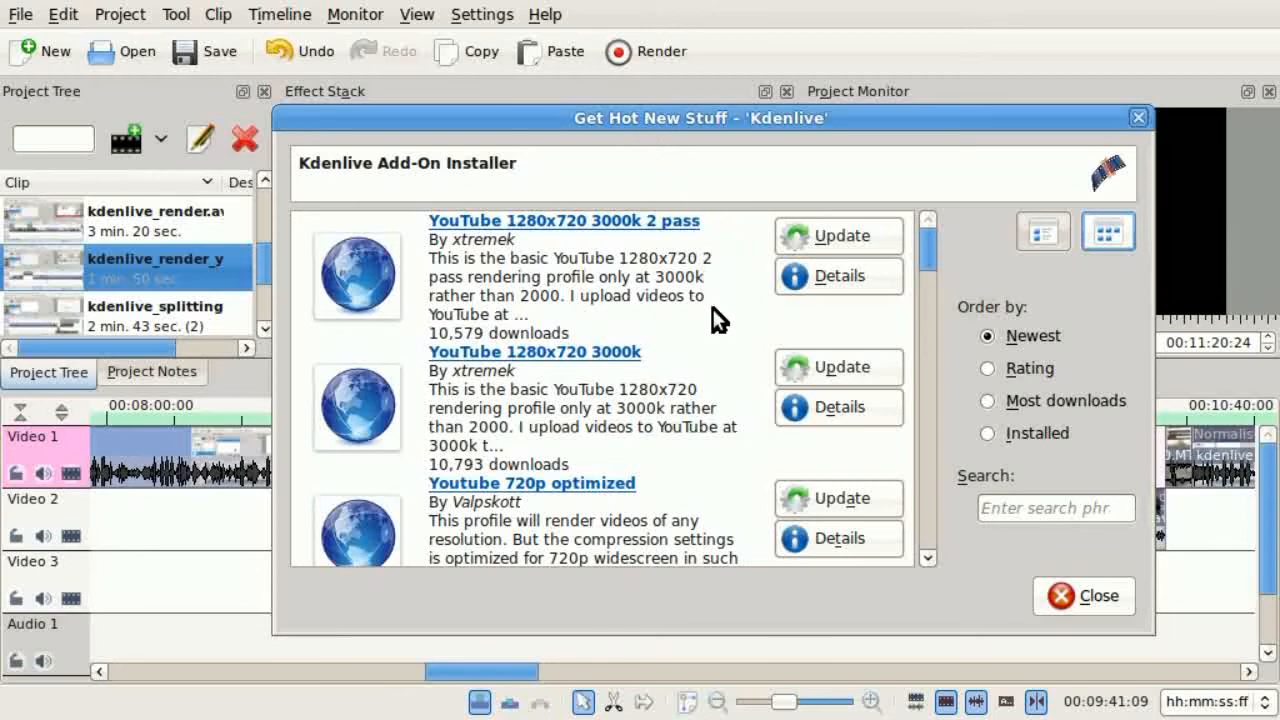
mouse_move(710, 376)
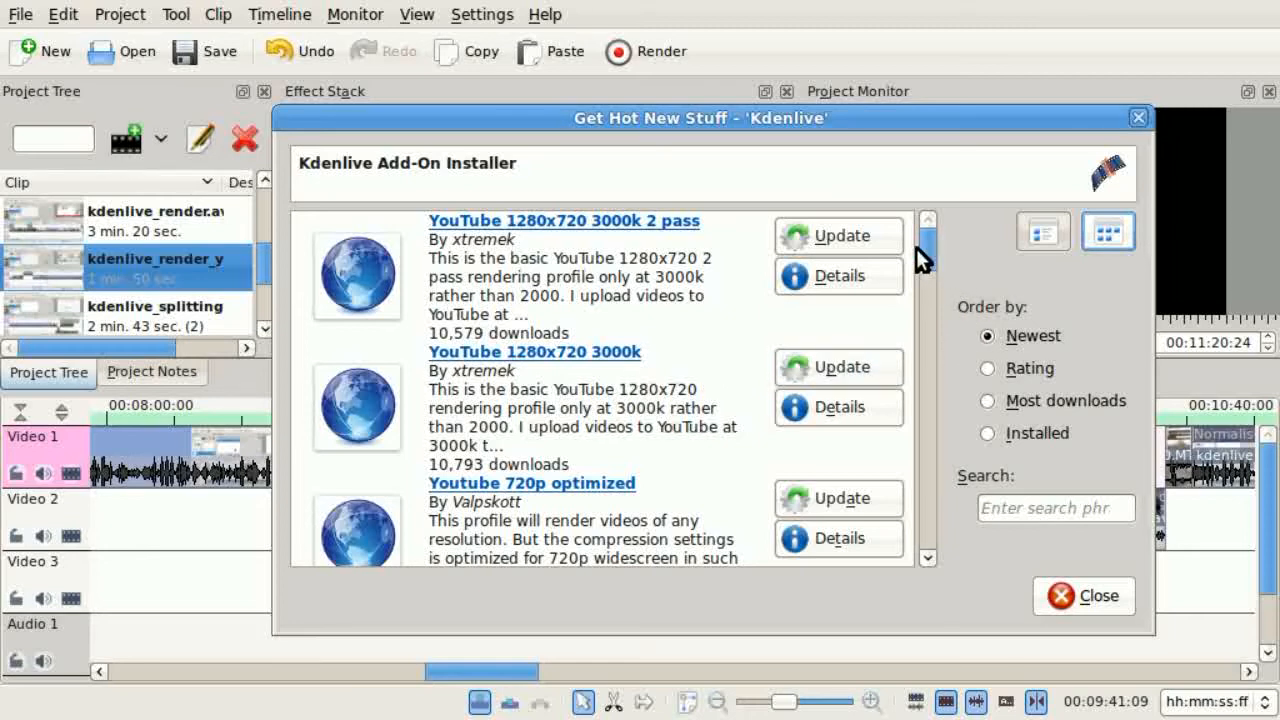
- Install the YouTube 1280x720 3000k render profiles, both 2 pass and standard, from the online add-ons
left_click(838, 236)
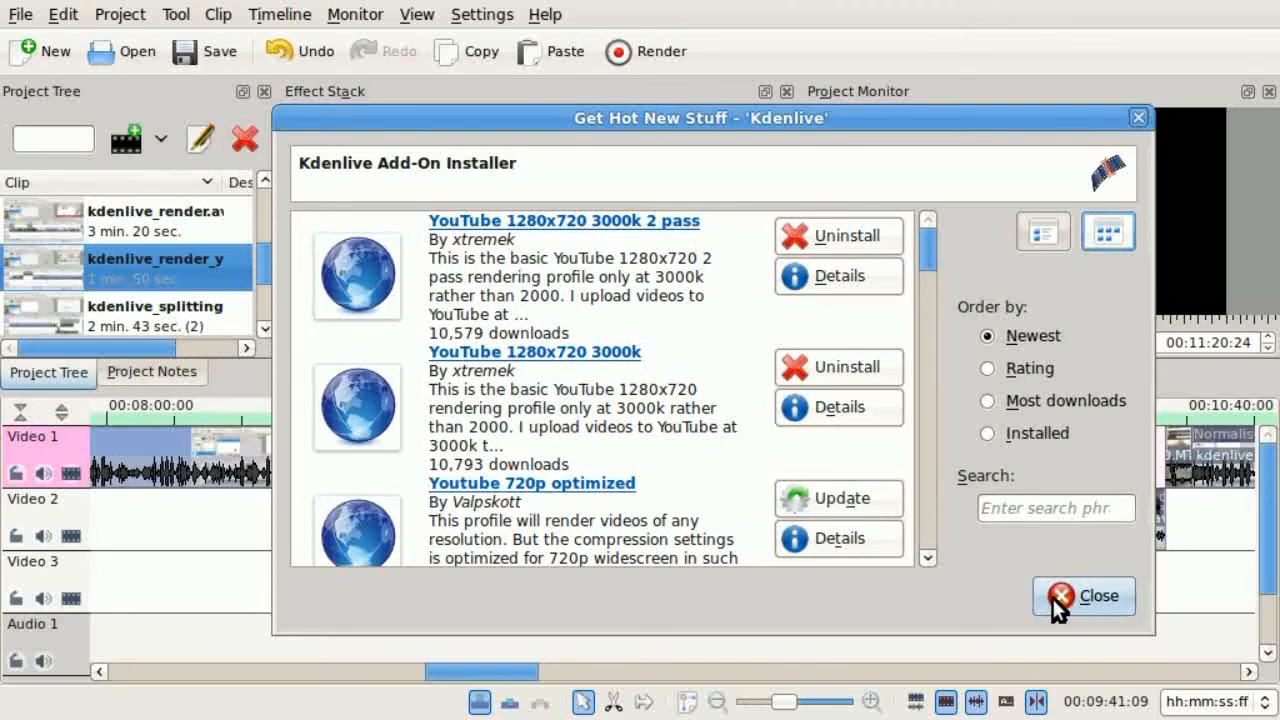
scroll("down", 3)
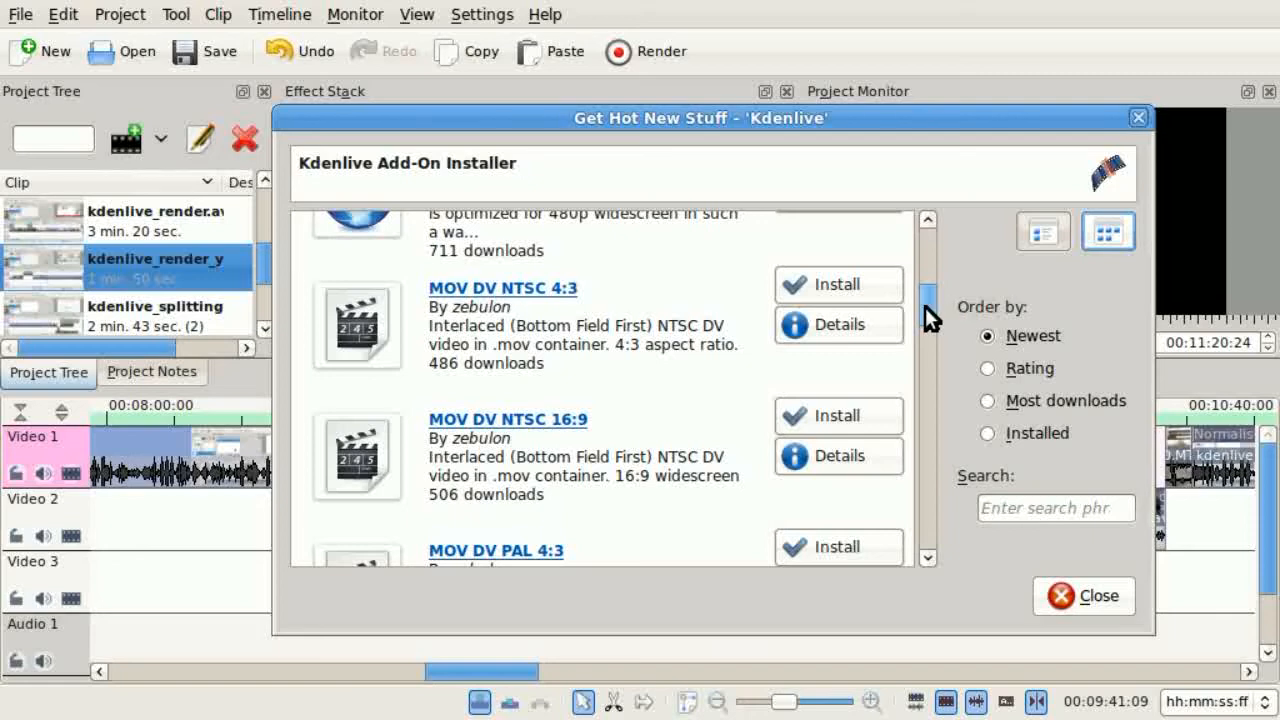
scroll("down", 3)
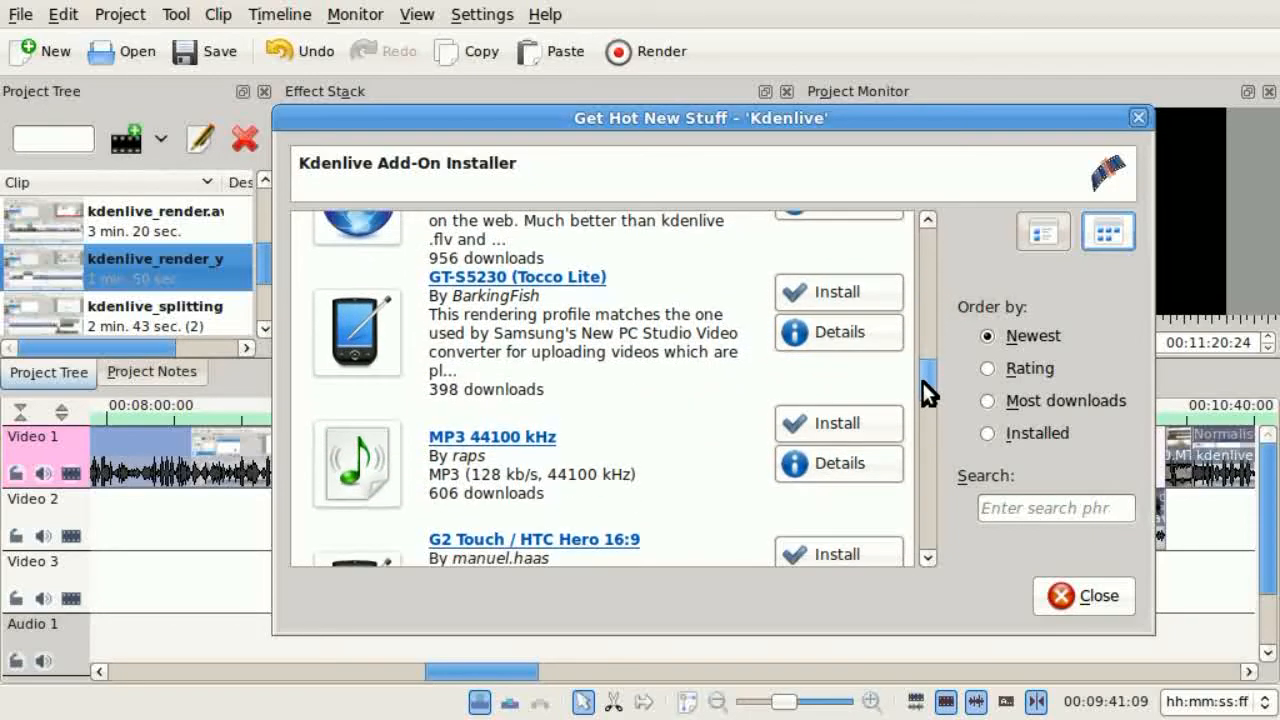
mouse_move(760, 410)
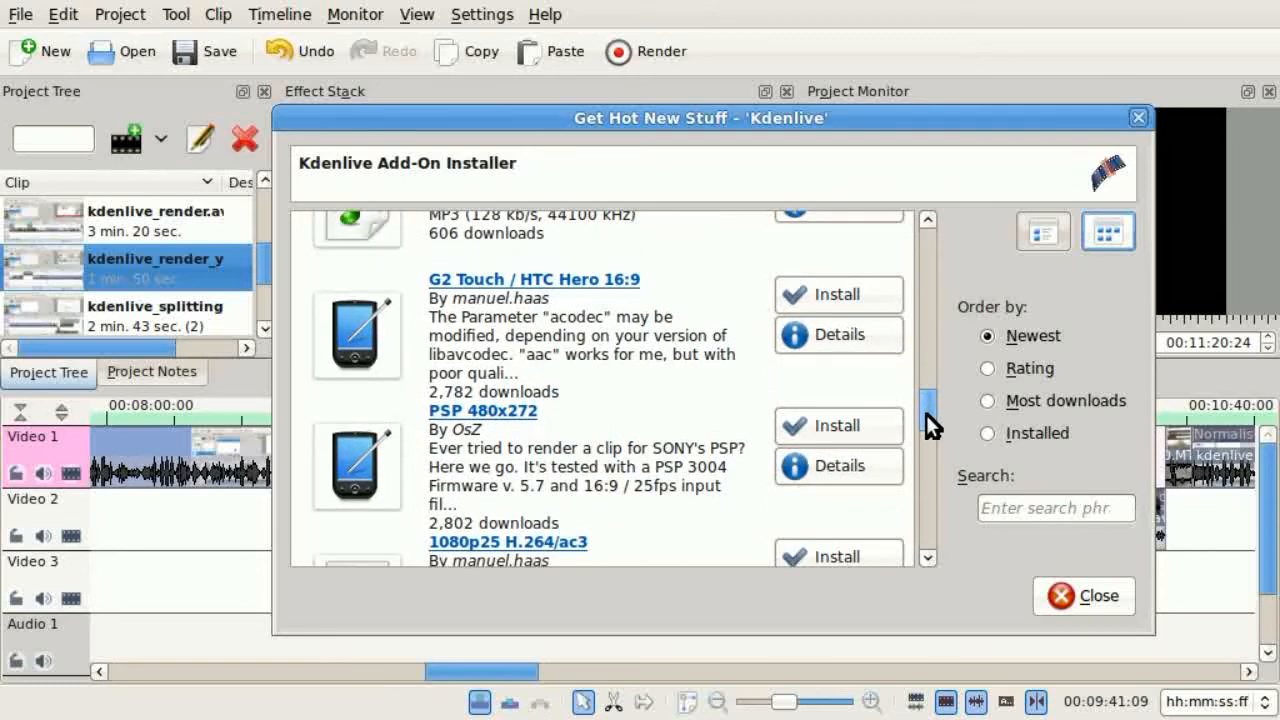
mouse_move(930, 424)
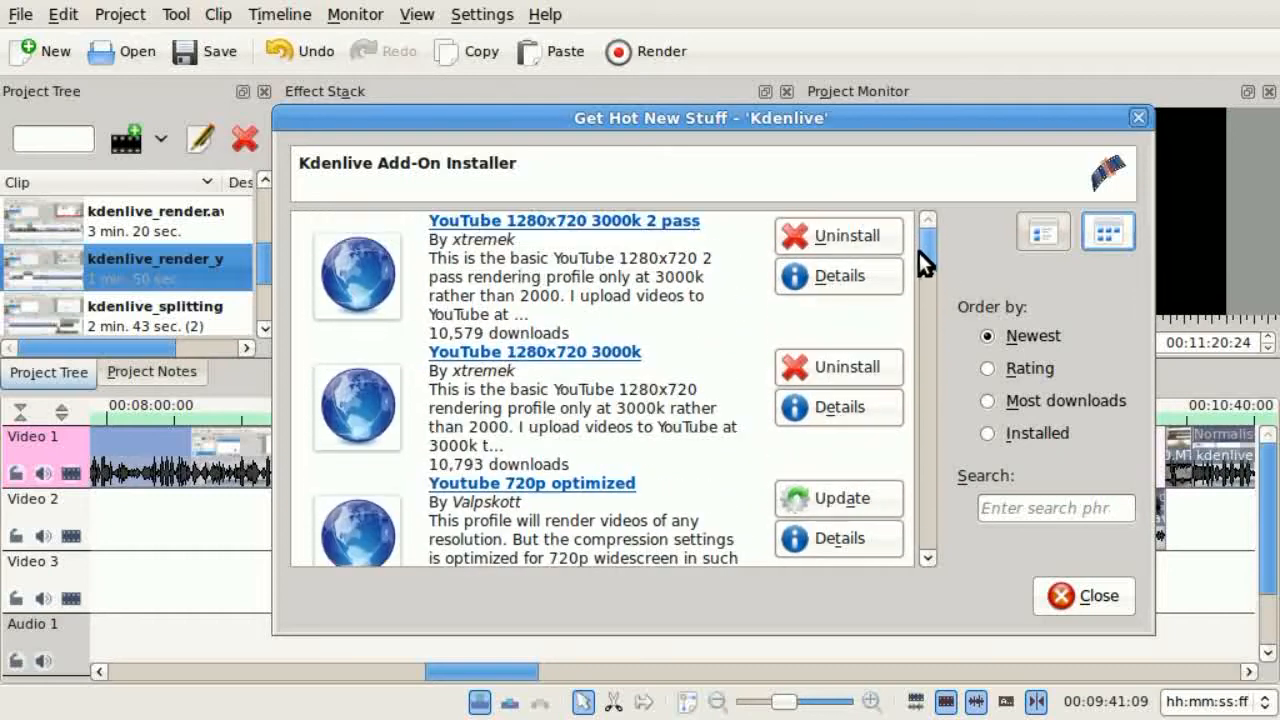
- Close the installer and rename the render output file to kdenlive_youtube
left_click(1084, 596)
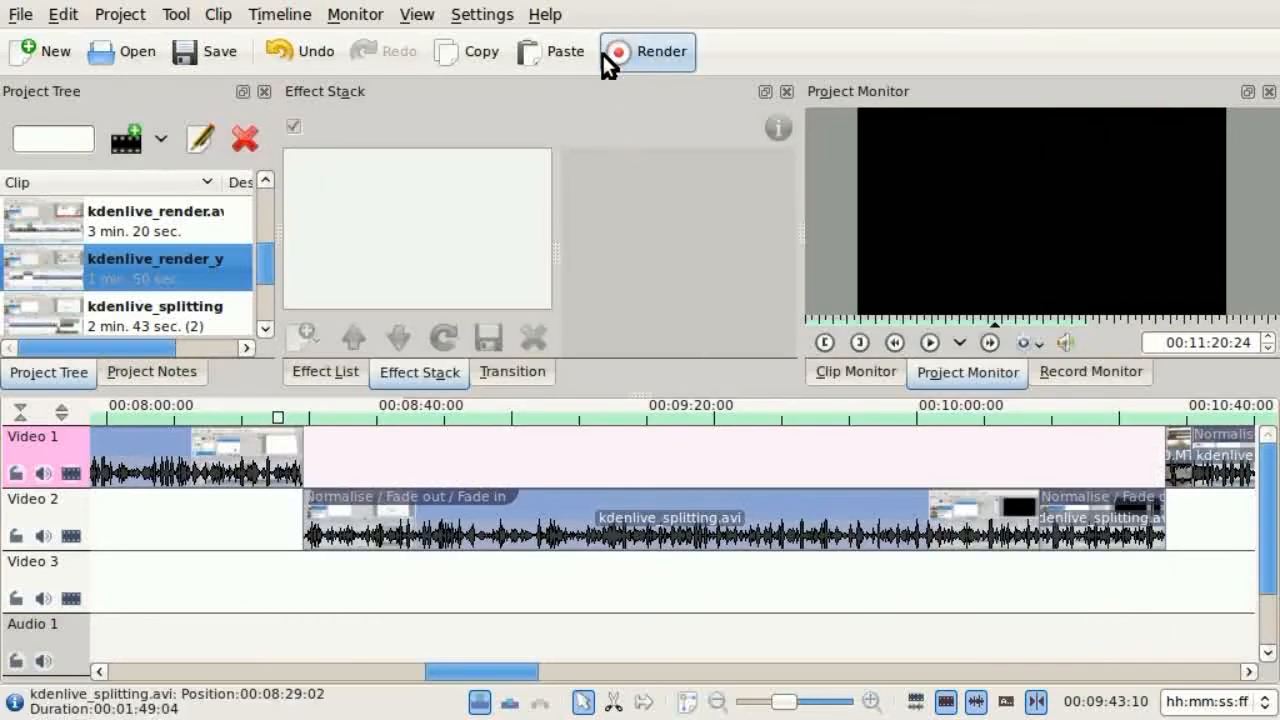
mouse_move(636, 72)
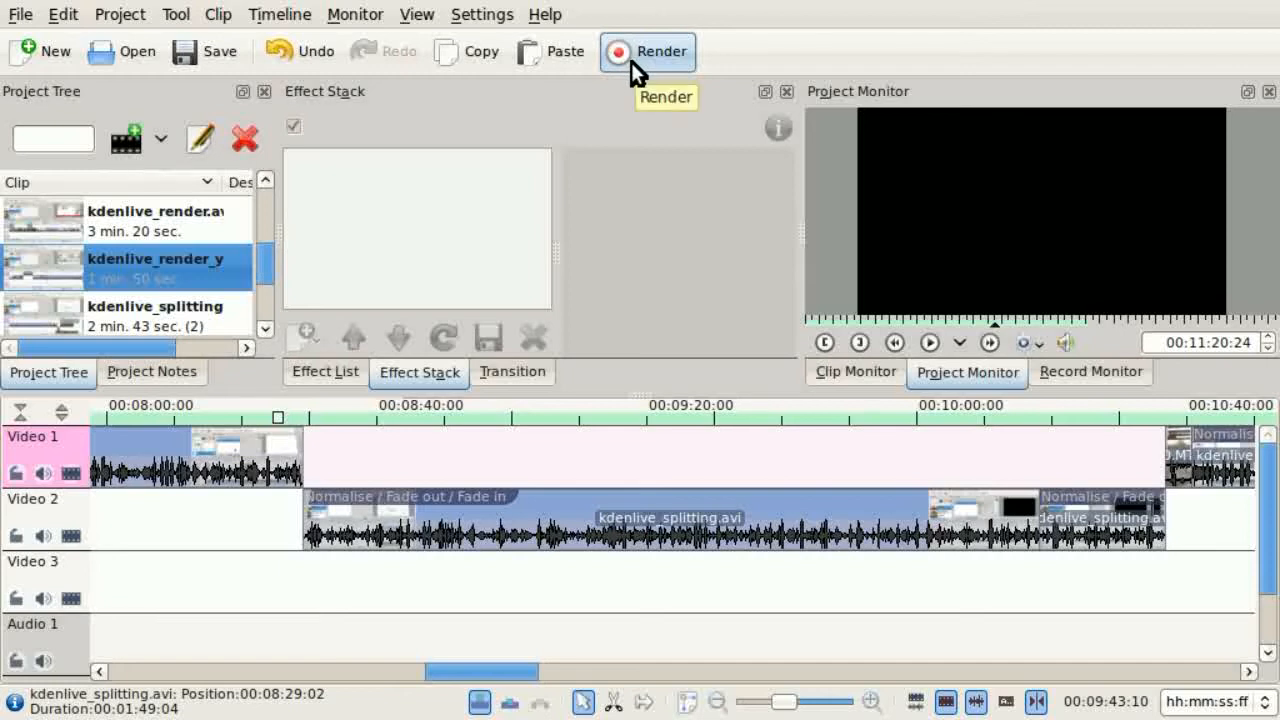
left_click(648, 52)
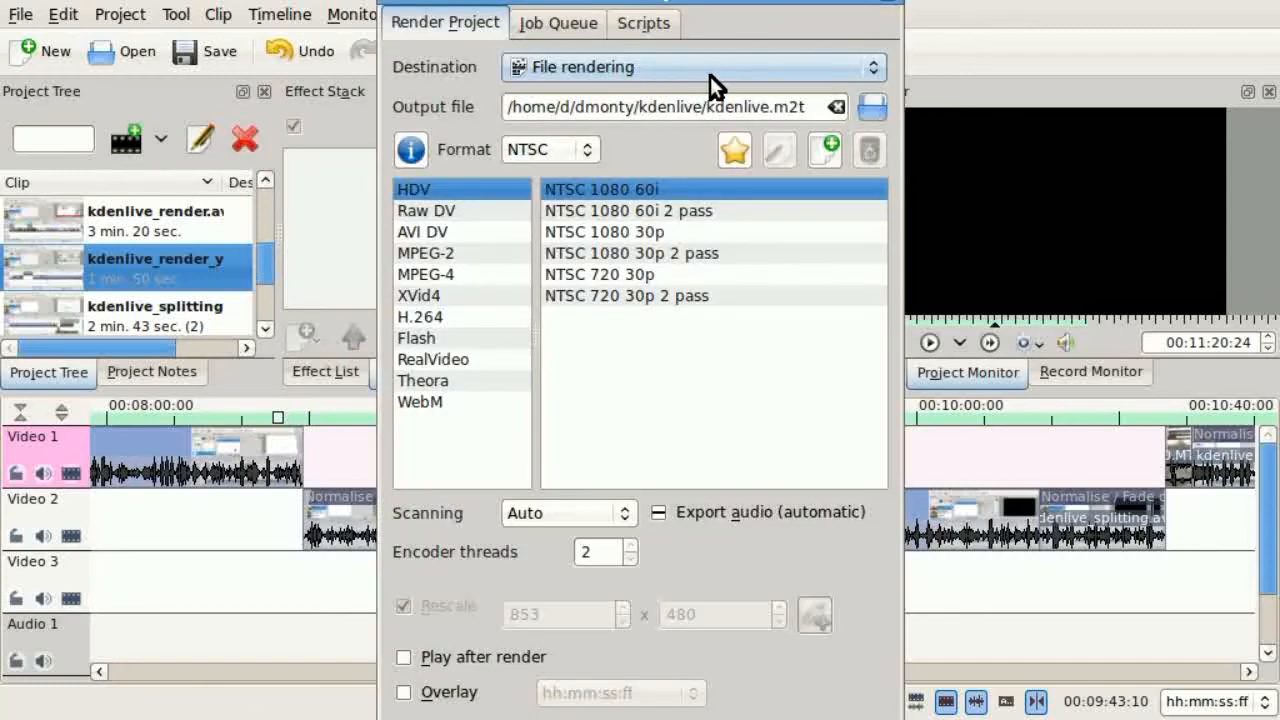
mouse_move(656, 80)
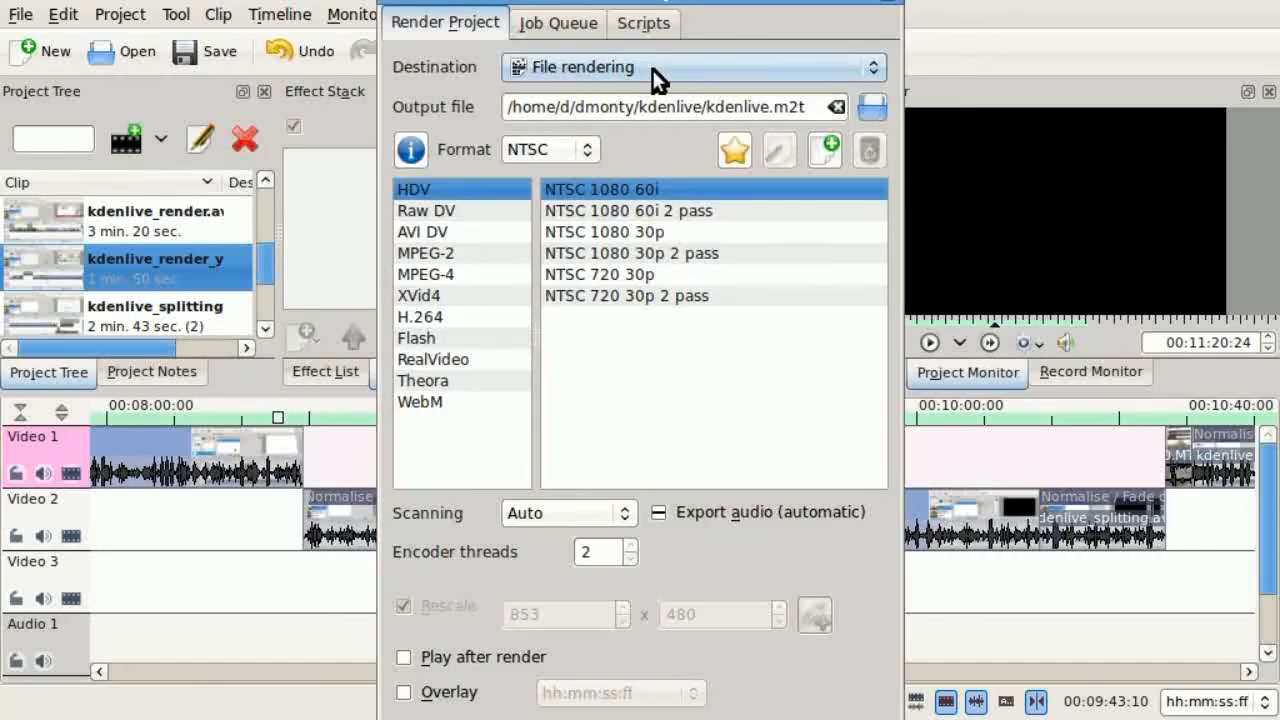
mouse_move(568, 68)
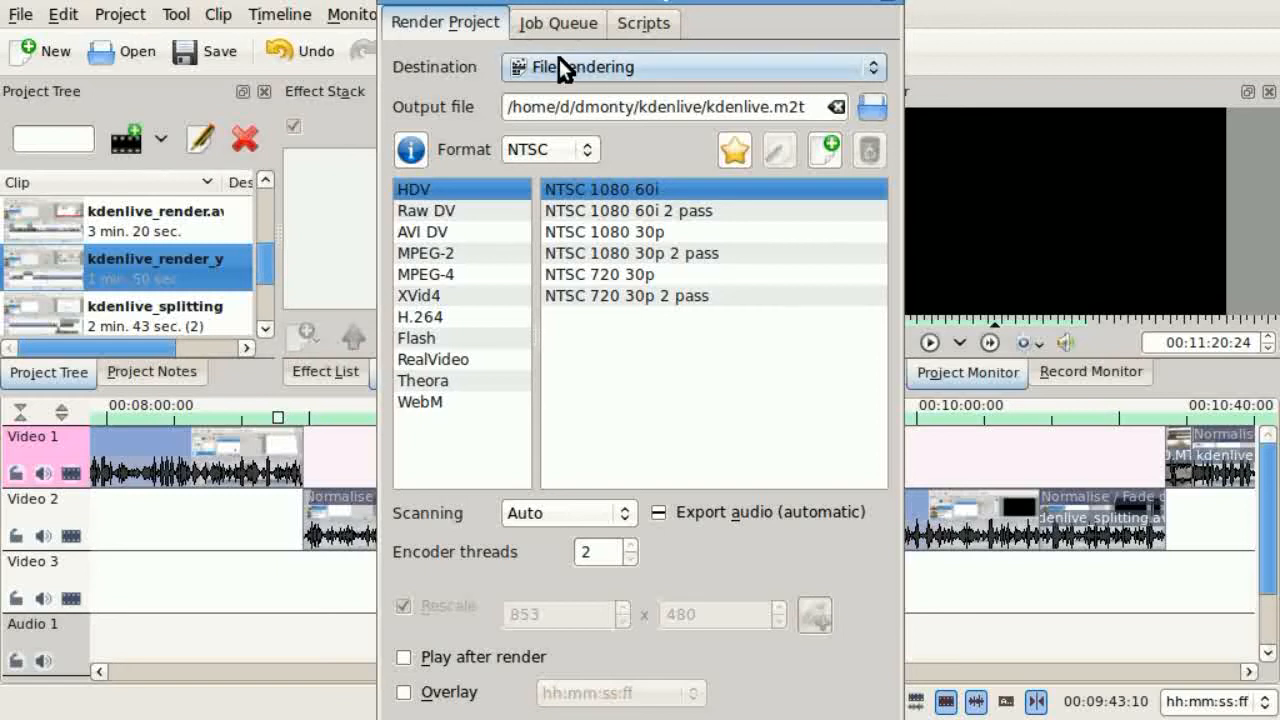
left_click(768, 108)
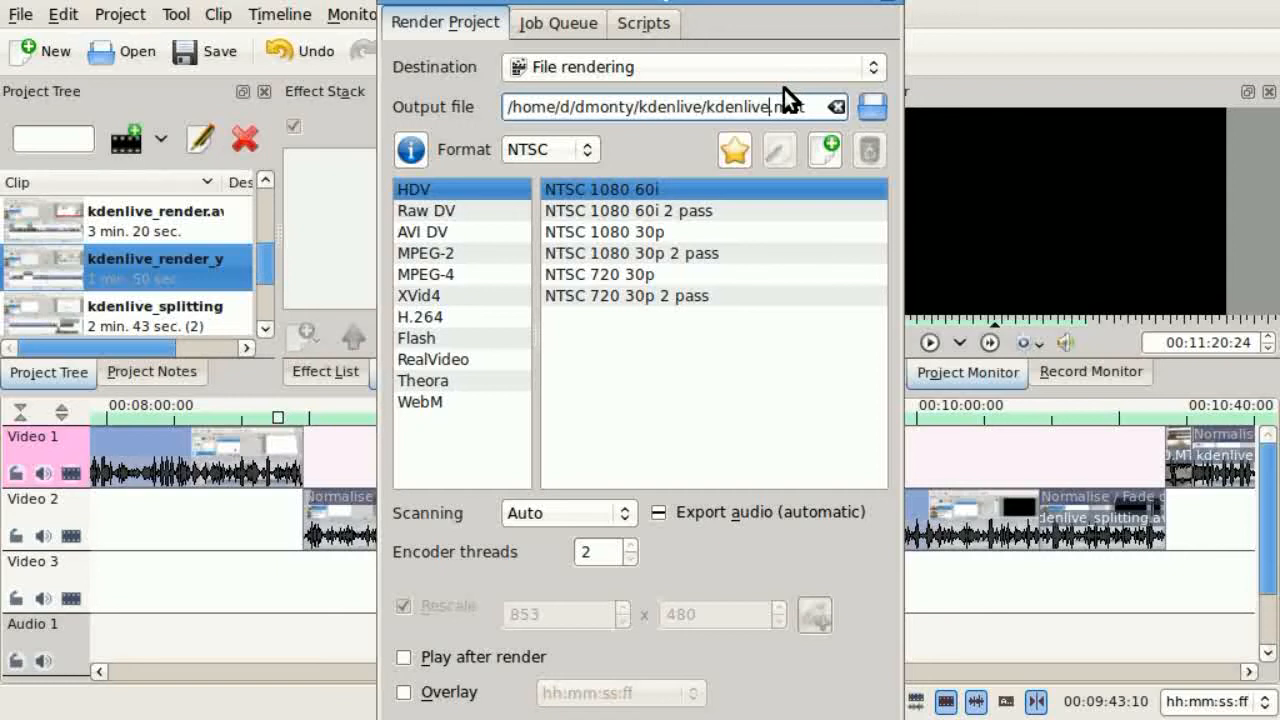
type("_youtube")
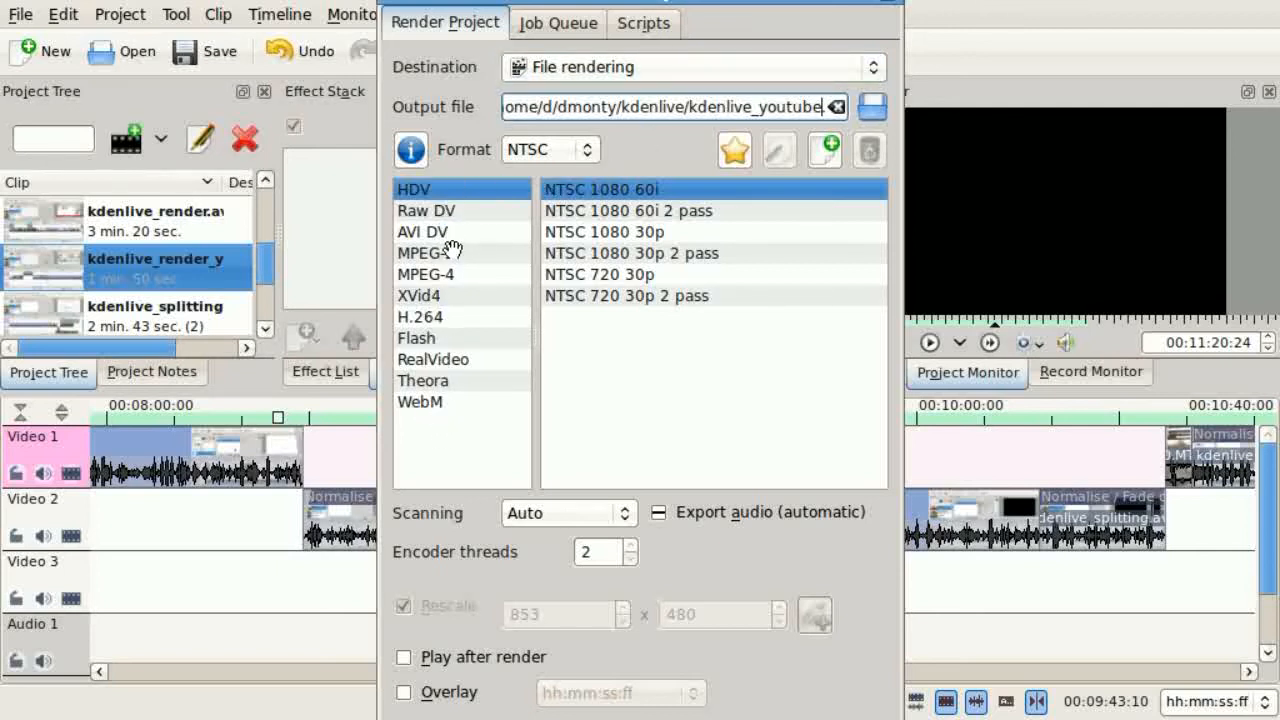
- Browse the MPEG-2, XVid4 and mobile-device render profile categories
left_click(424, 252)
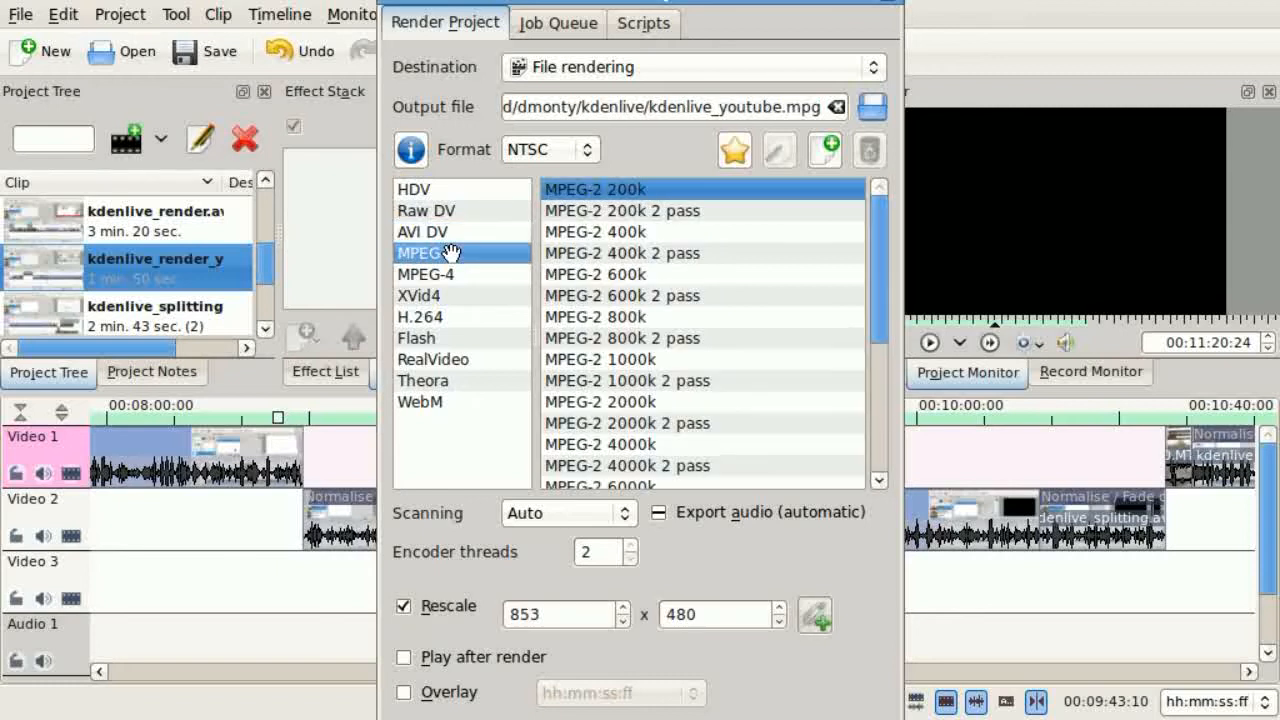
mouse_move(710, 160)
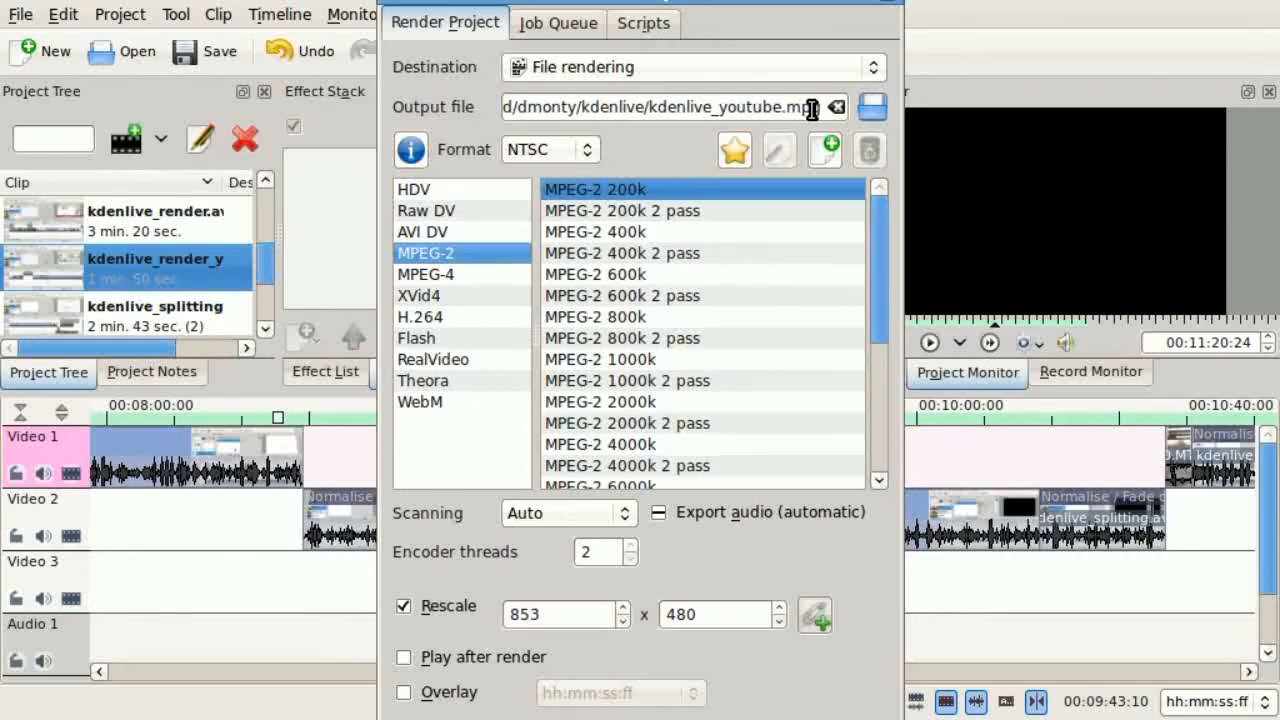
left_click(420, 296)
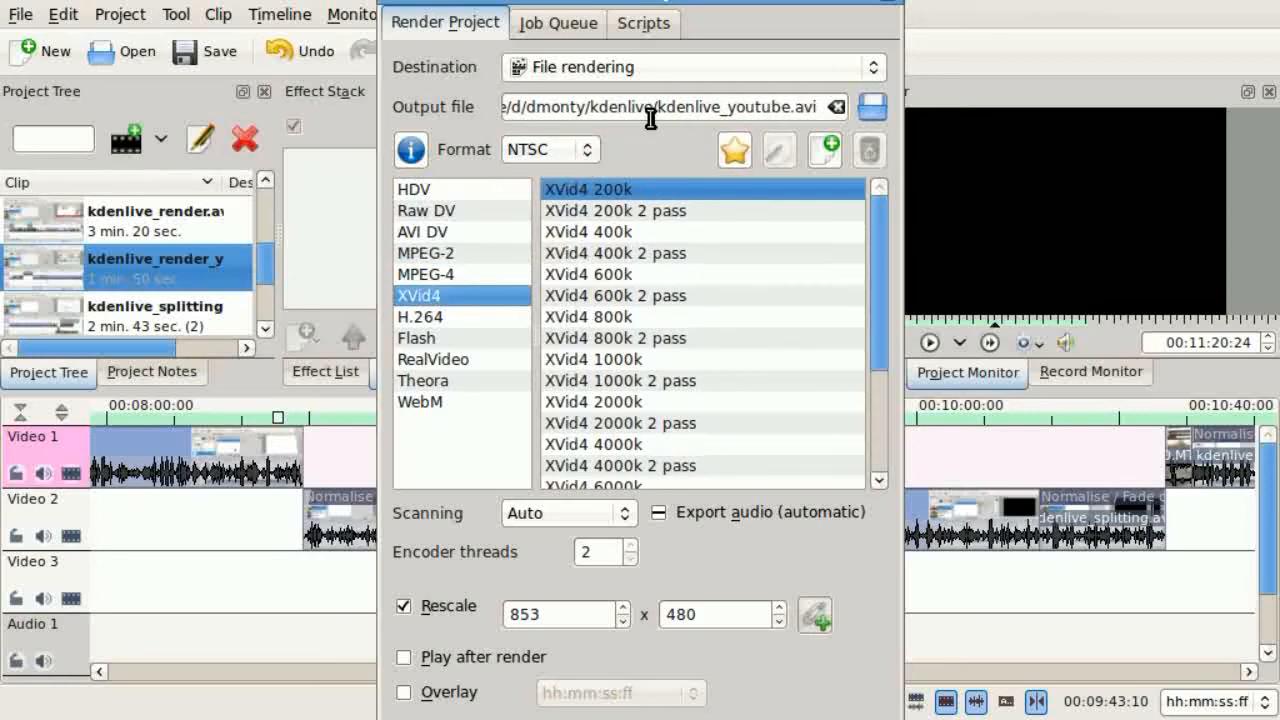
left_click(690, 68)
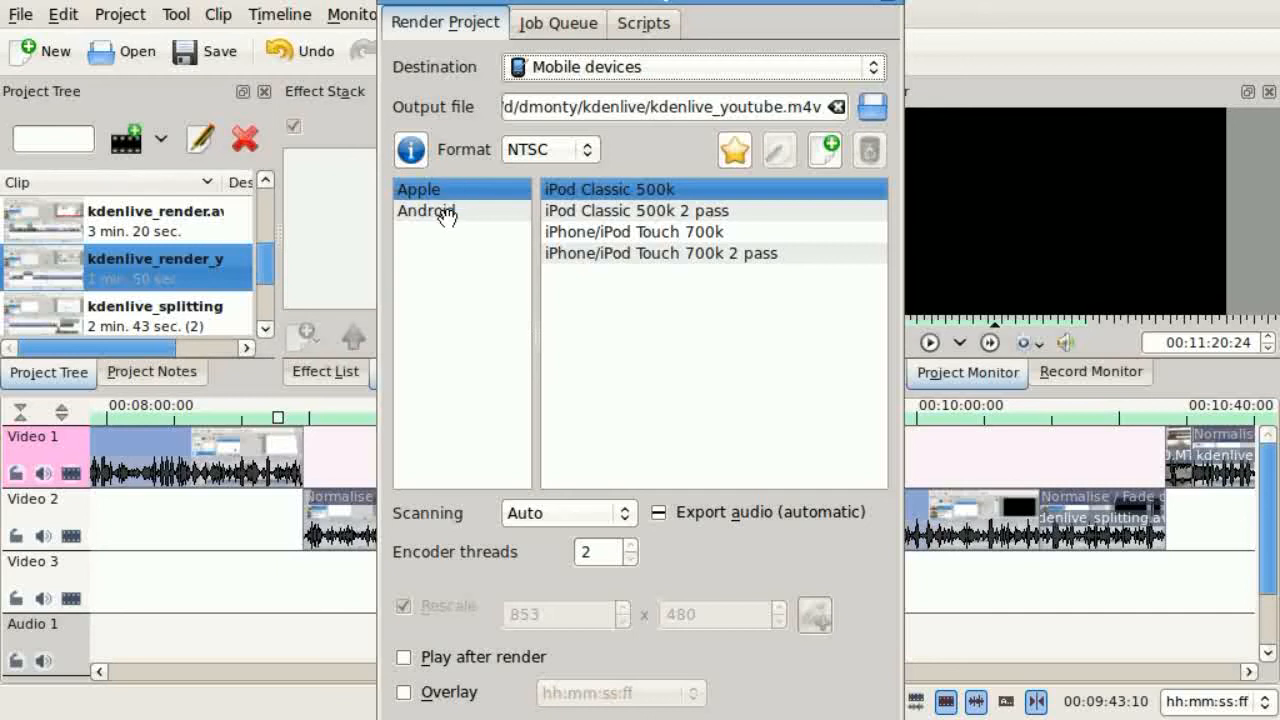
- Set the render destination to Web sites and choose the custom YouTube 1280x720 3000k profile for kdenlive_youtube.mp4
left_click(690, 68)
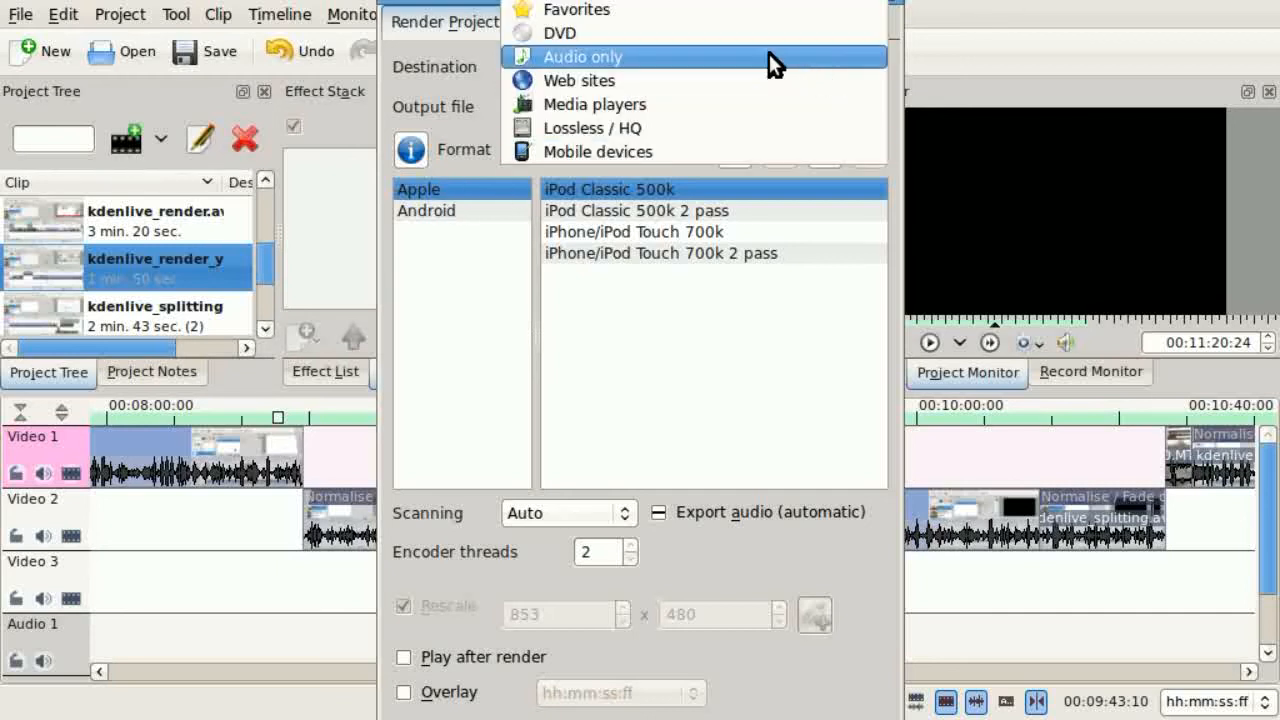
mouse_move(716, 80)
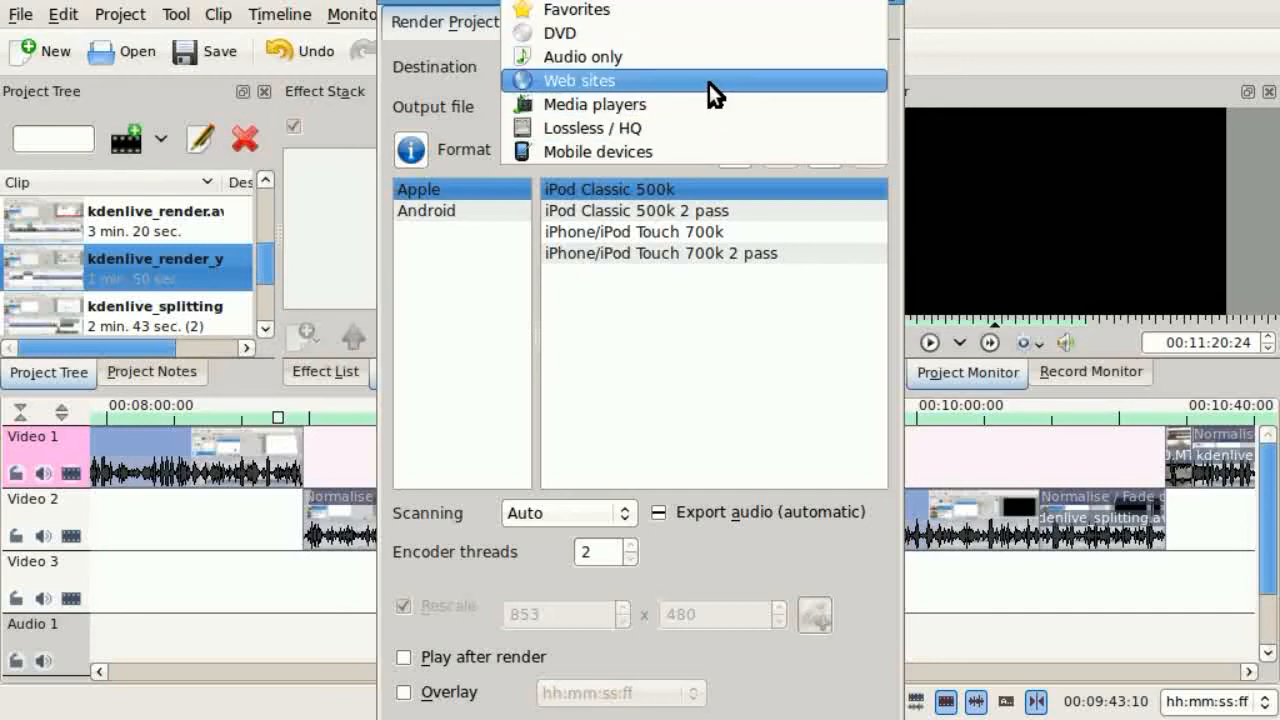
left_click(580, 80)
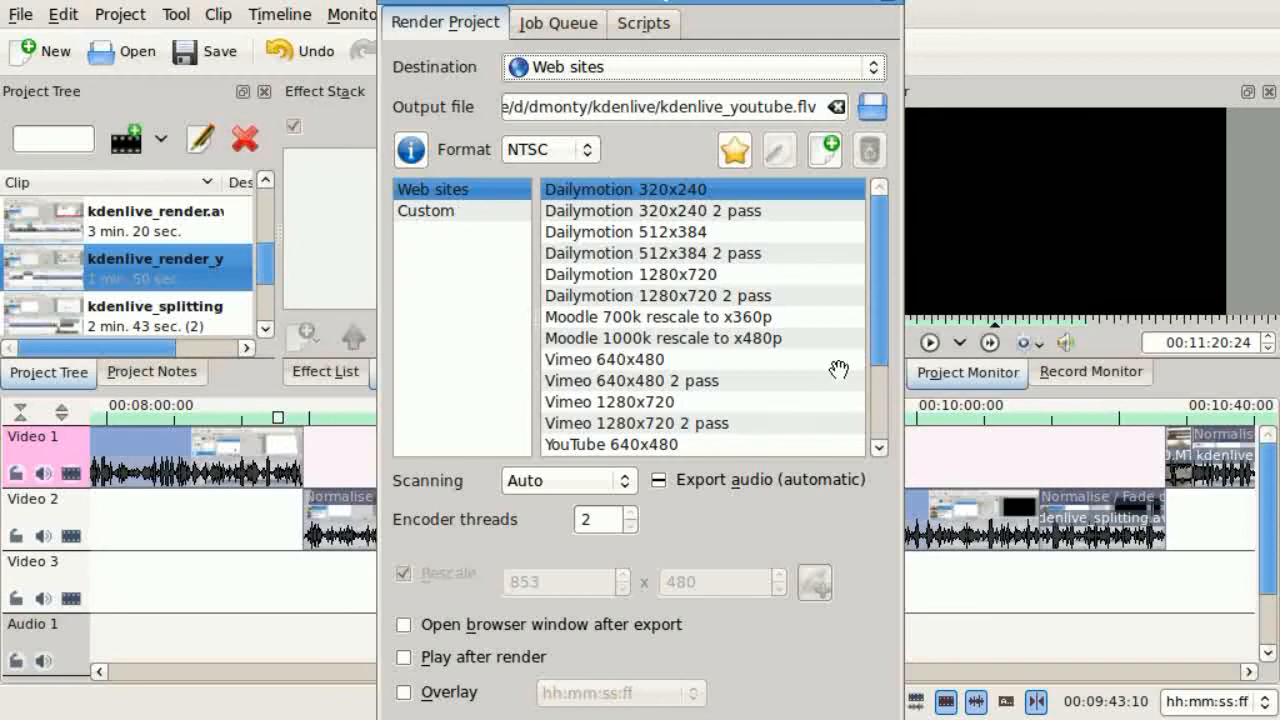
scroll("down", 3)
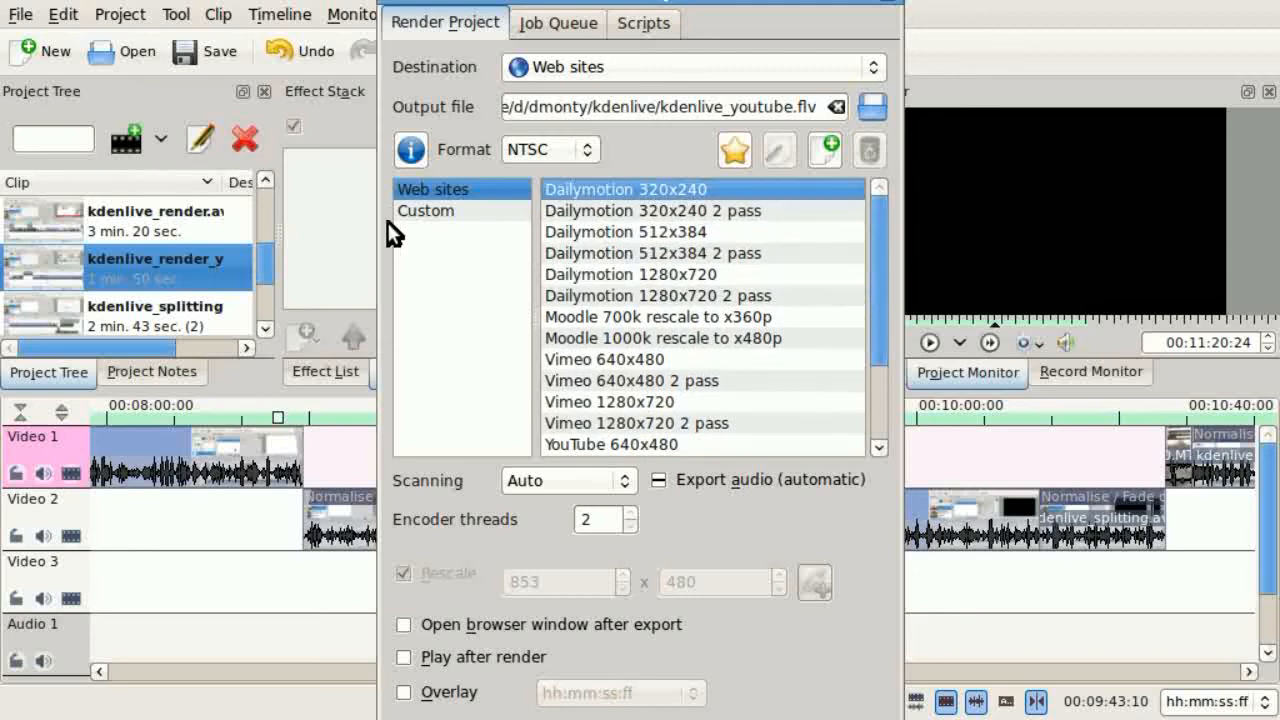
left_click(424, 210)
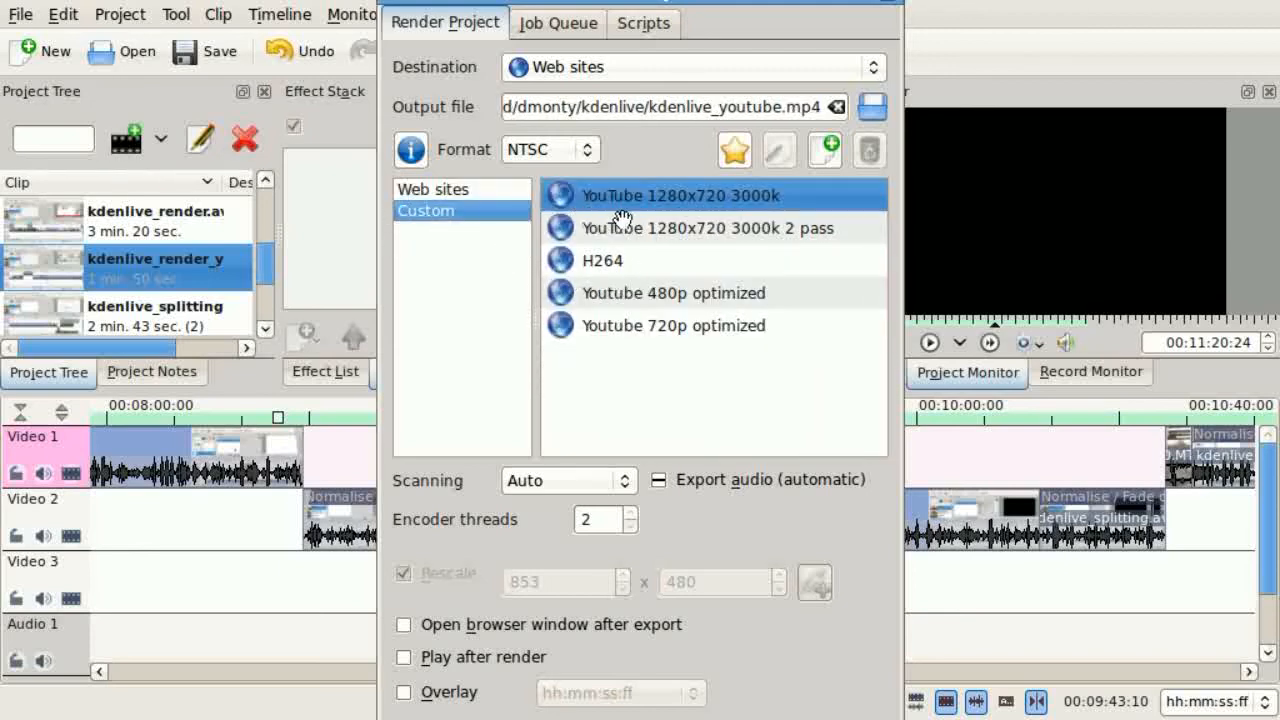
mouse_move(650, 228)
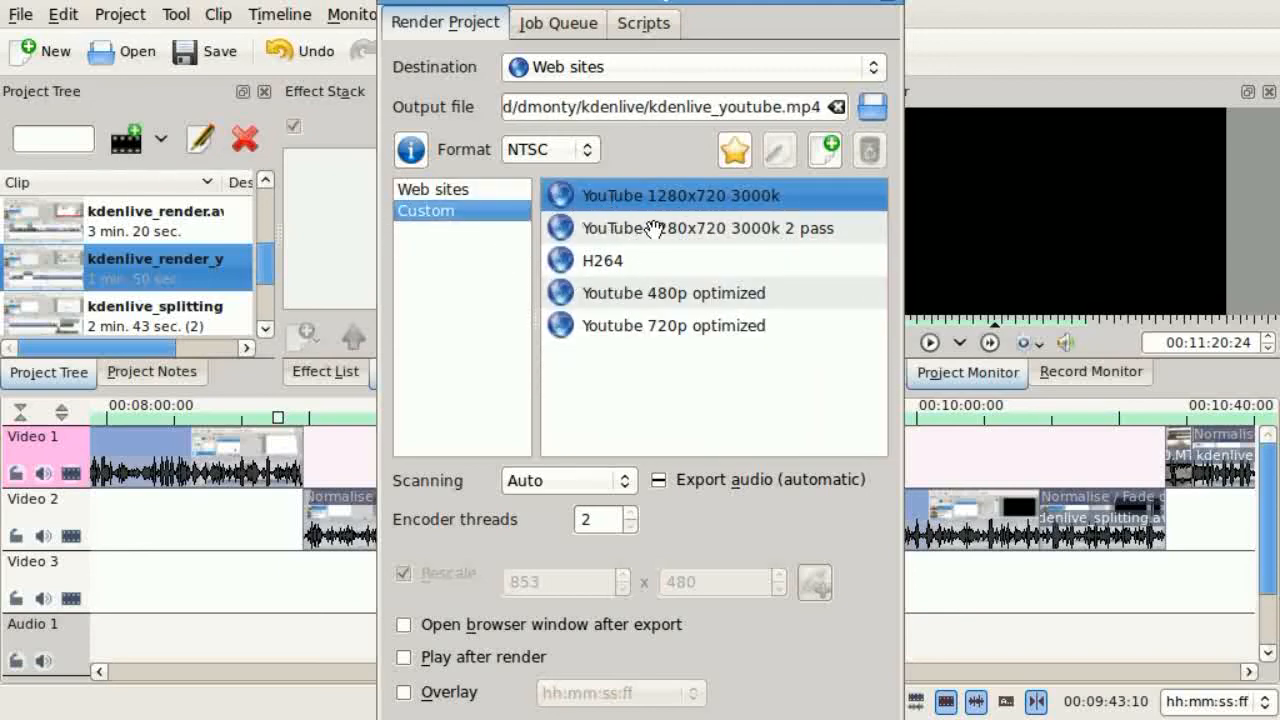
left_click(708, 228)
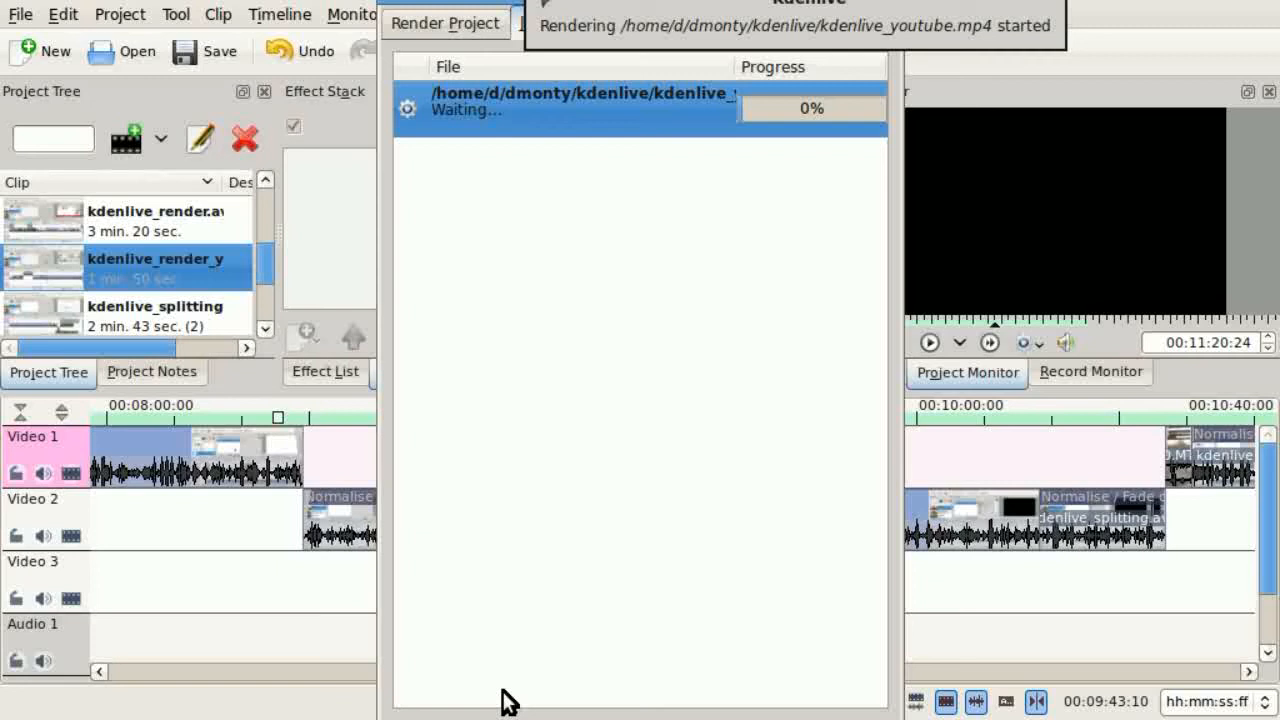
mouse_move(472, 150)
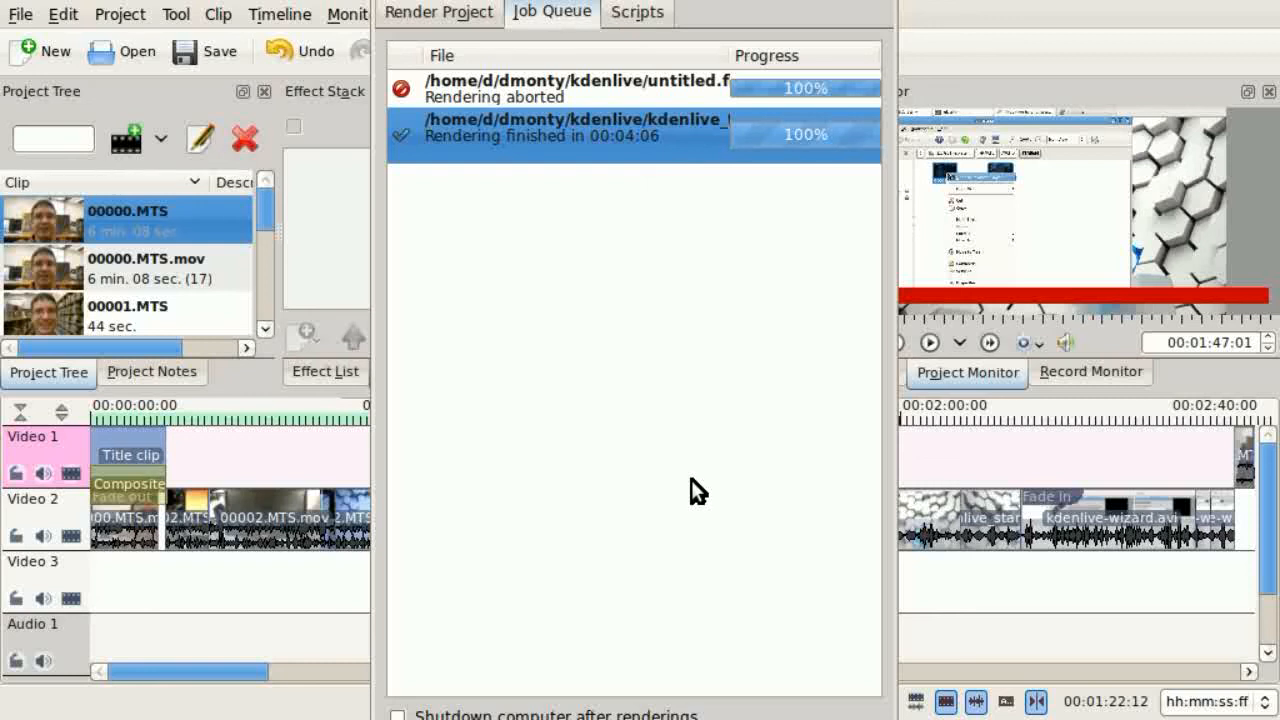
mouse_move(682, 536)
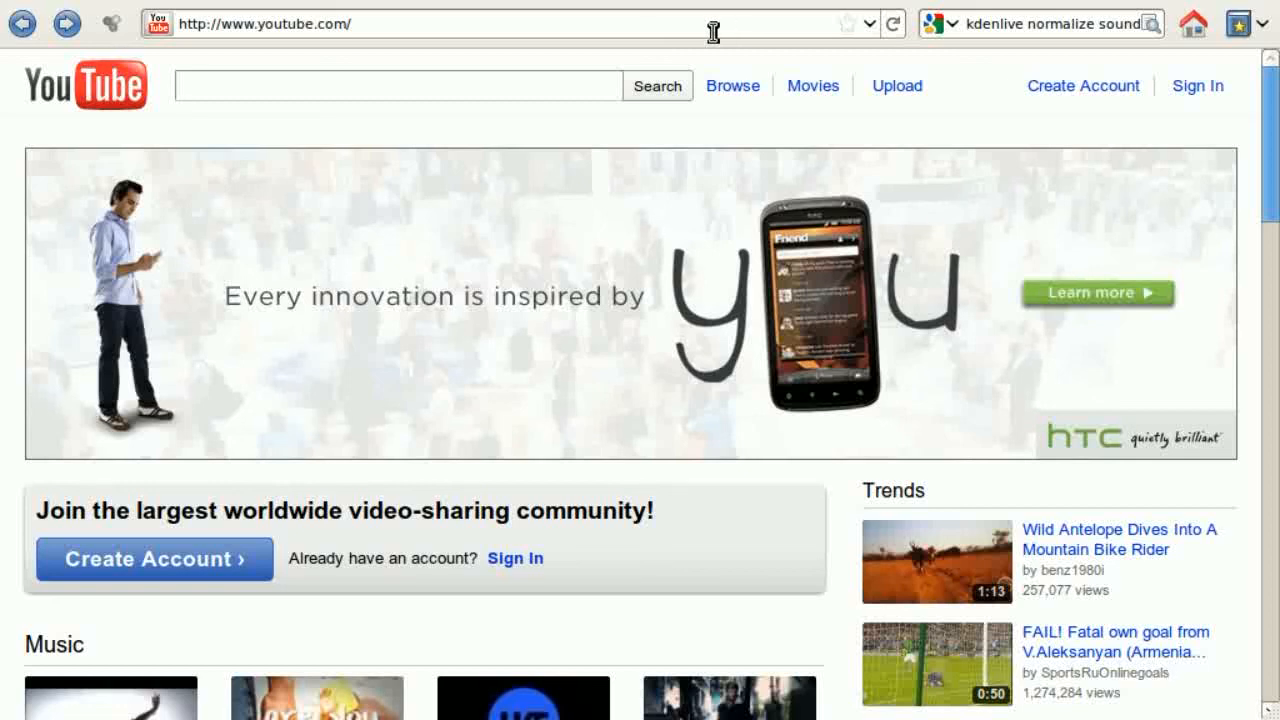
mouse_move(504, 18)
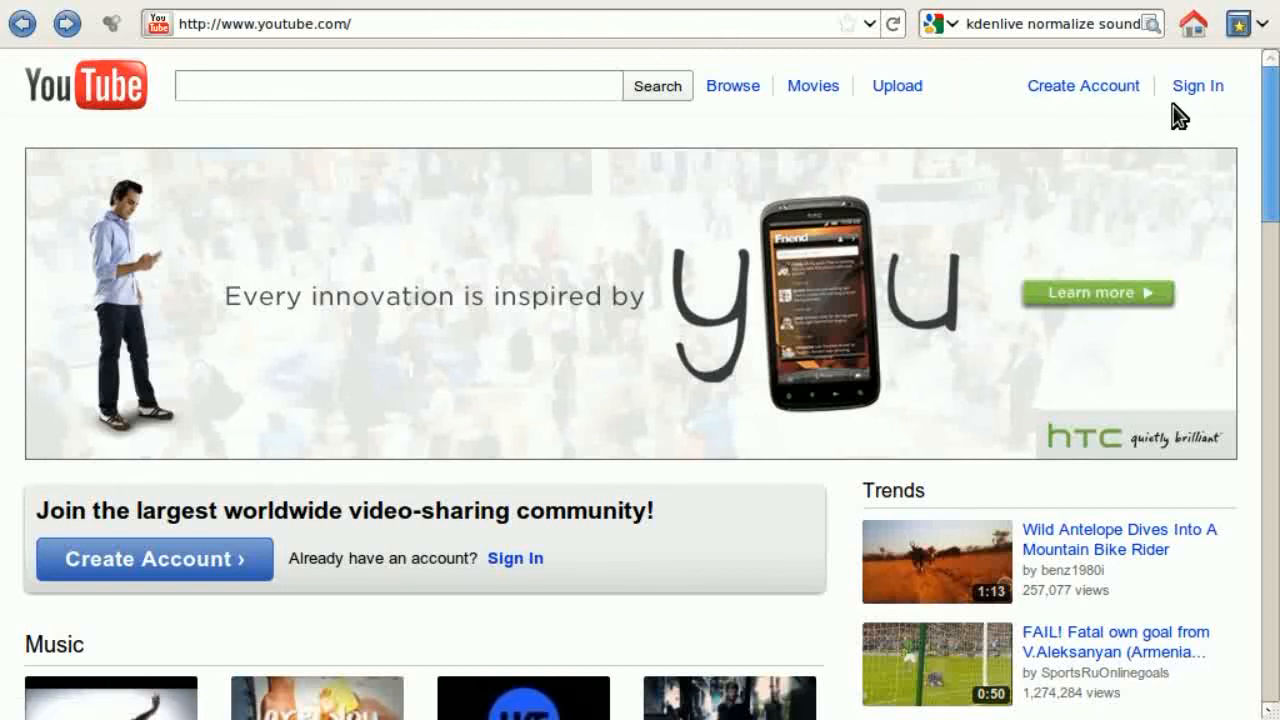
mouse_move(1198, 112)
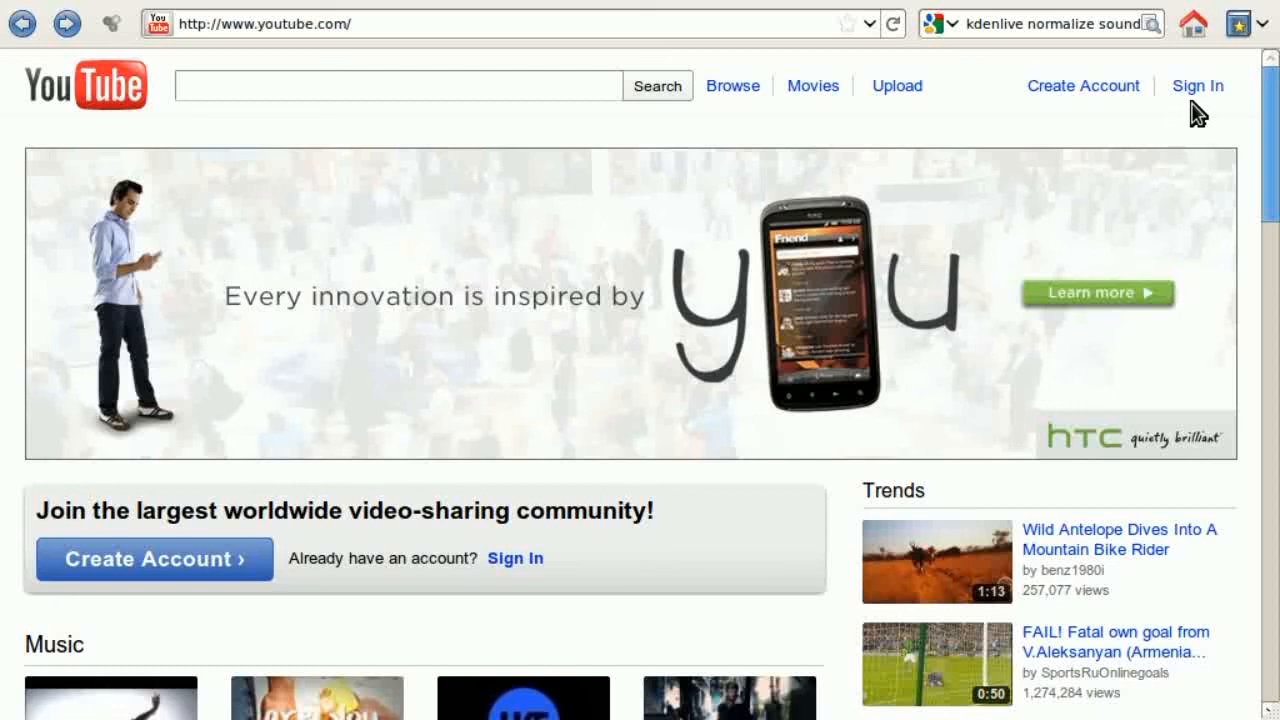
mouse_move(904, 108)
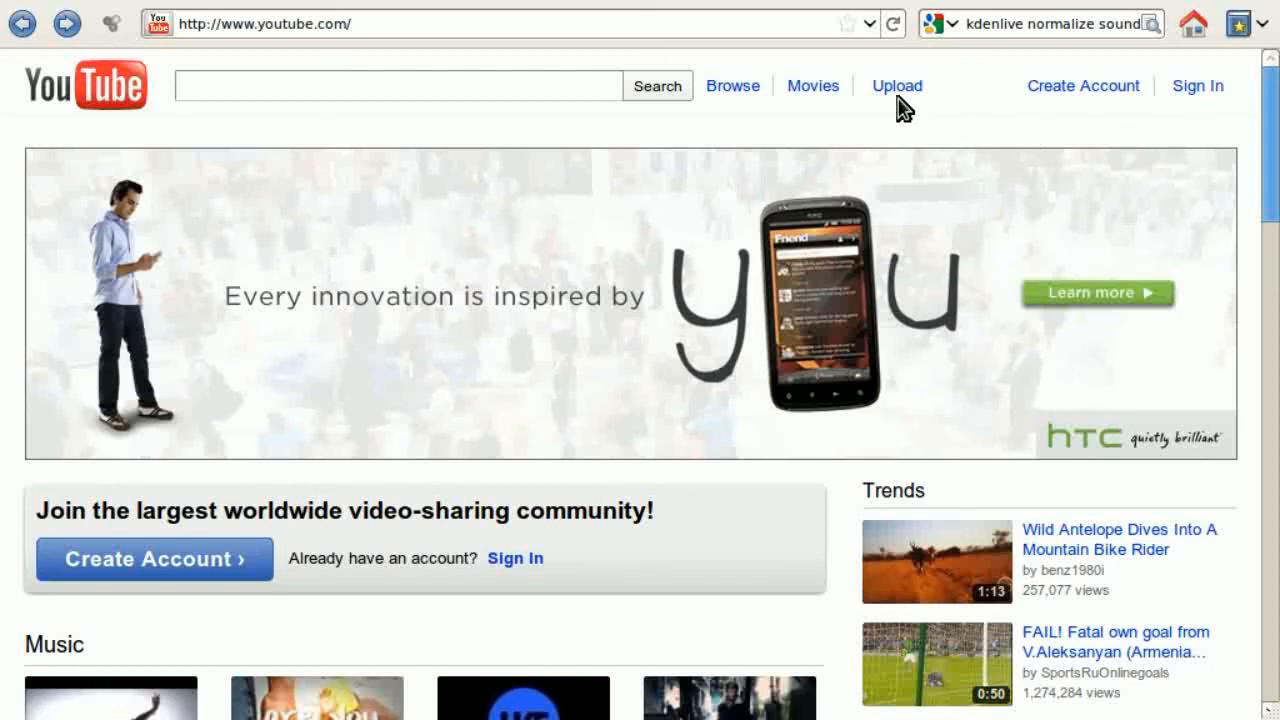